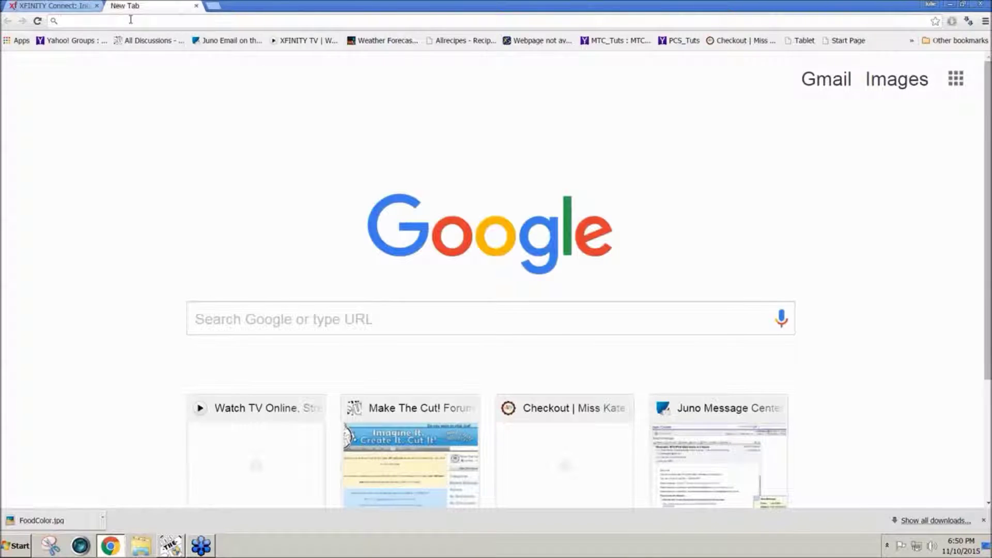
Step: Search Google Images for 'pumpkin silhouette' and copy the ribbed black pumpkin image
type("pumpkin silhouette")
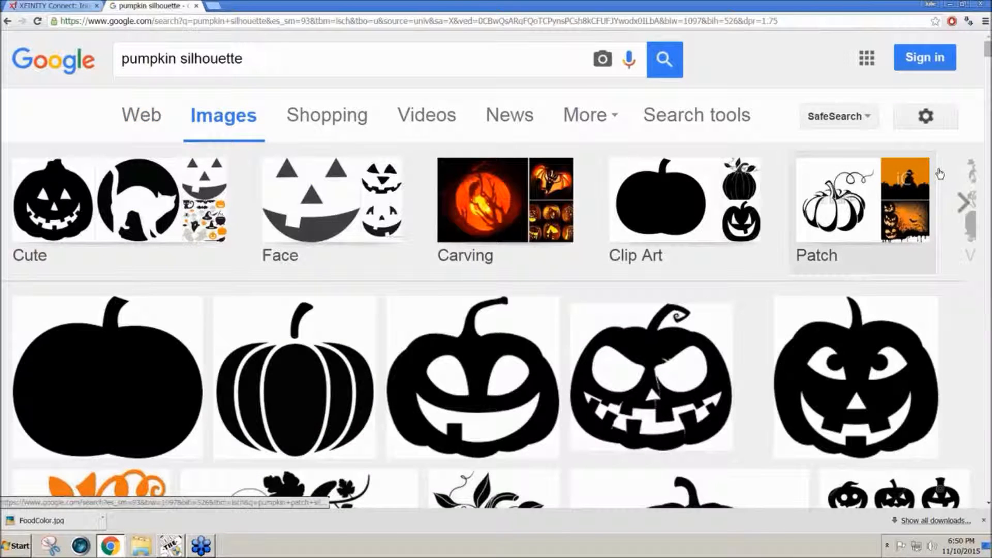
scroll("down", 3)
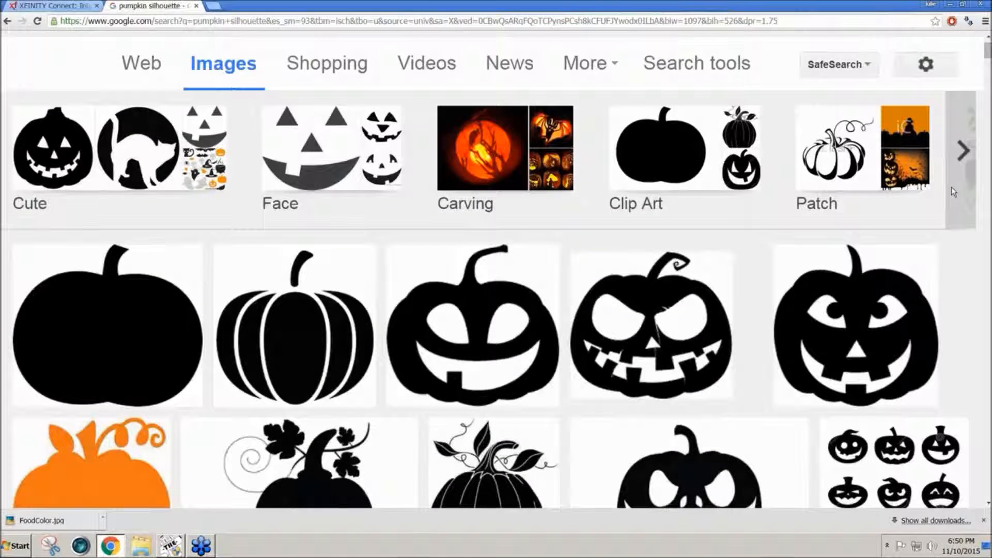
scroll("down", 3)
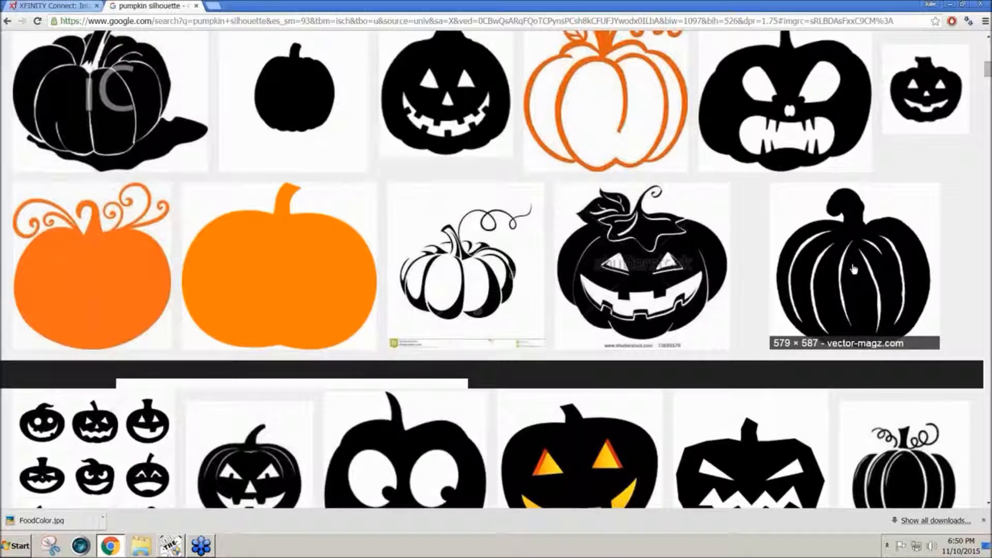
right_click(852, 270)
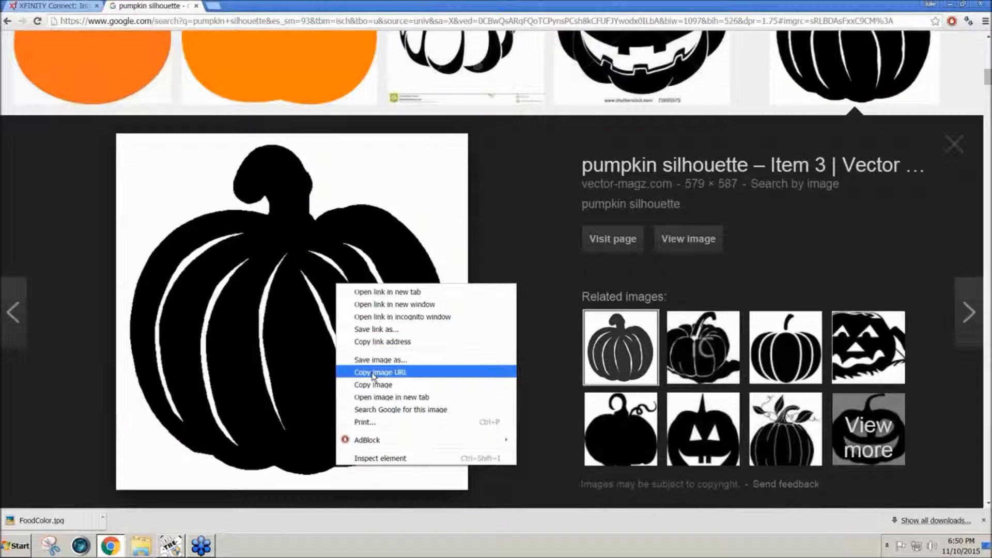
left_click(380, 372)
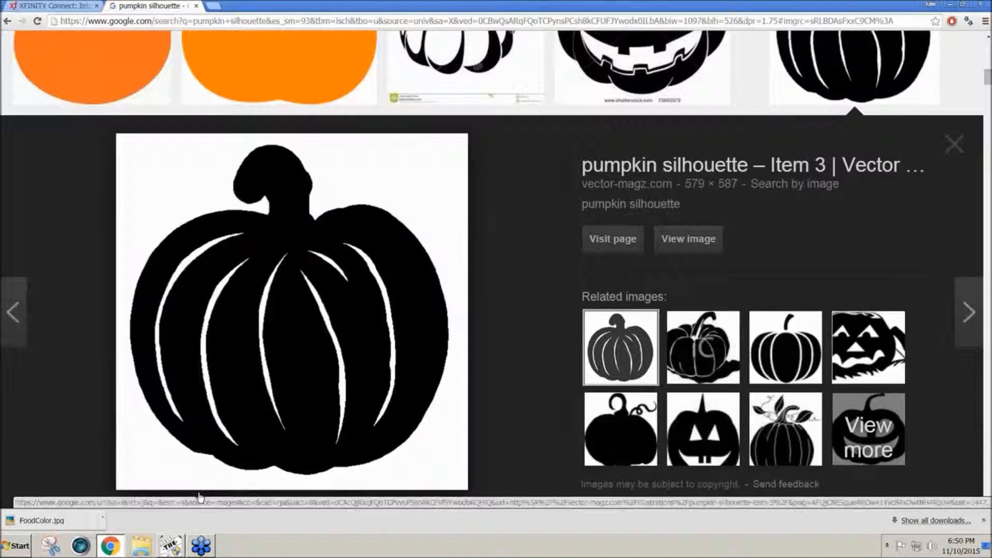
left_click(170, 545)
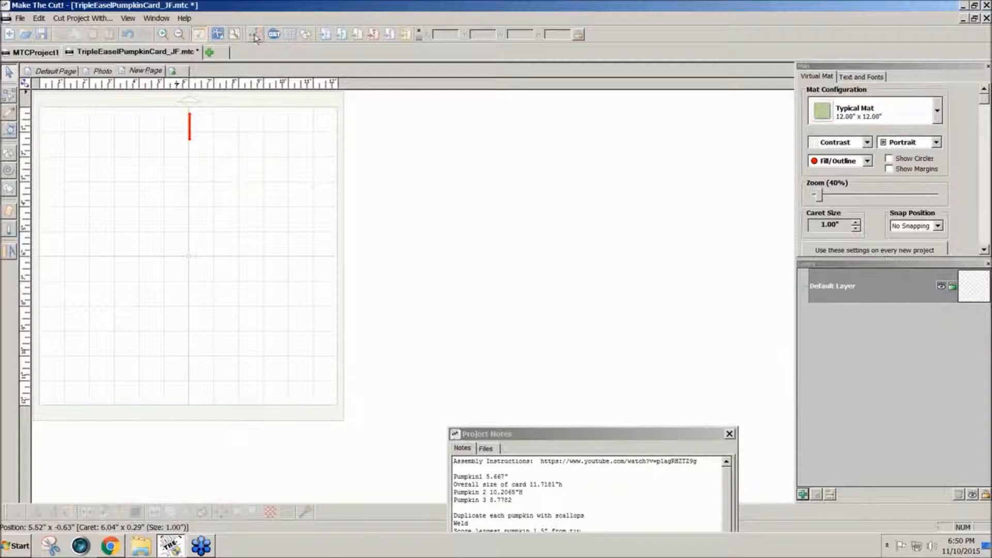
Step: Paste the copied pumpkin into Pixel Trace and finish tracing without extra layers
left_click(254, 33)
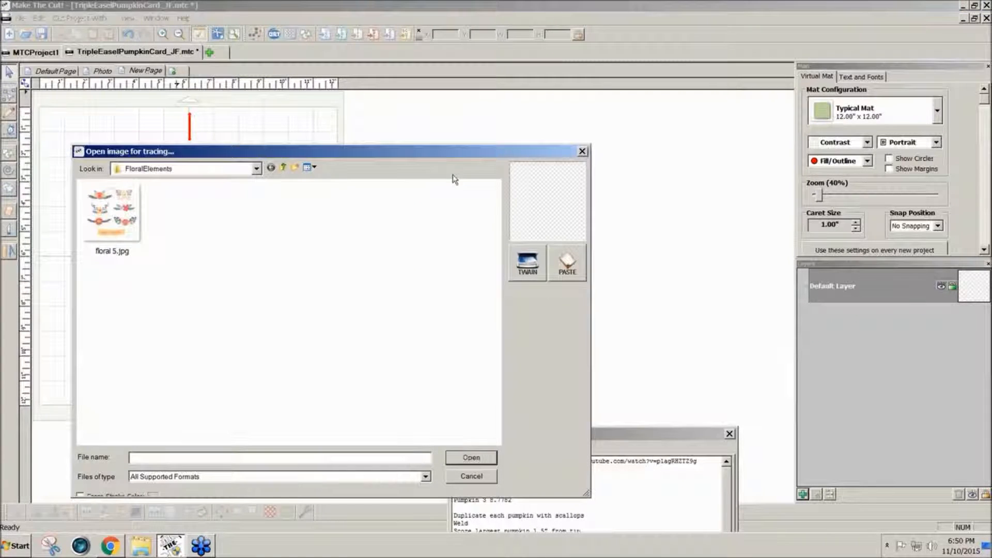
left_click(567, 263)
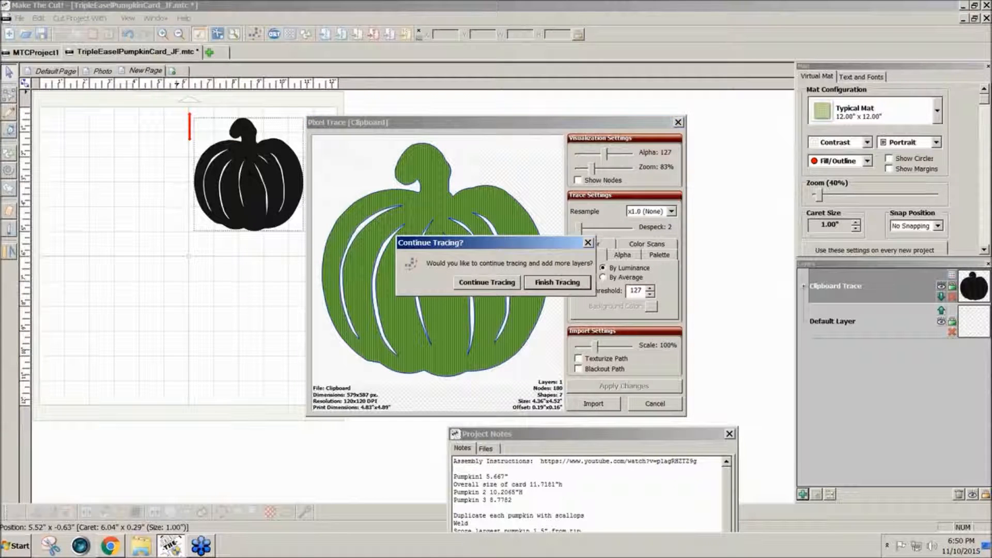
left_click(557, 282)
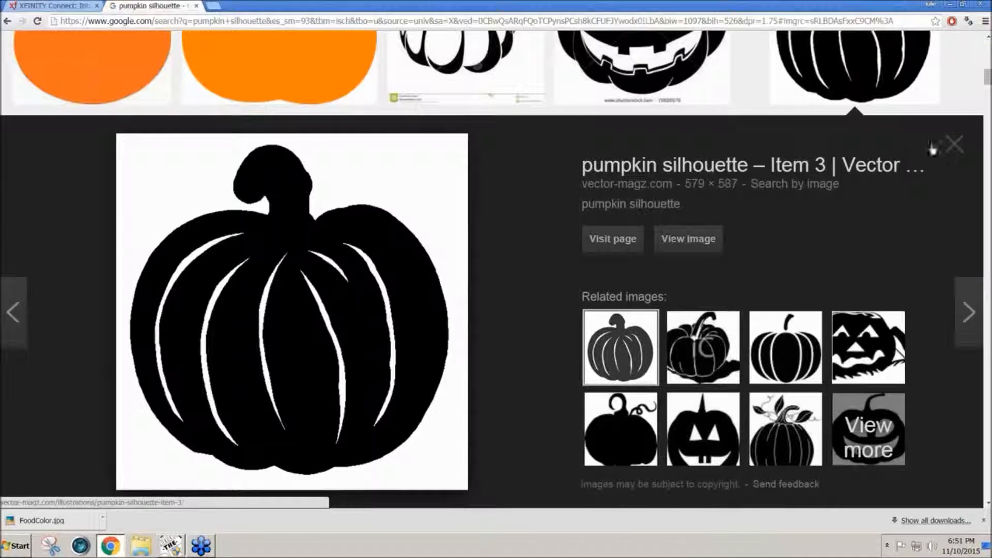
Step: Search for pumpkin leaves silhouette and copy the white five-lobed clipartpanda leaf image
left_click(956, 142)
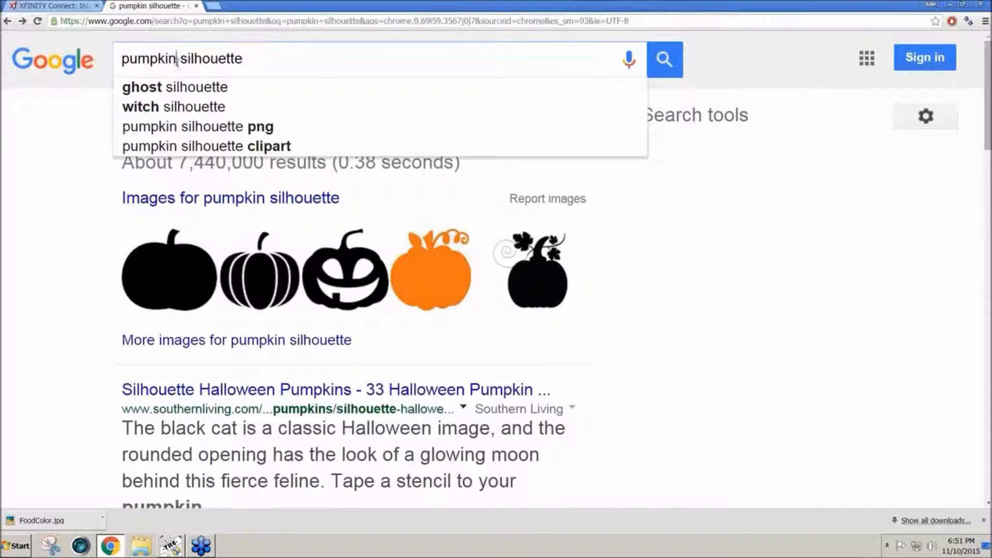
type("|")
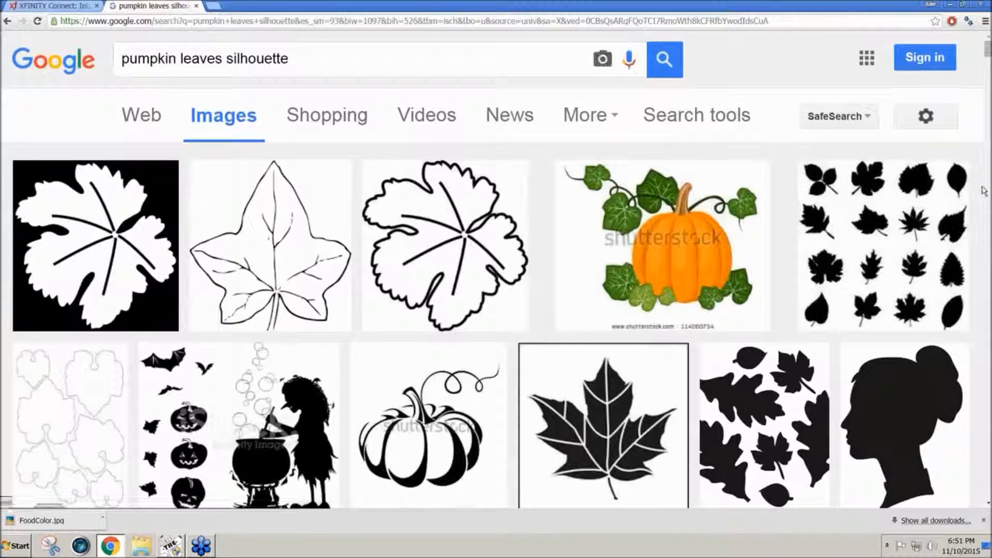
scroll("down", 3)
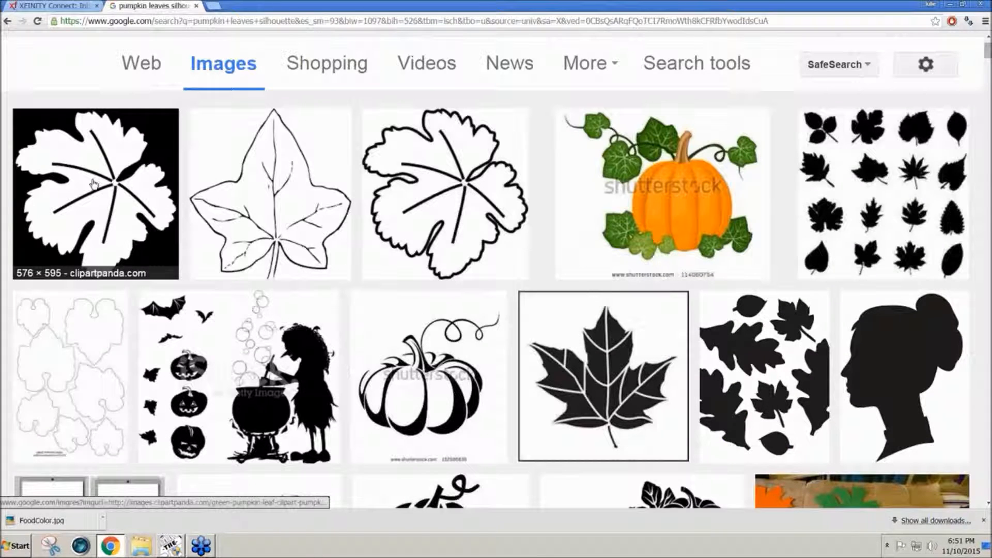
mouse_move(418, 207)
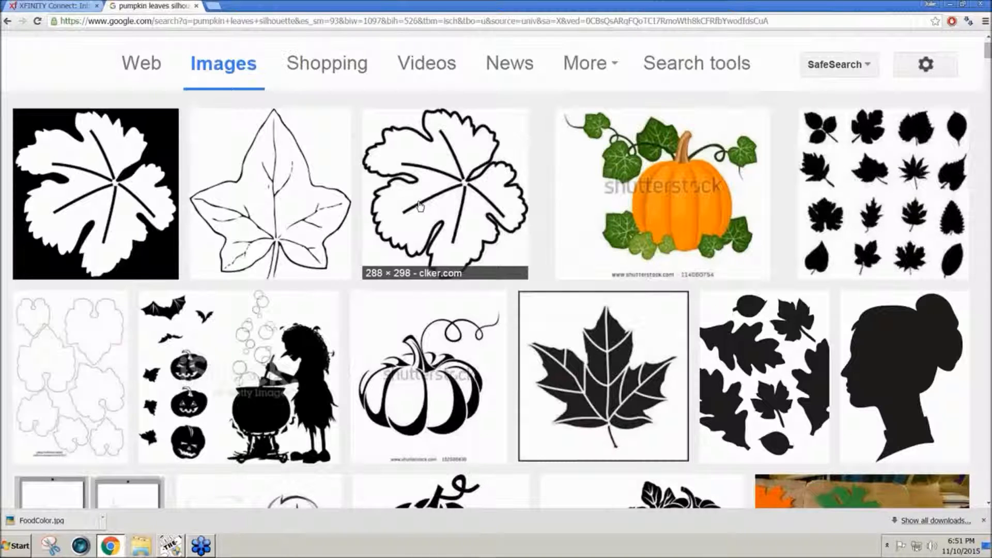
mouse_move(94, 205)
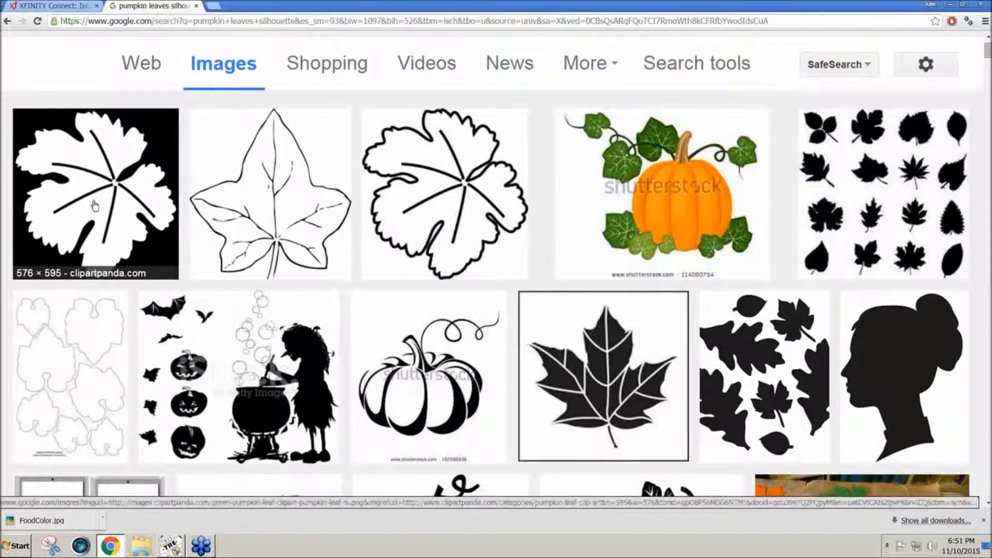
mouse_move(94, 191)
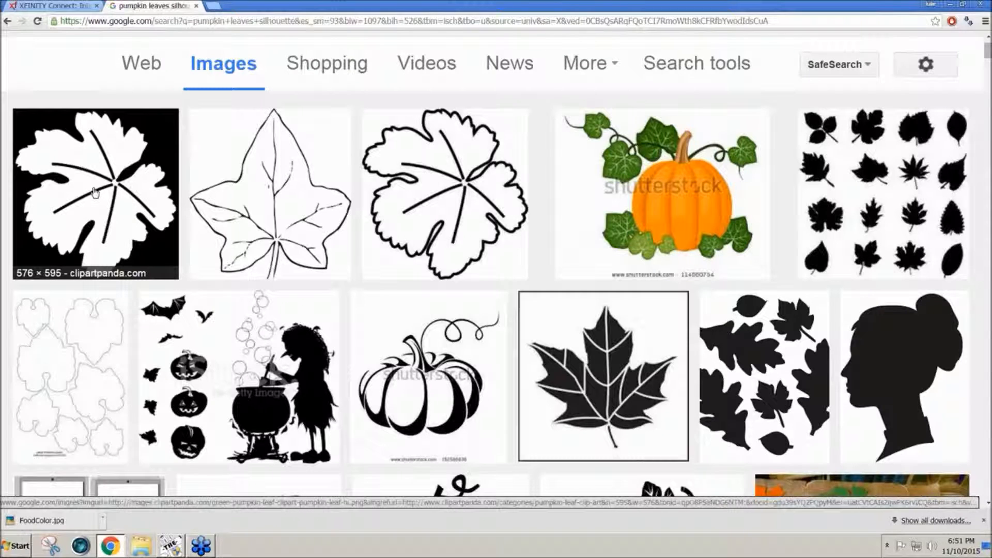
left_click(94, 191)
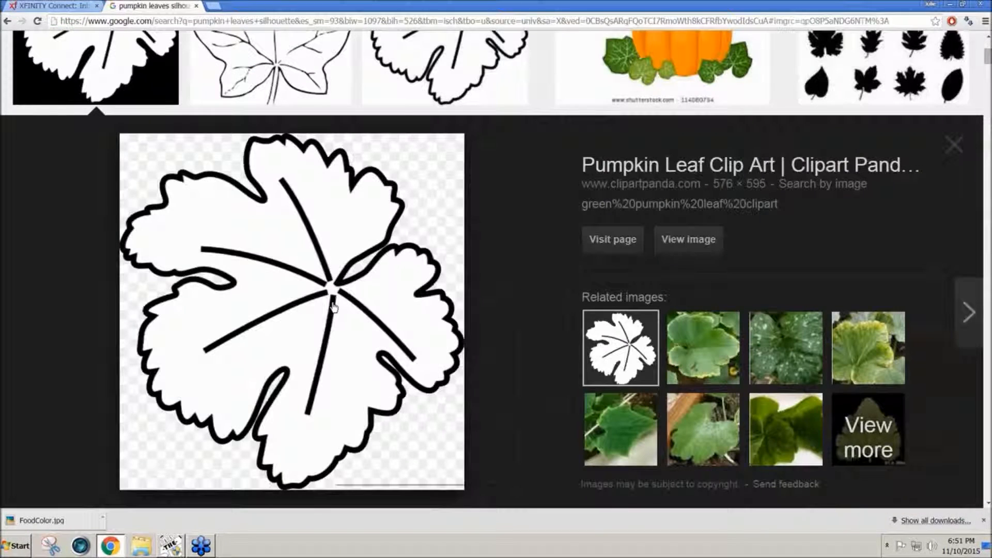
mouse_move(372, 403)
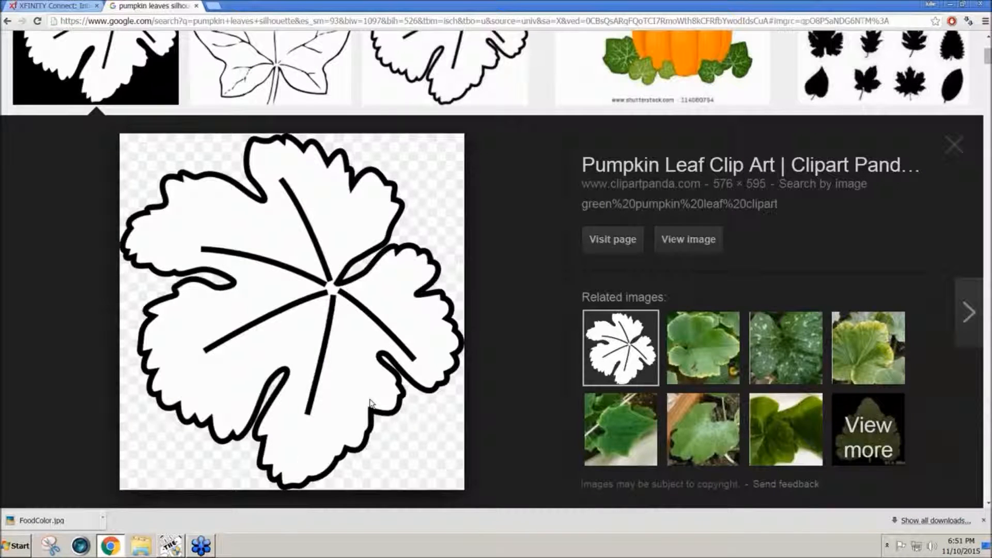
left_click(170, 545)
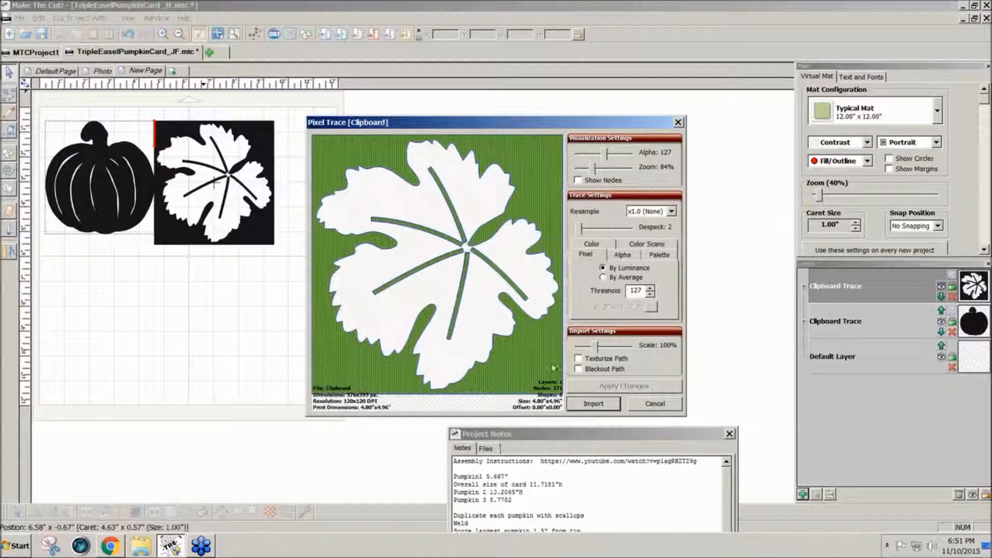
Step: Import the traced pumpkin leaf onto the mat, finish tracing, and select the leaf
left_click(593, 404)
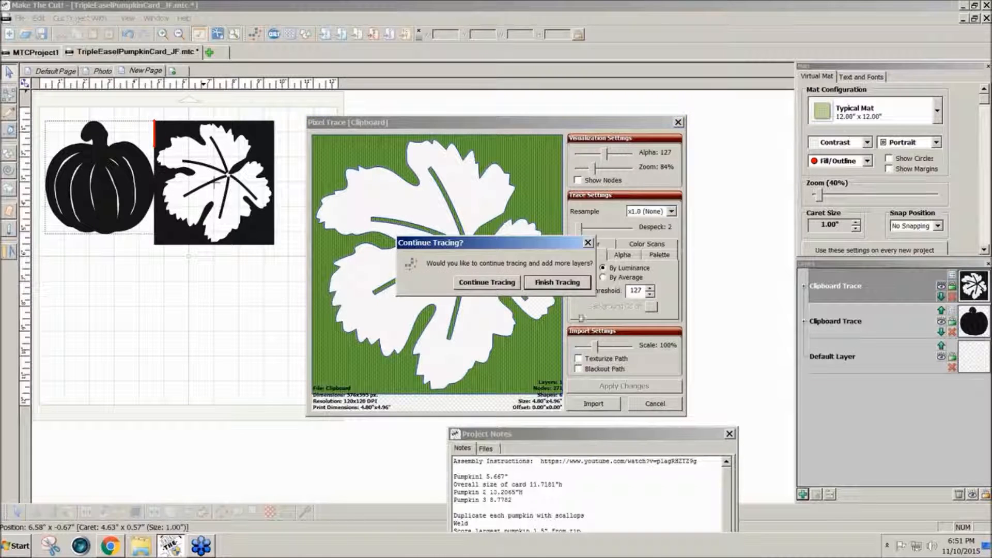
left_click(557, 282)
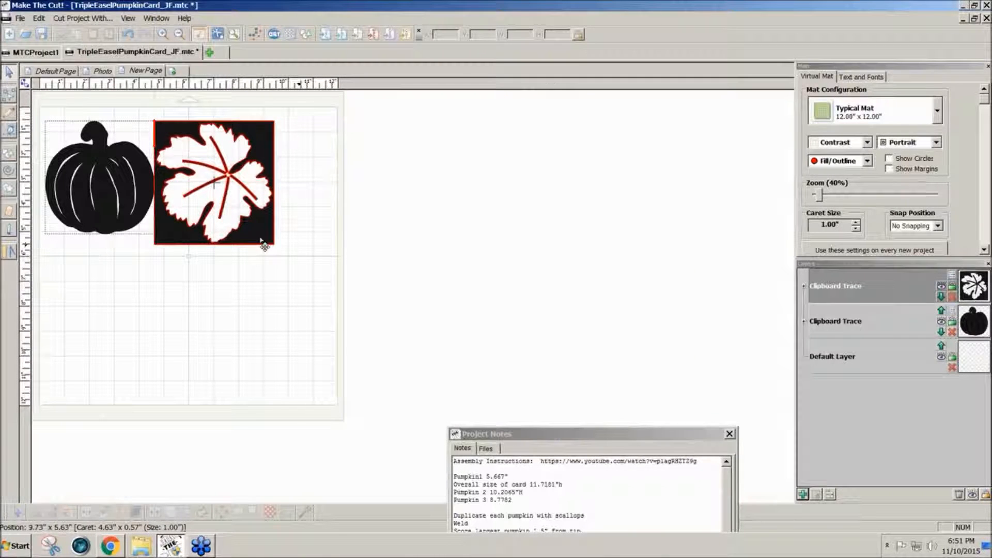
left_click(221, 186)
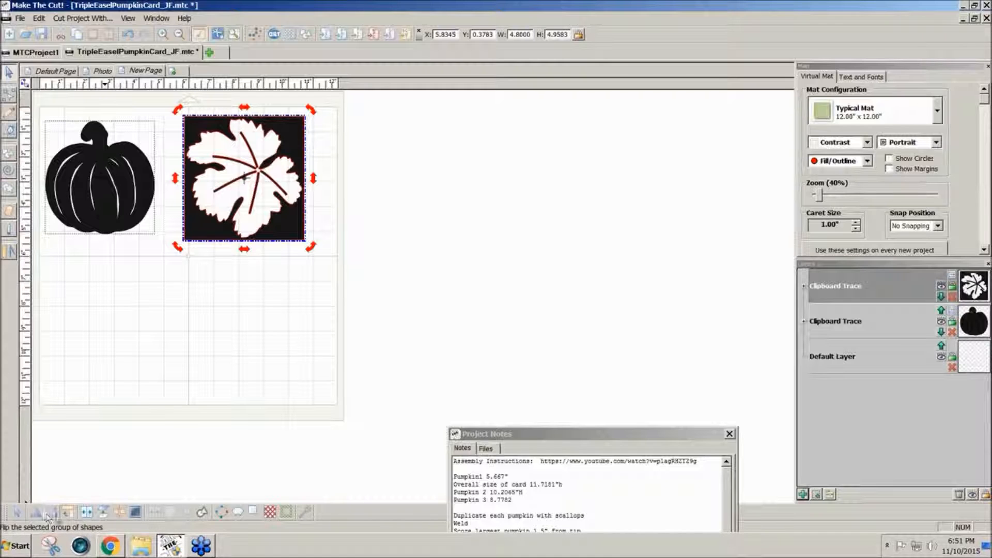
mouse_move(84, 513)
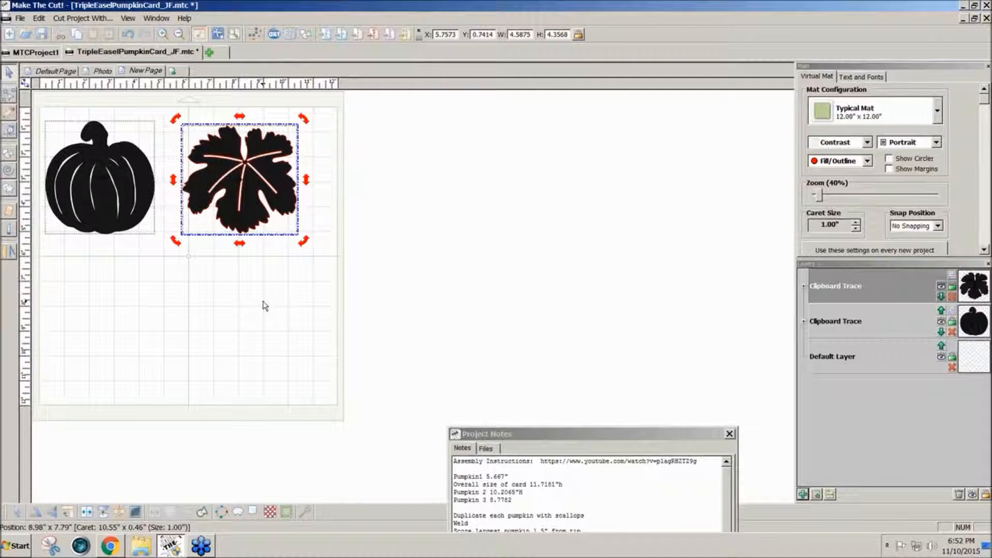
Step: Add a square from basic shapes, stretch it over the leaf's top, and select both
left_click(867, 142)
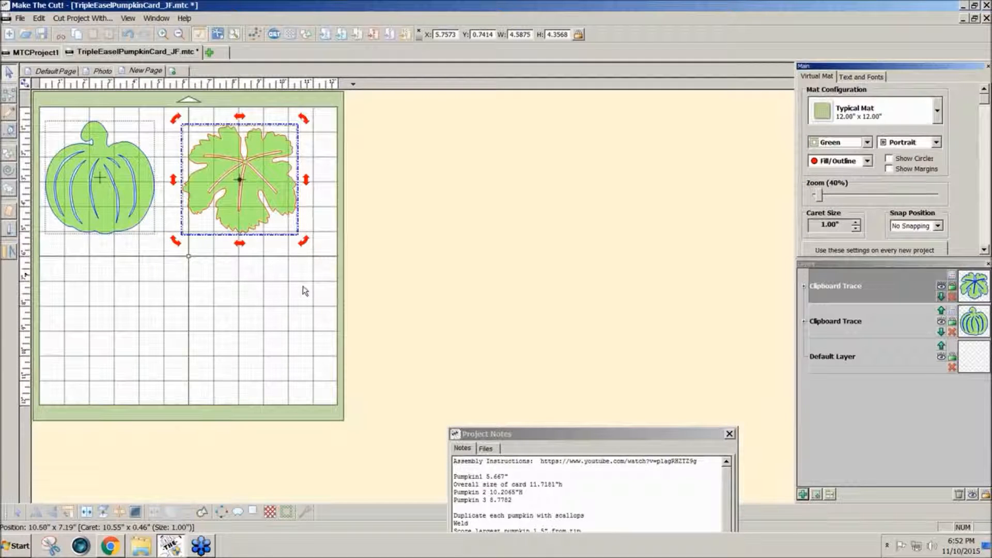
mouse_move(297, 33)
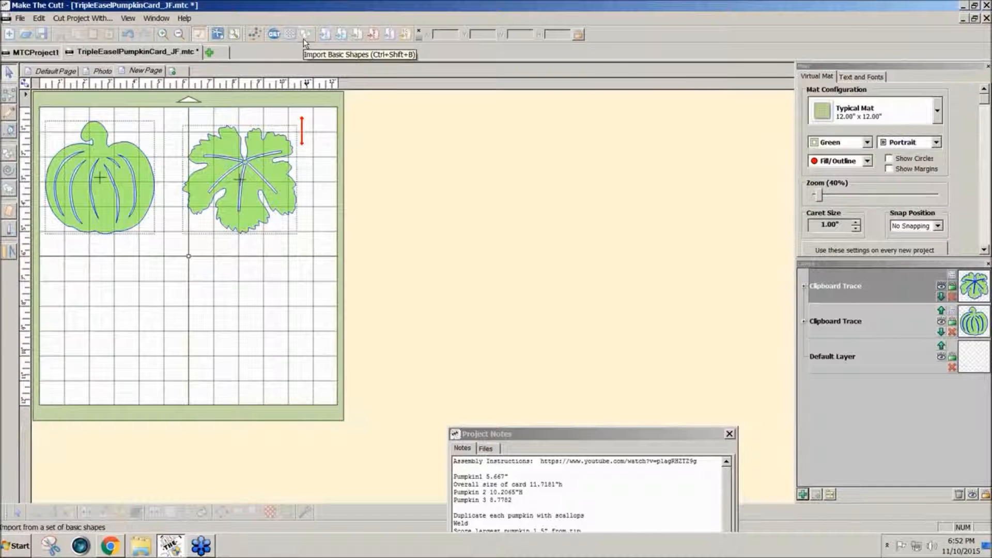
left_click(291, 32)
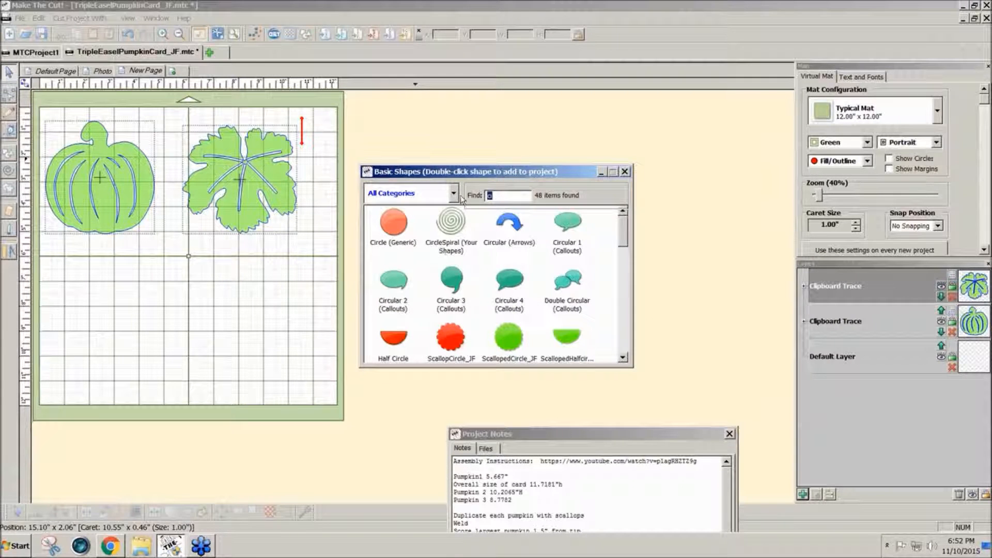
type("sq")
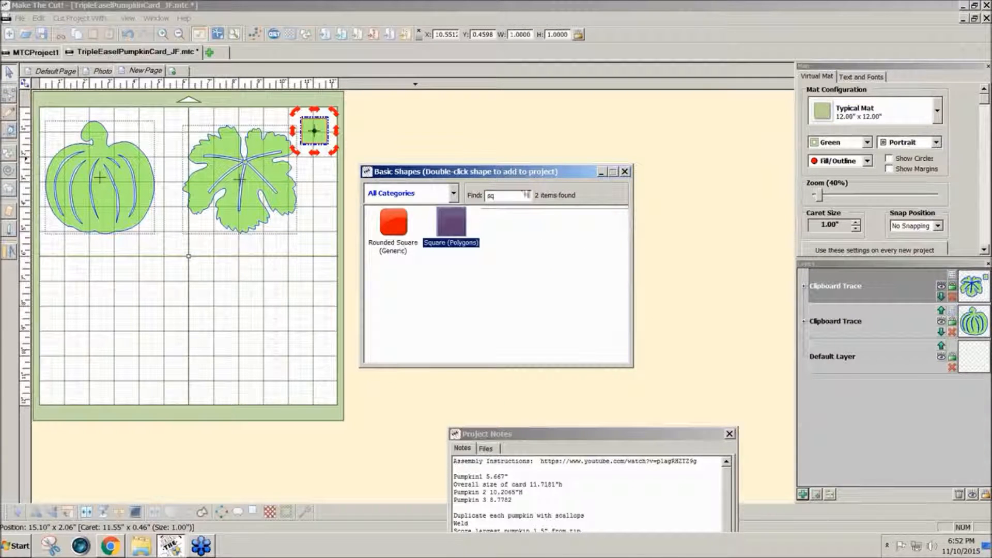
left_click(624, 171)
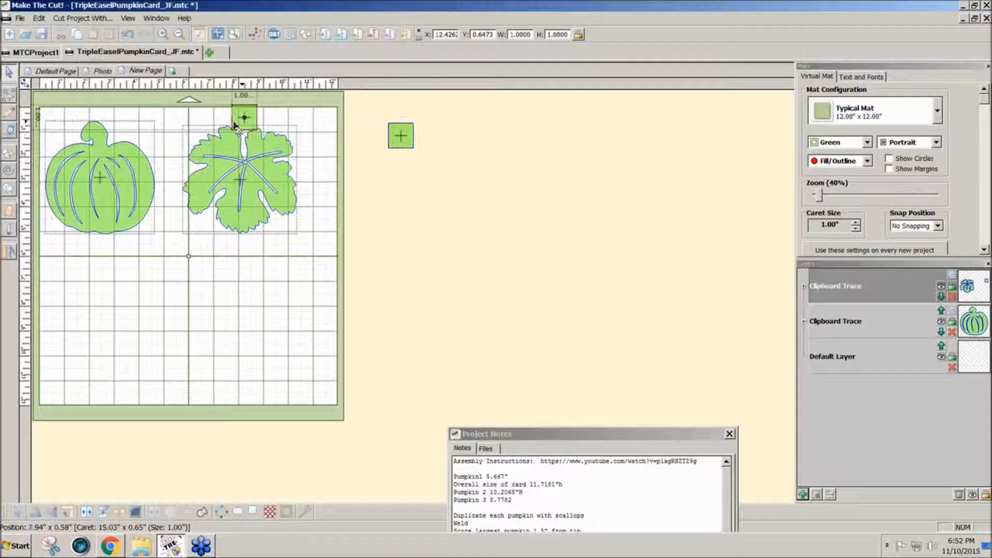
left_click_drag(242, 117, 203, 141)
type("5.6667")
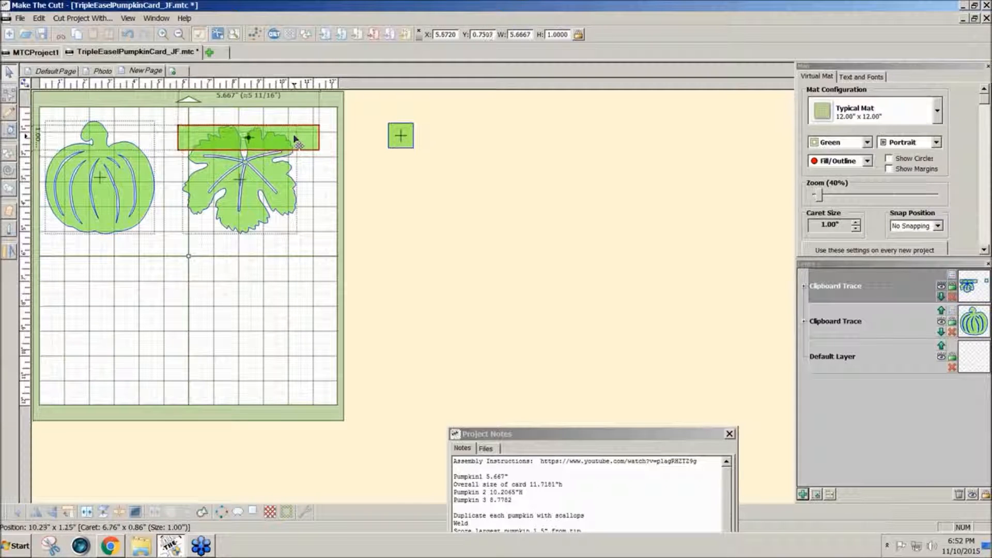
left_click(249, 136)
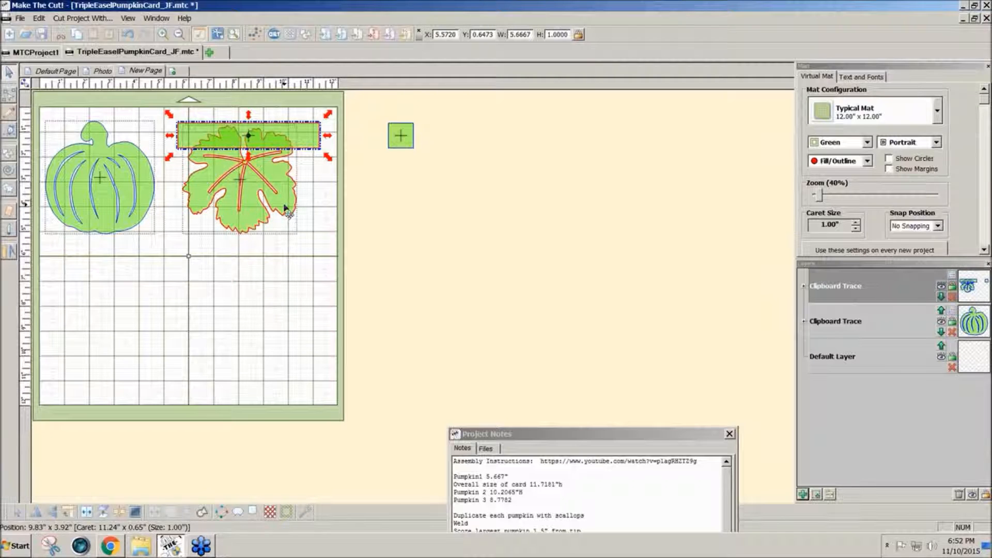
left_click_drag(249, 155, 249, 243)
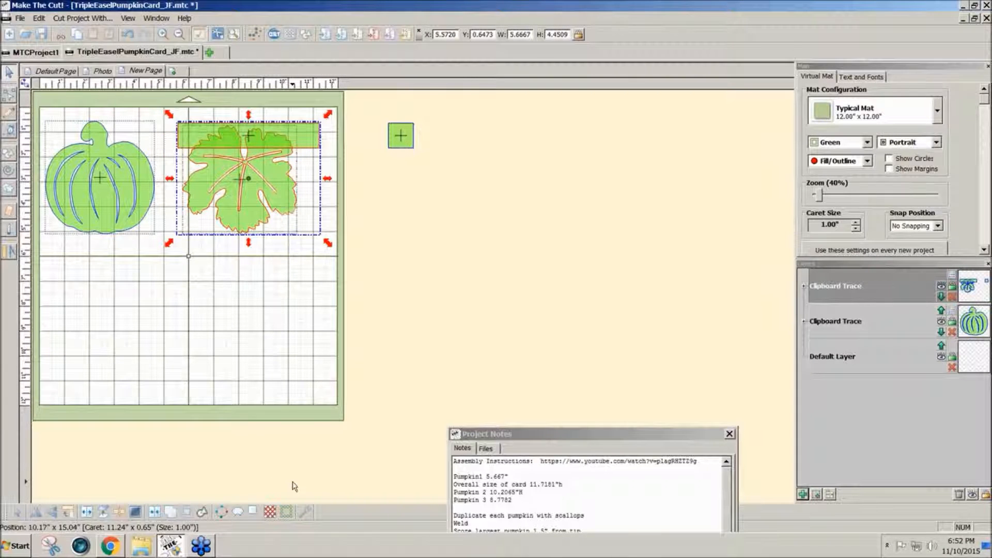
mouse_move(169, 514)
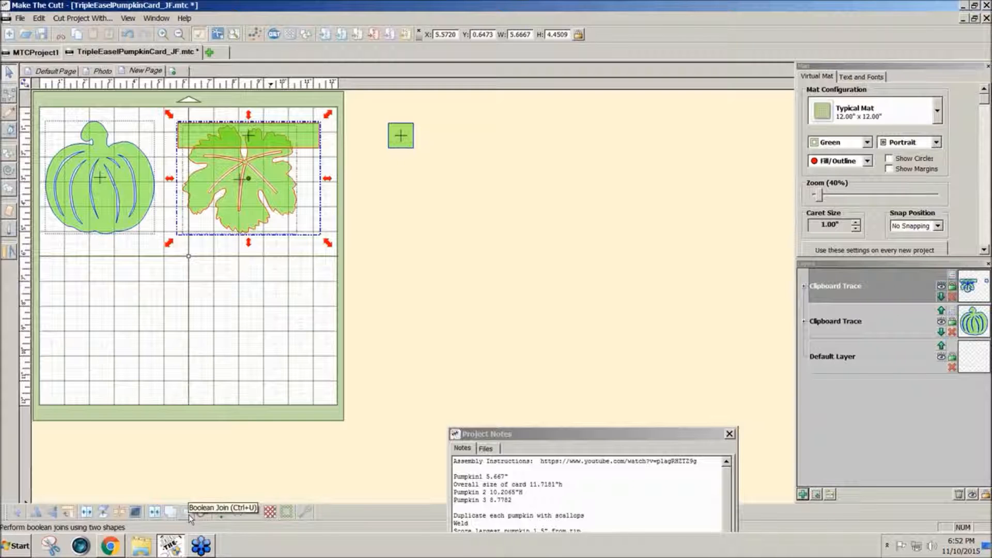
mouse_move(238, 521)
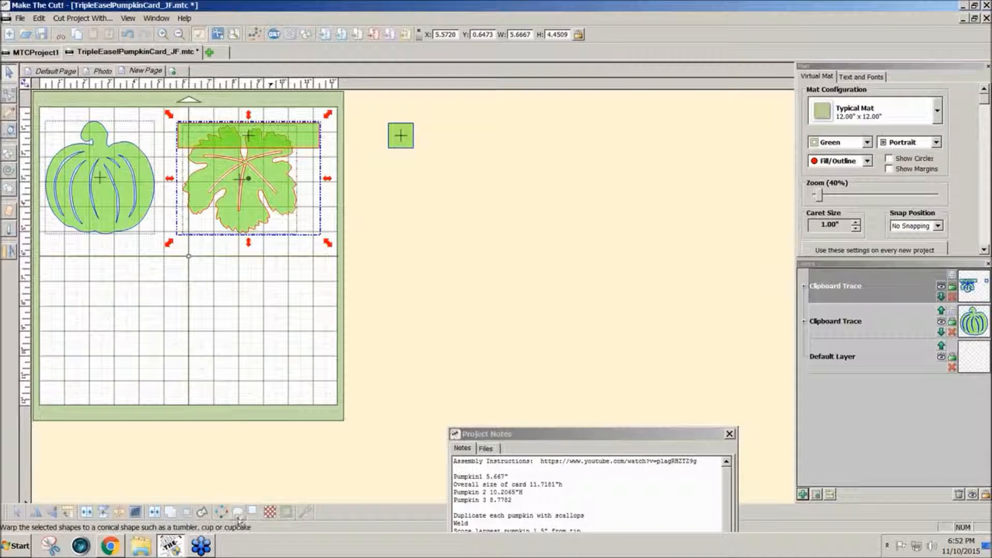
Step: Apply a B-A Difference Boolean join to remove the bar from the leaf
left_click(171, 512)
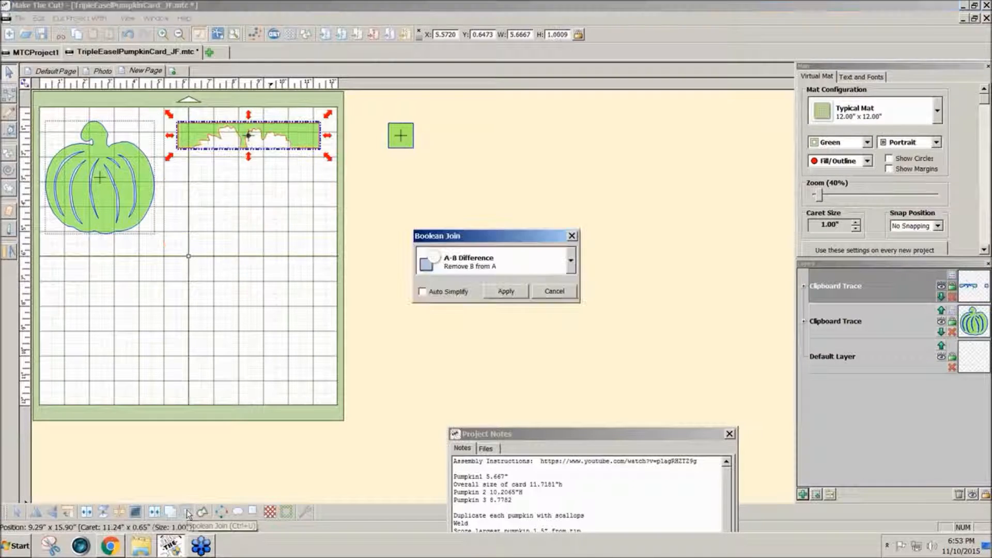
left_click(570, 261)
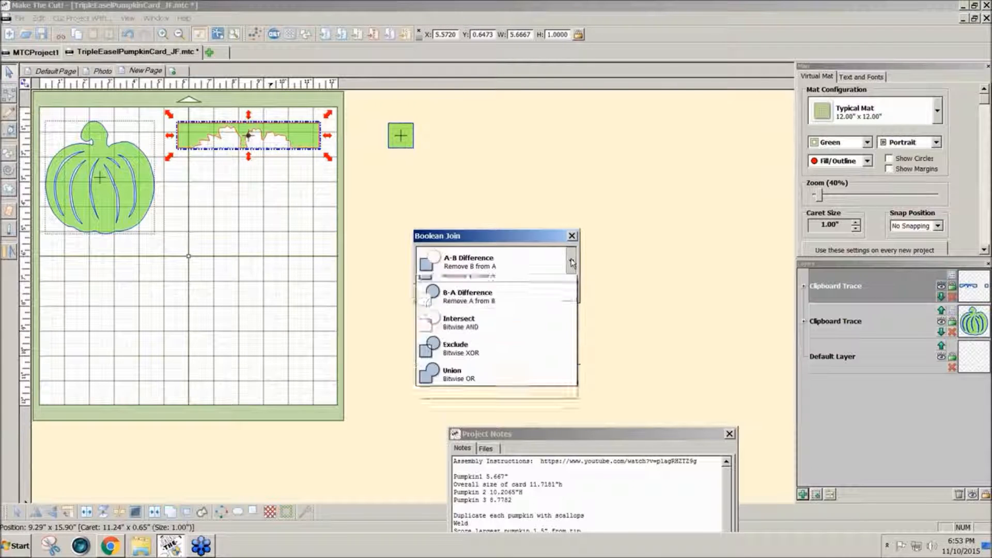
left_click(468, 296)
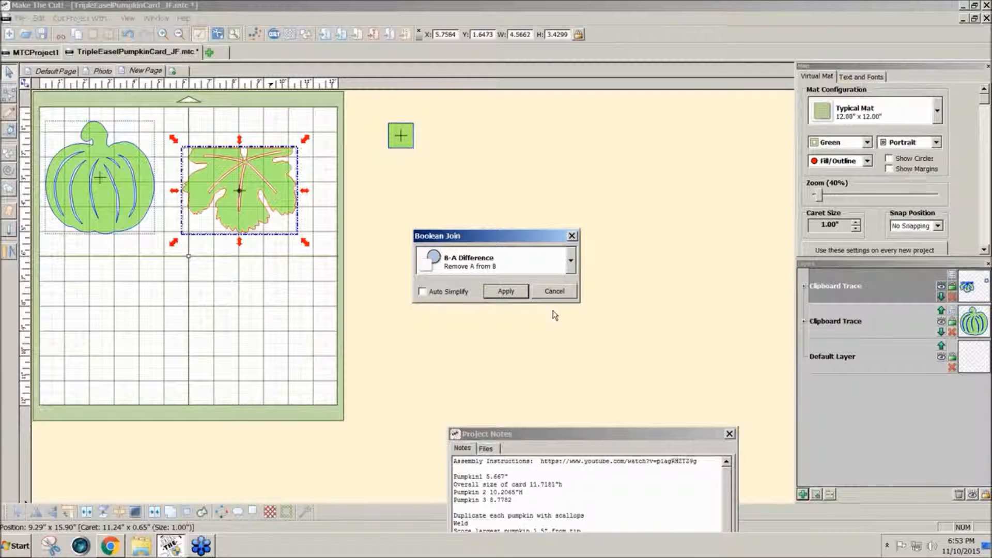
left_click(506, 291)
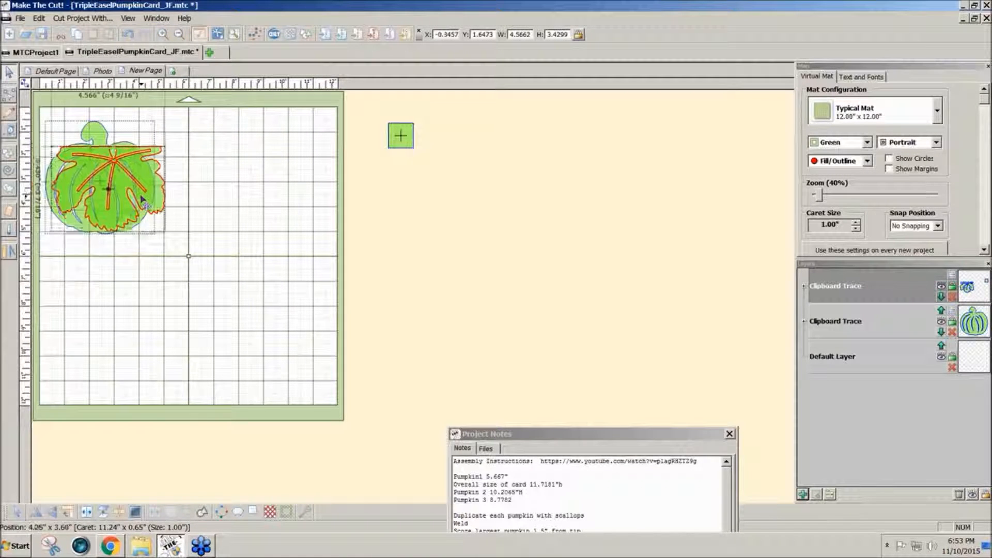
Step: Drag the flat-topped leaf back beside the pumpkin so they no longer overlap
left_click_drag(108, 189, 269, 189)
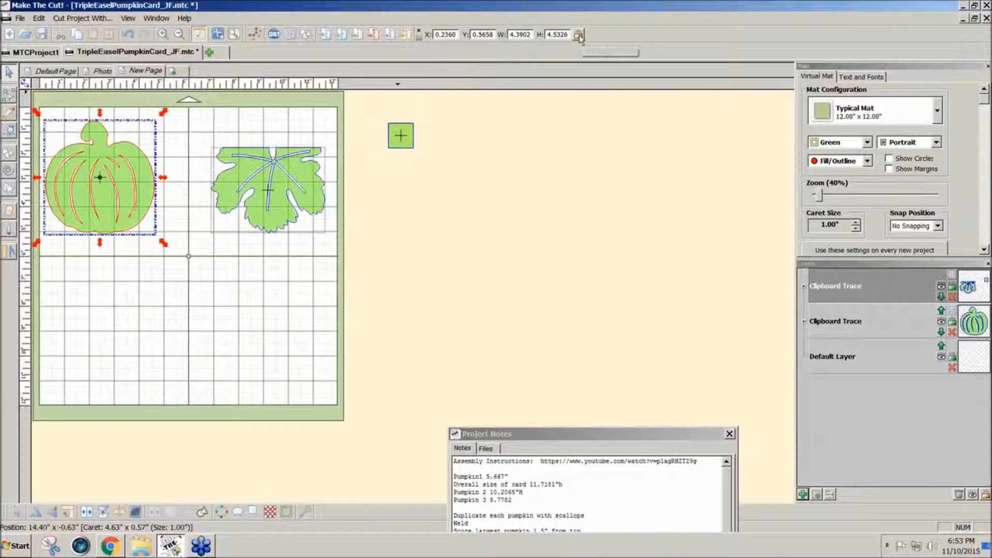
mouse_move(580, 34)
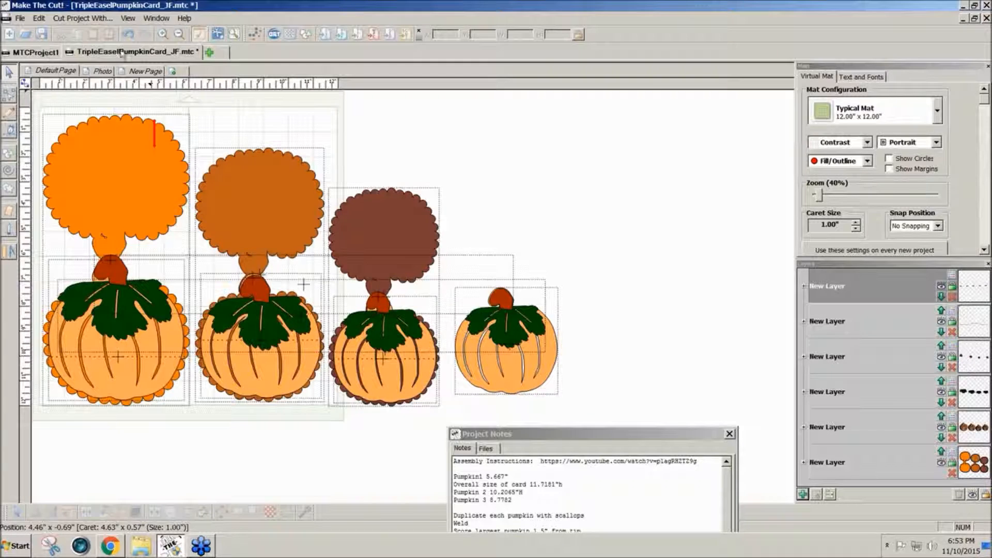
Step: On New Page, fill the pumpkin orange and set its width to 5.667 inches
left_click(146, 71)
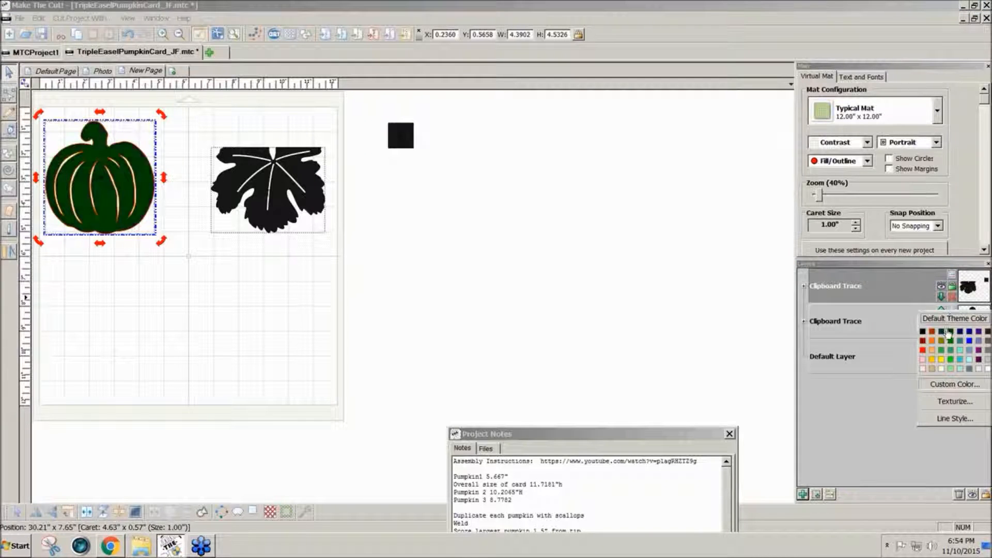
left_click(936, 361)
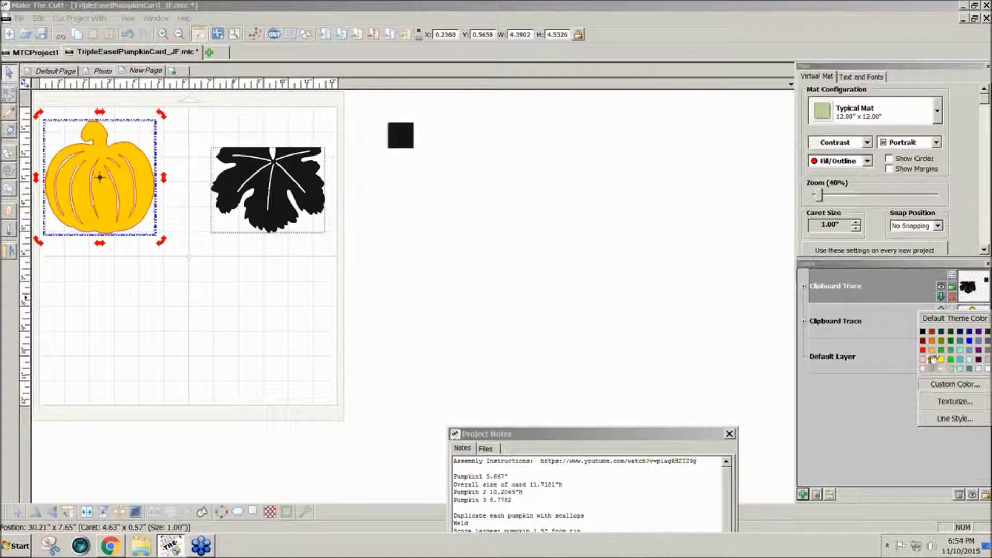
left_click(935, 359)
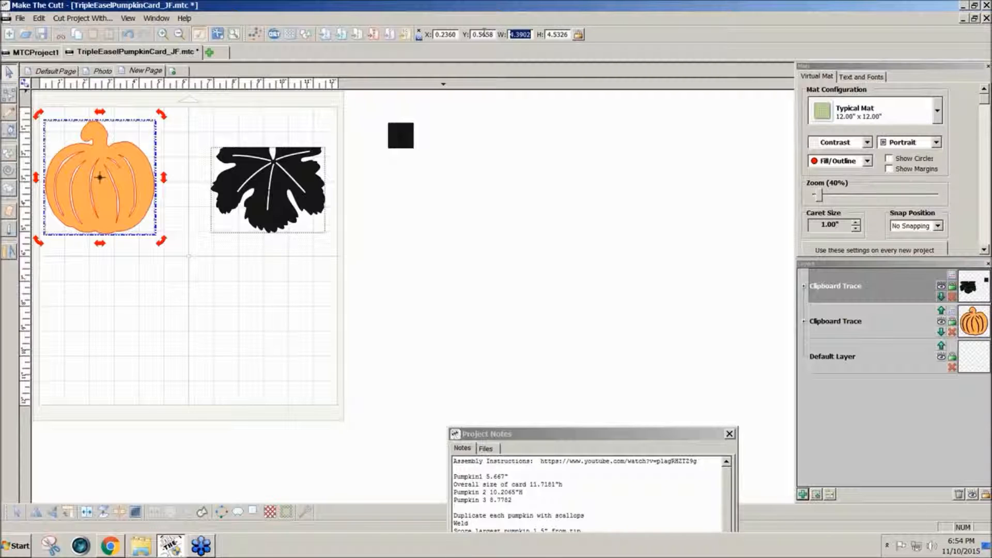
type("5.")
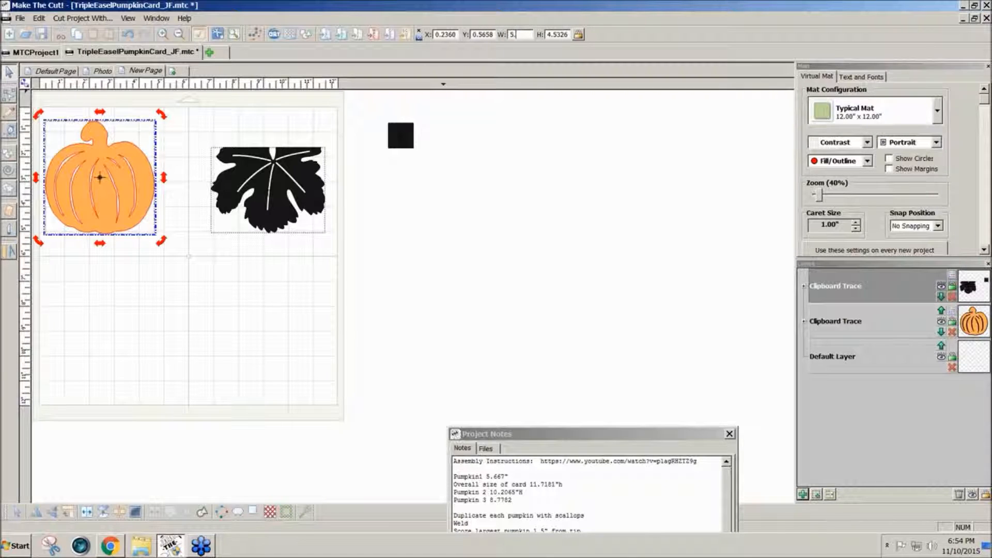
type("5.667")
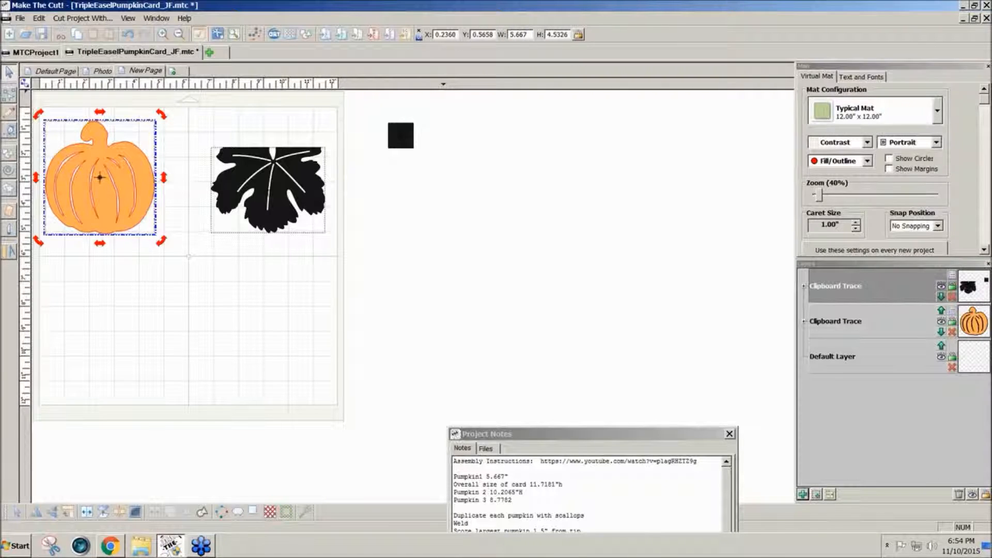
left_click_drag(99, 243, 115, 276)
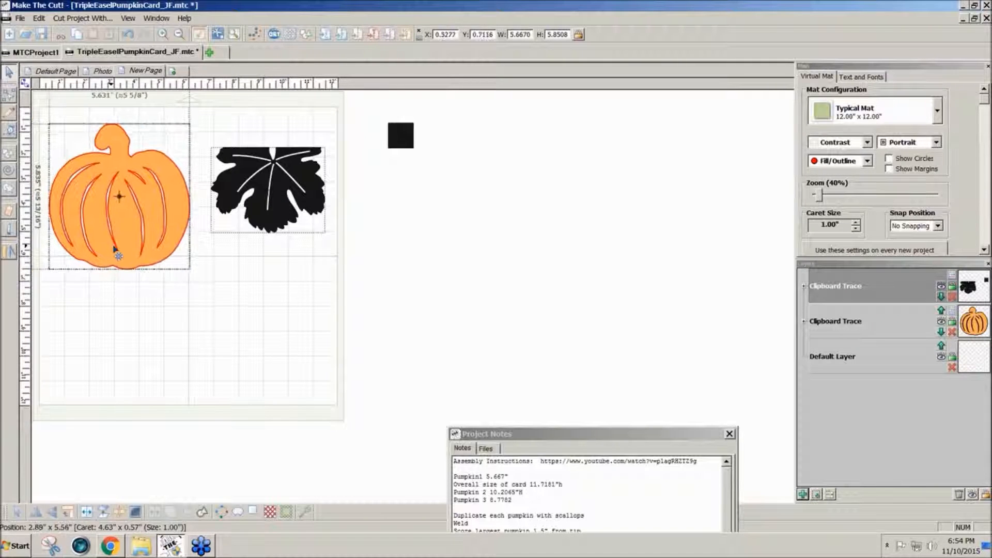
Step: Give the leaf its own dark green layer positioned over the pumpkin's top
left_click(116, 195)
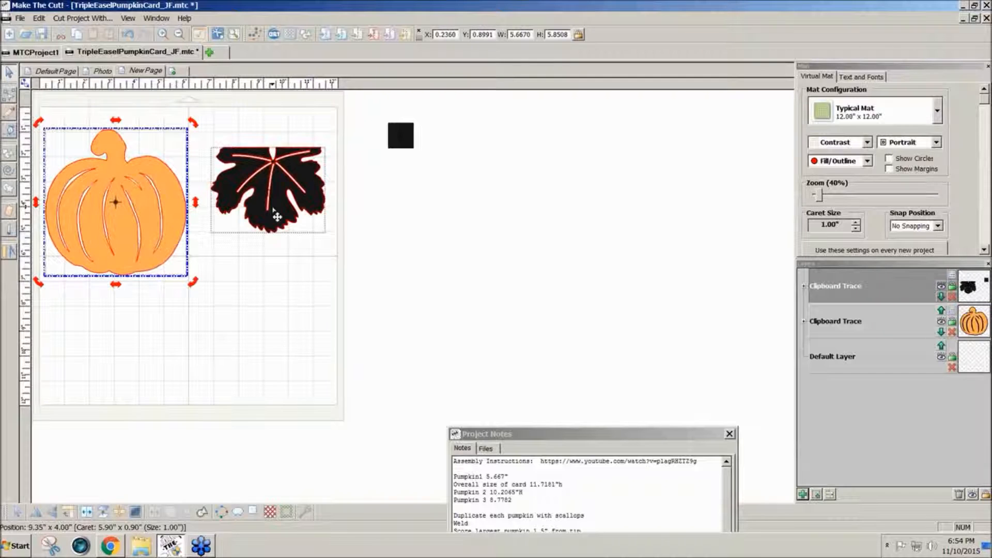
left_click(274, 190)
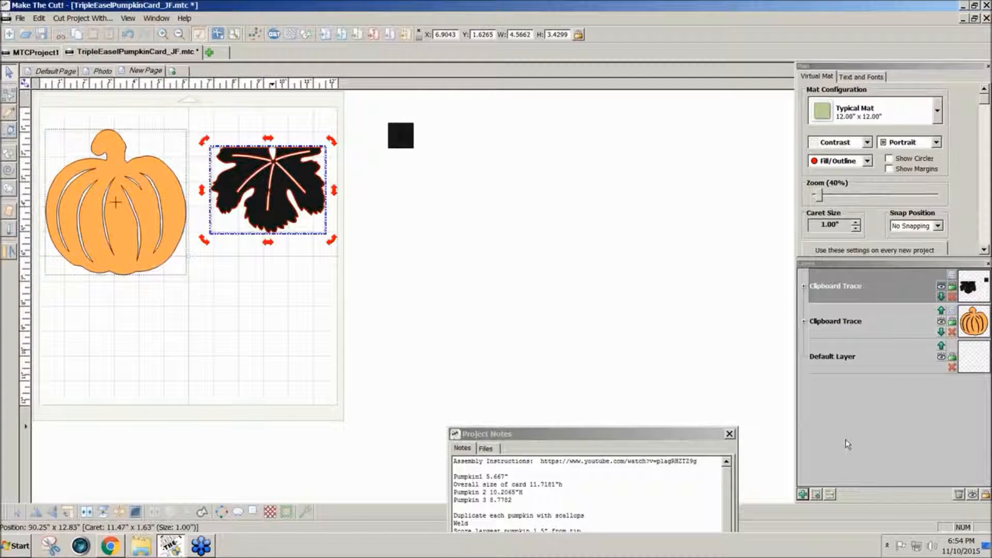
left_click(802, 494)
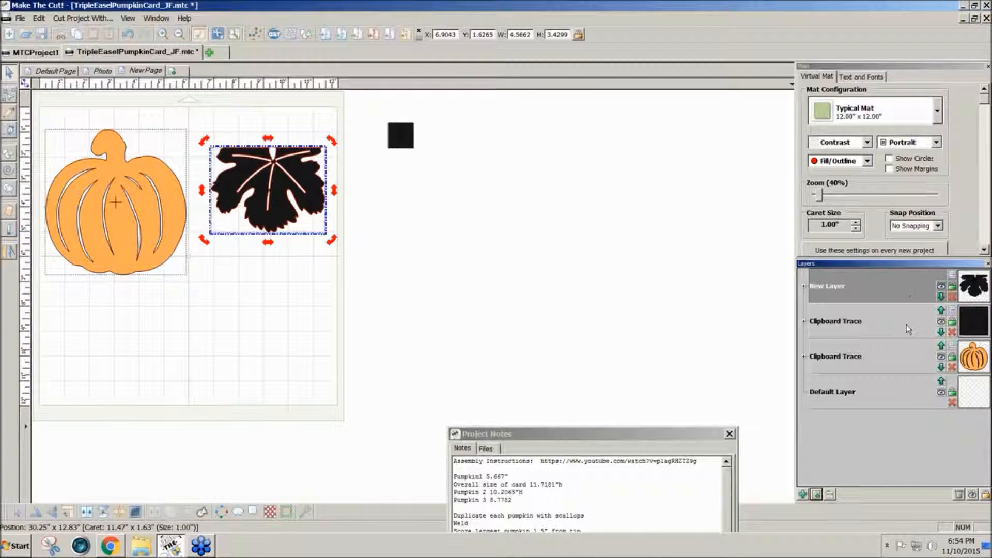
left_click(943, 312)
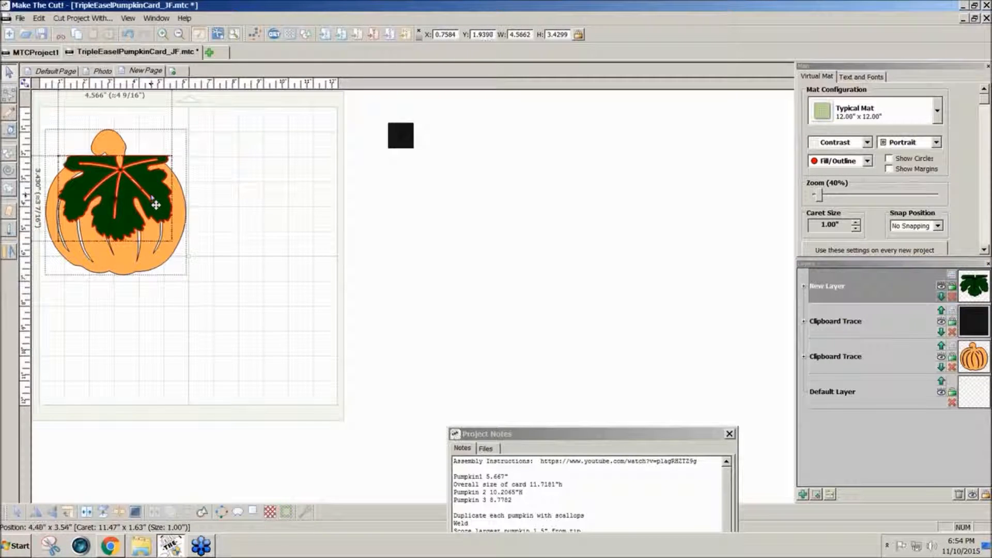
left_click_drag(156, 202, 162, 206)
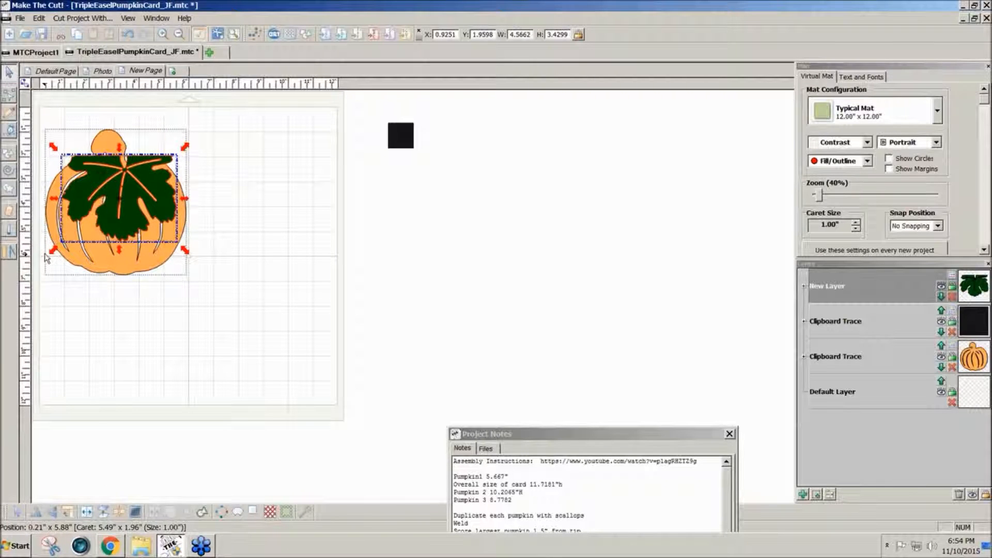
left_click_drag(185, 248, 189, 279)
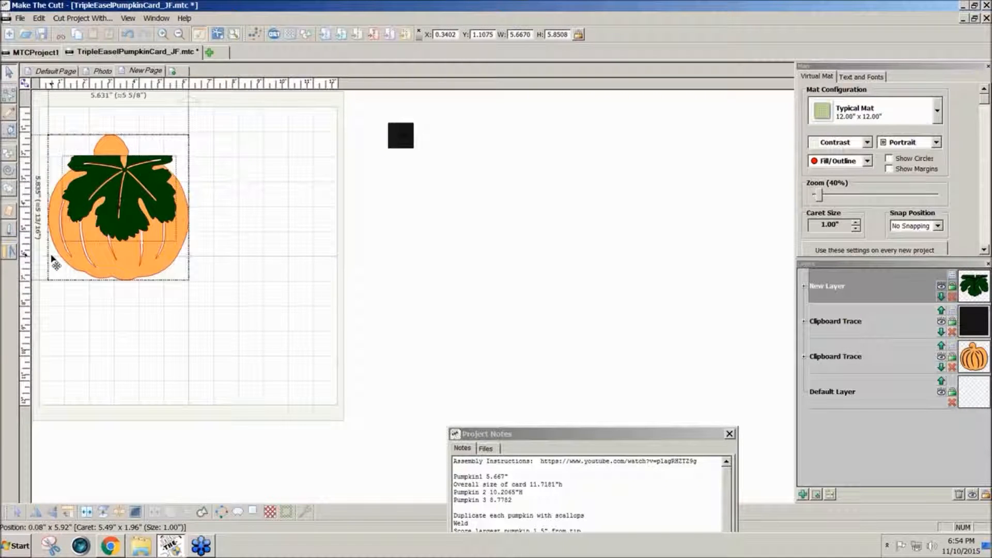
Step: Resize the green leaf into a shorter, wider cap along the pumpkin's top
left_click(119, 202)
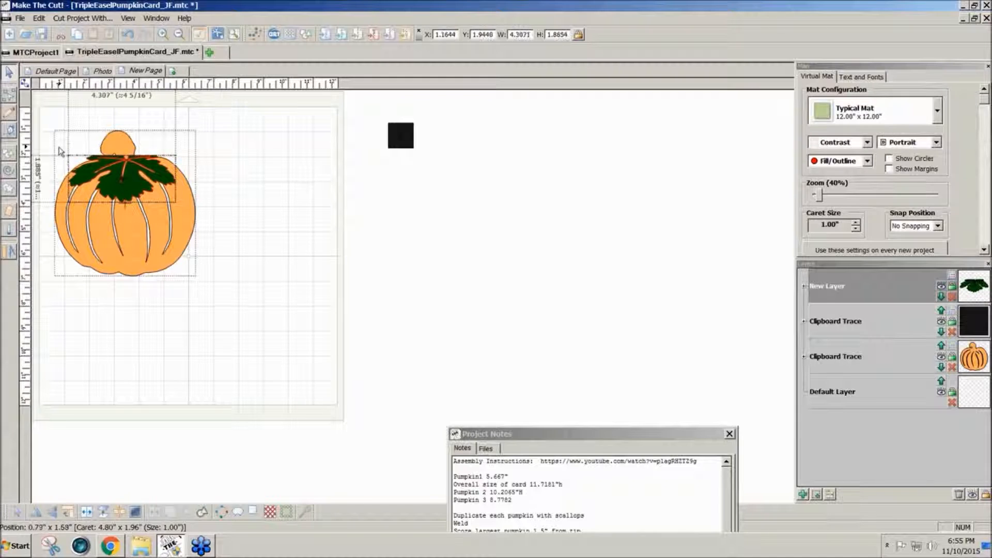
left_click(124, 181)
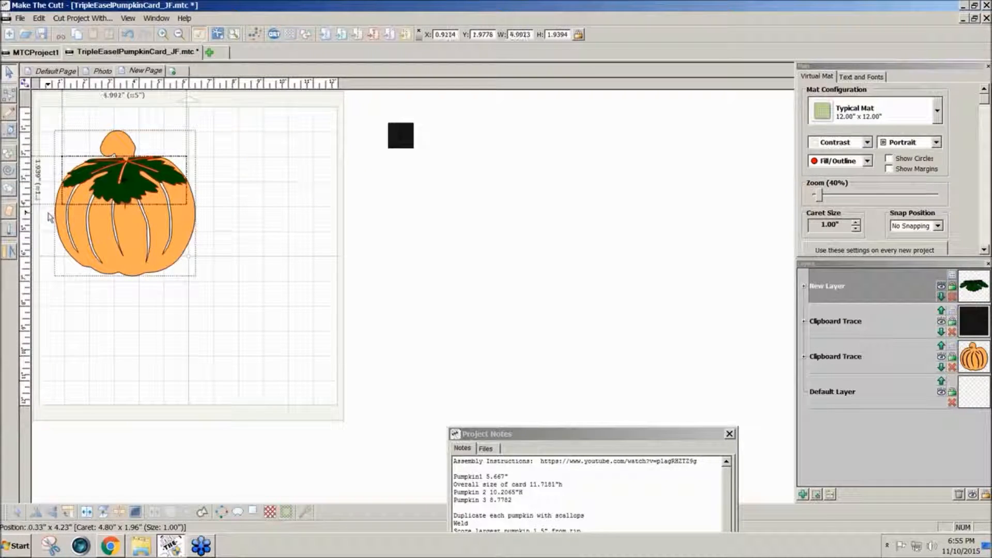
left_click(119, 186)
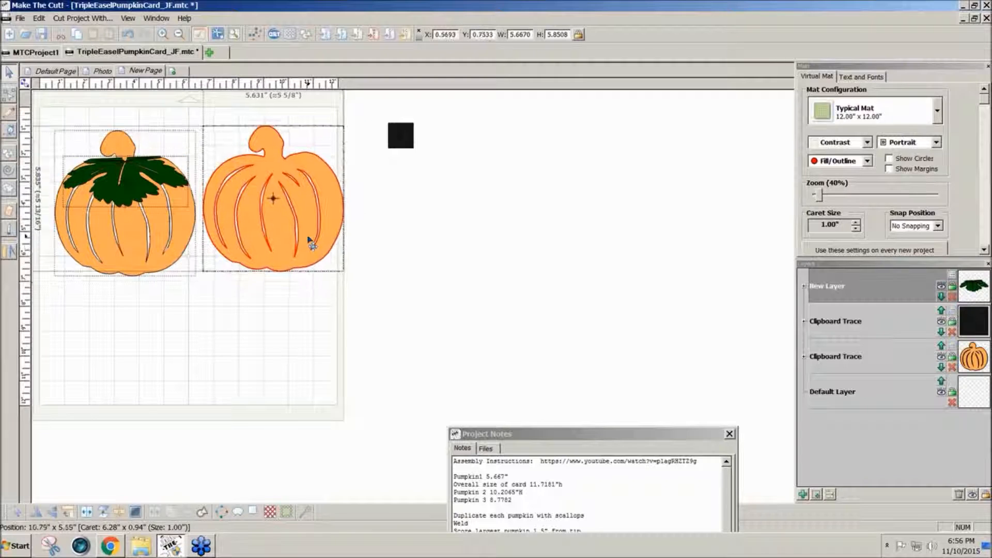
Step: Drop the green leaf shape onto the upper part of the left pumpkin
left_click(274, 215)
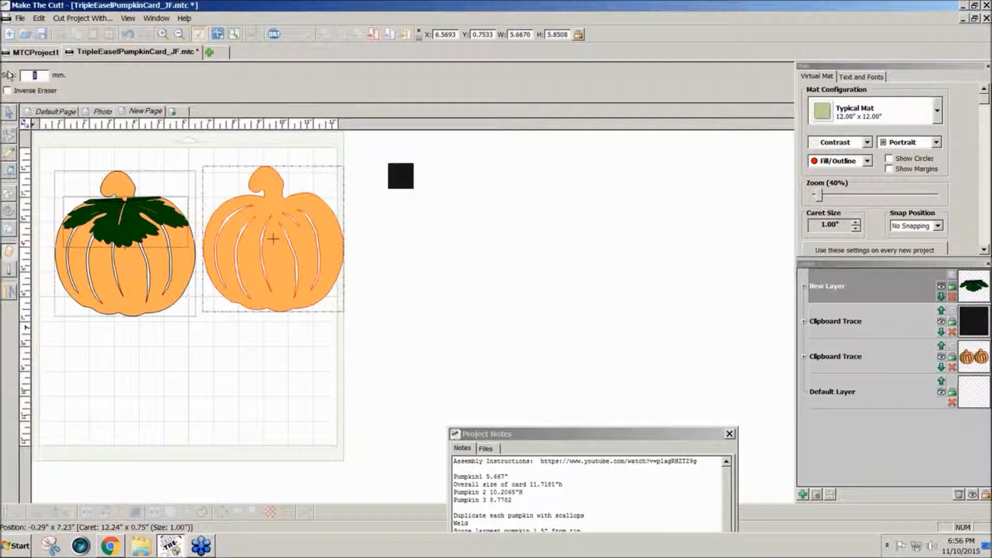
type(".25")
type("d")
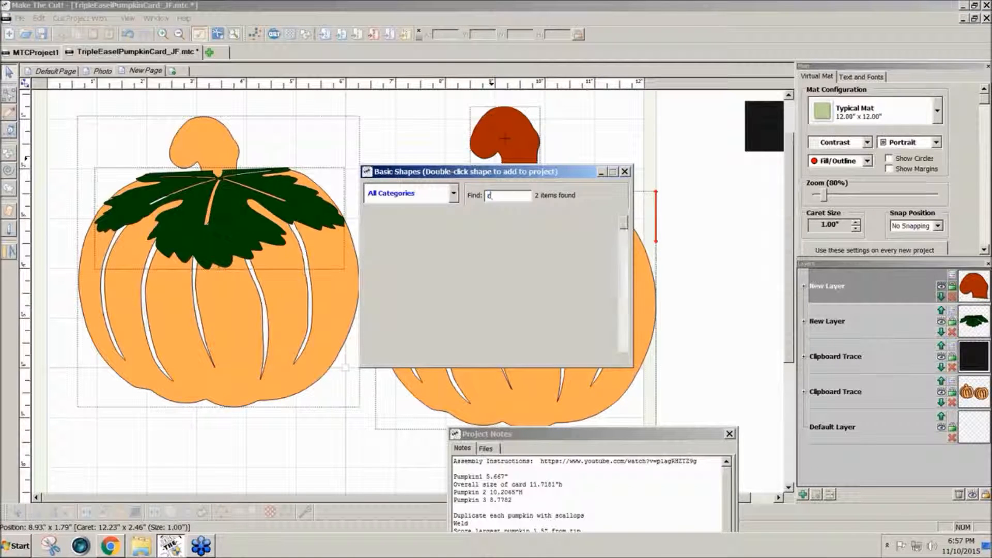
Step: Add a Circle (Generic) shape from the Basic Shapes library beside the right pumpkin
type("i")
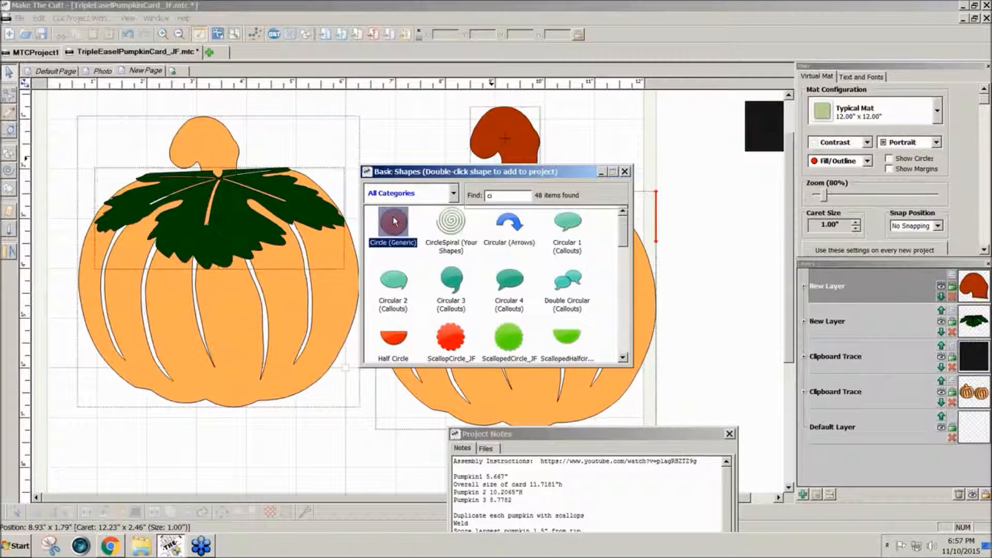
double_click(393, 222)
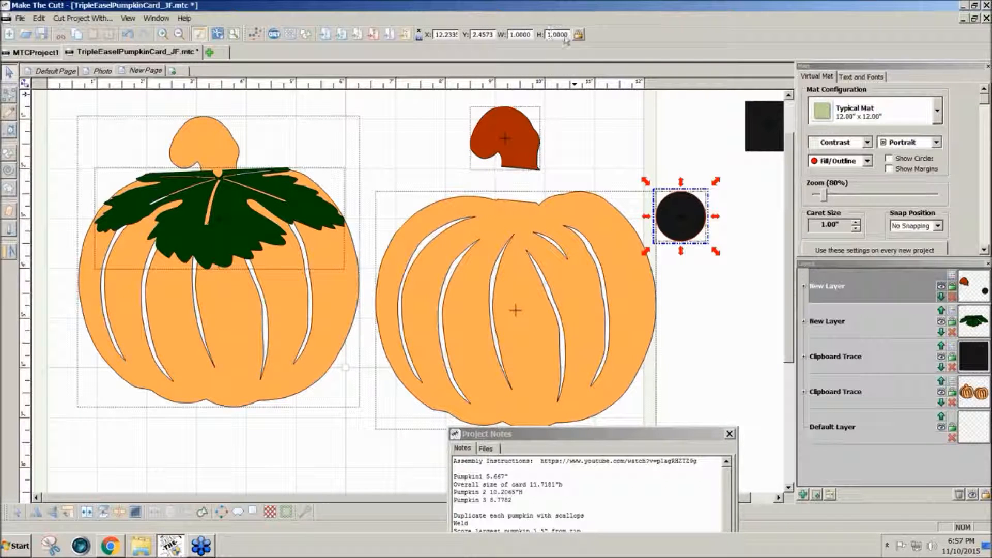
left_click(560, 33)
type("0.5000")
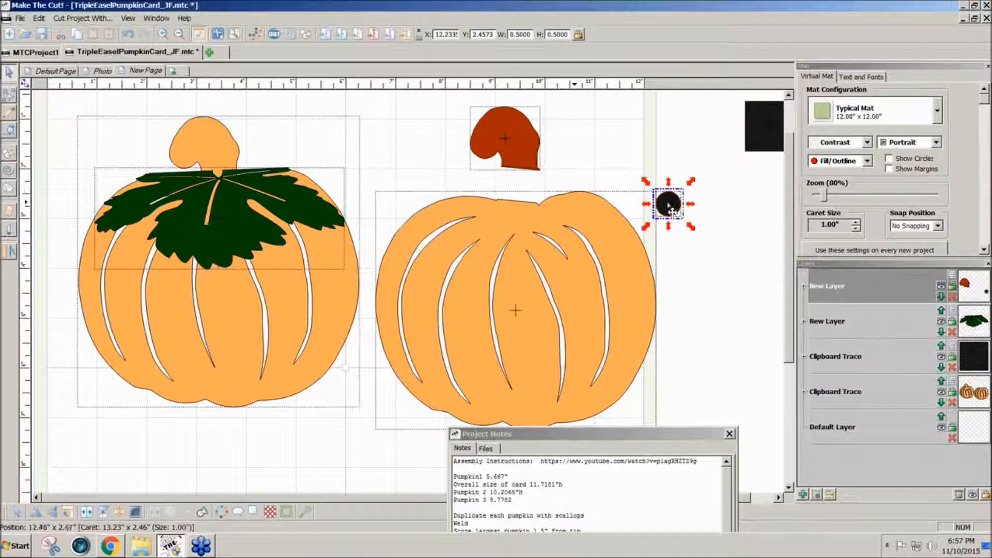
Step: Size the circle to 0.5 x 0.5 inch and set it on the pumpkin's top outline
left_click_drag(668, 202, 580, 163)
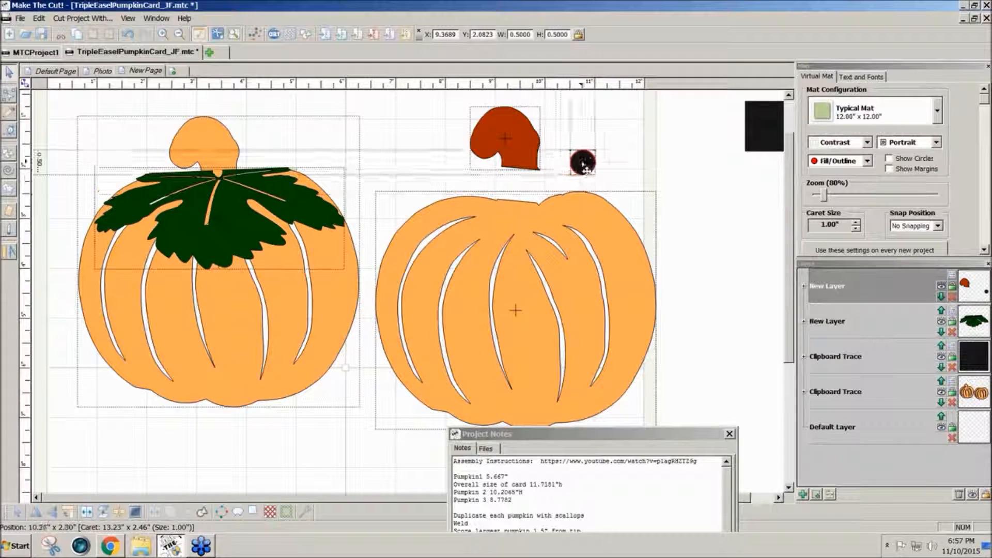
left_click(585, 161)
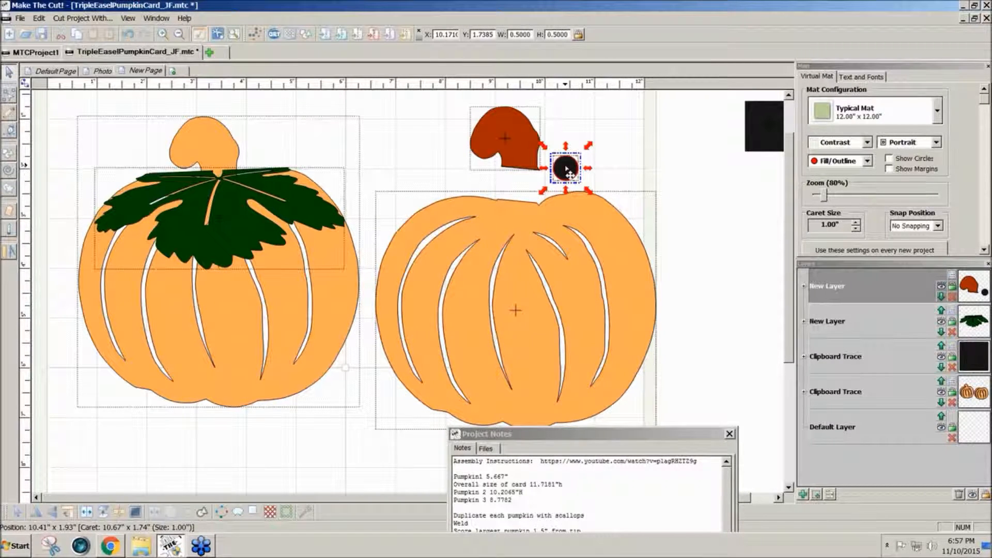
left_click_drag(565, 167, 549, 195)
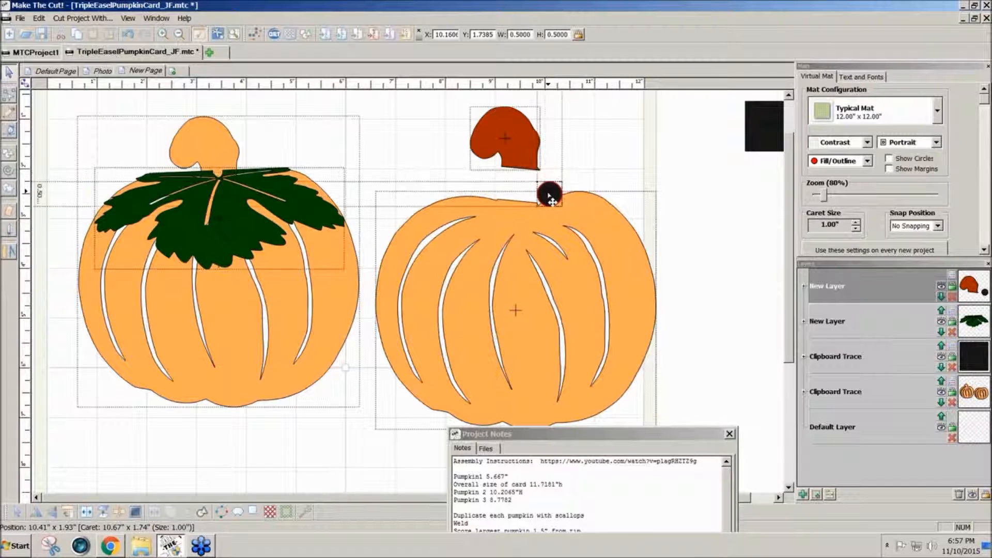
left_click_drag(549, 196, 535, 214)
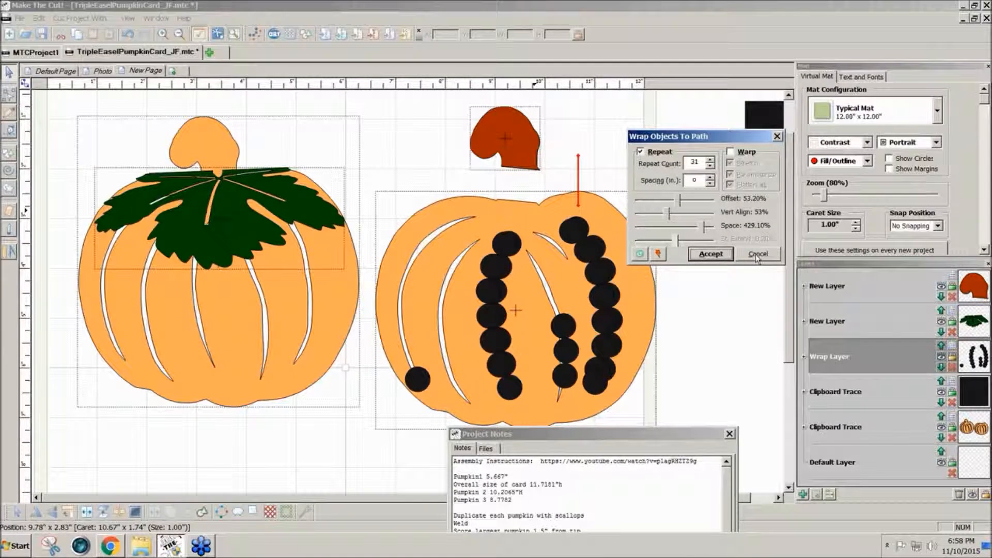
left_click(758, 254)
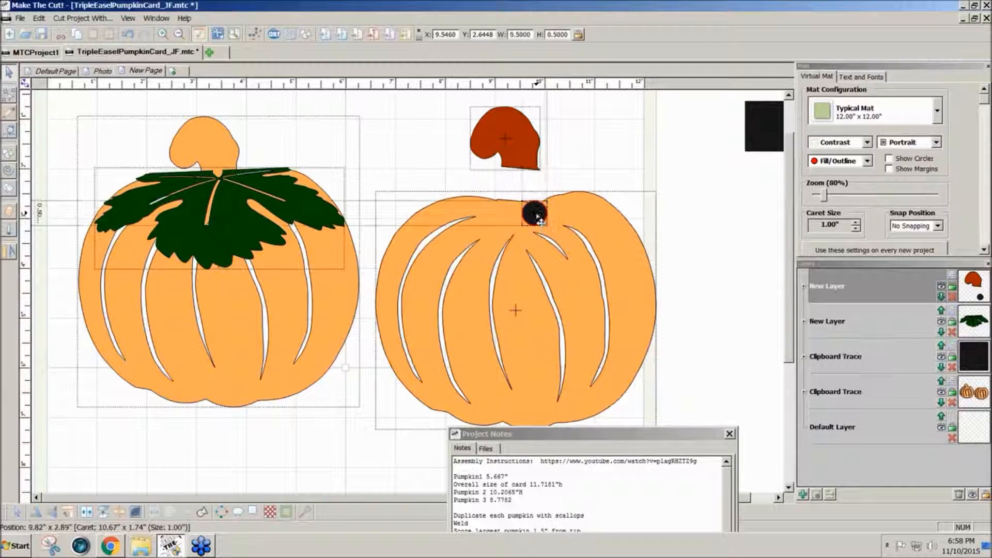
Step: Black out the right pumpkin to fill its slits, then reselect the circle
left_click_drag(535, 211, 587, 162)
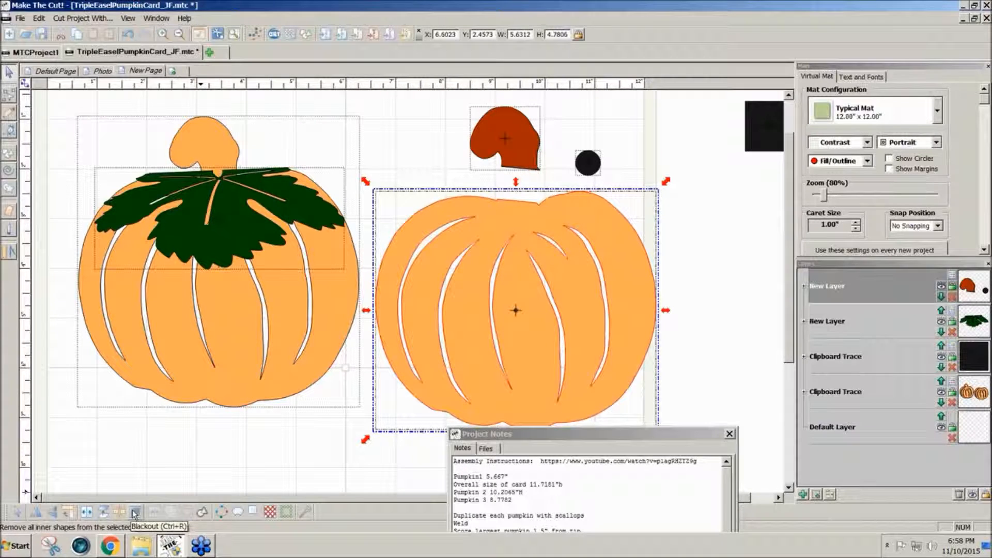
left_click(136, 513)
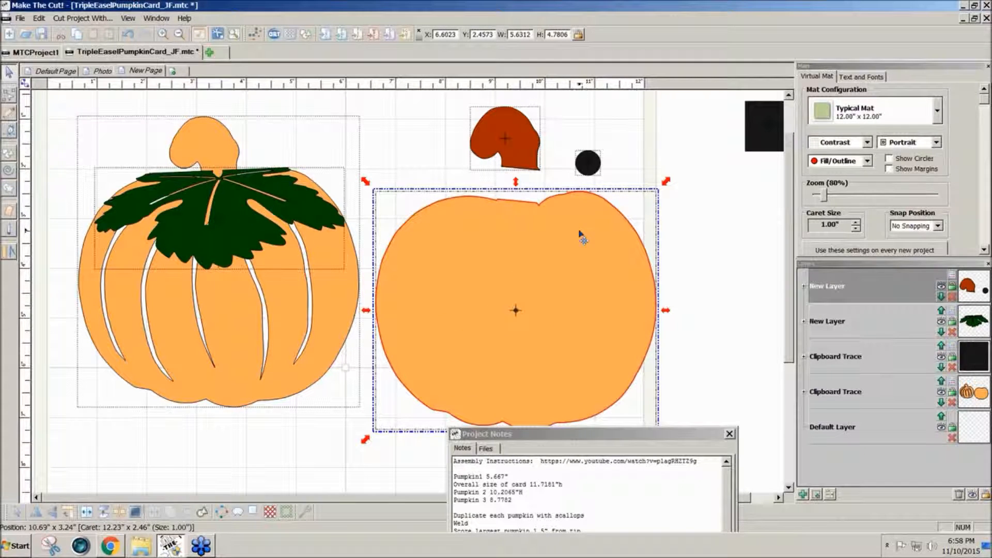
left_click(588, 160)
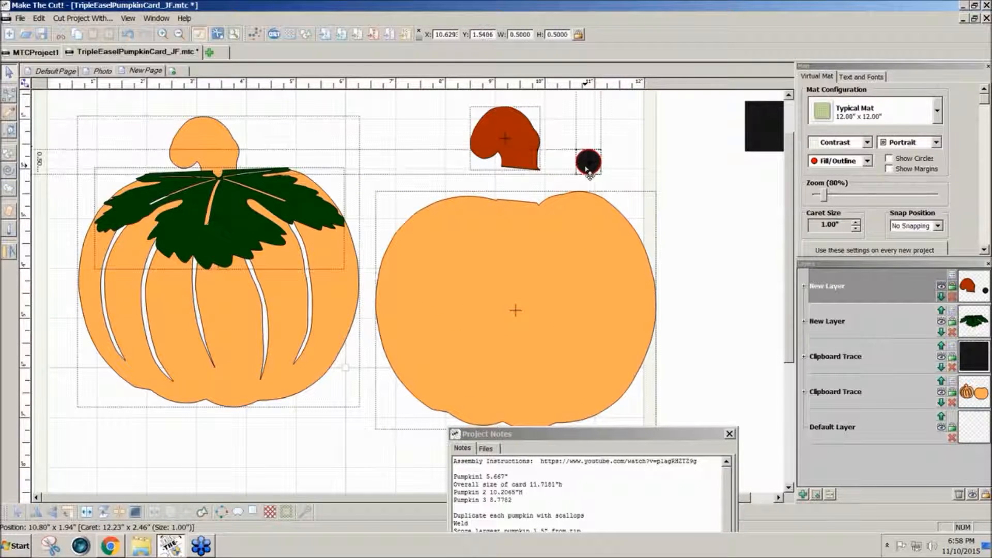
left_click(588, 160)
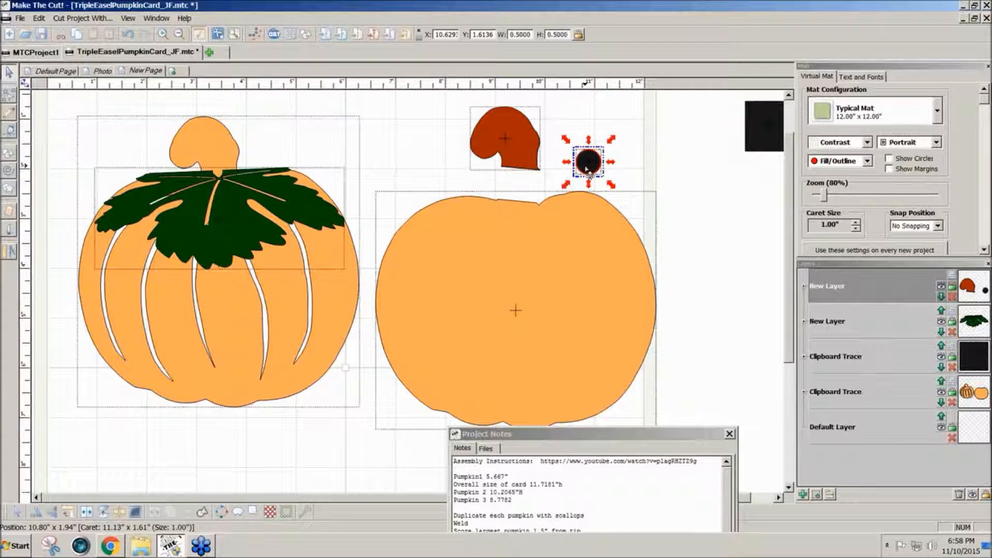
Step: Wrap the circle around the pumpkin outline with repeat count 32, declining to weld
left_click_drag(586, 162, 574, 201)
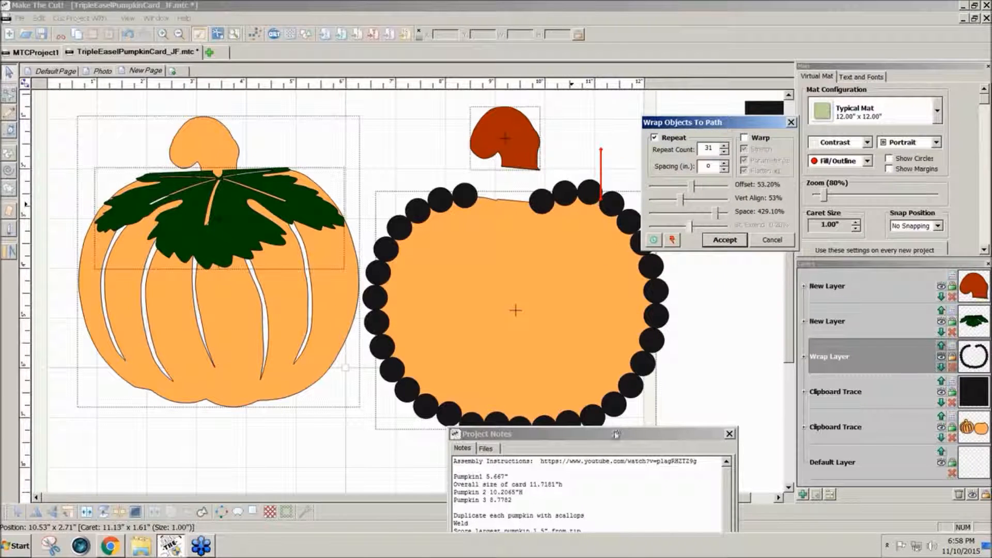
mouse_move(716, 324)
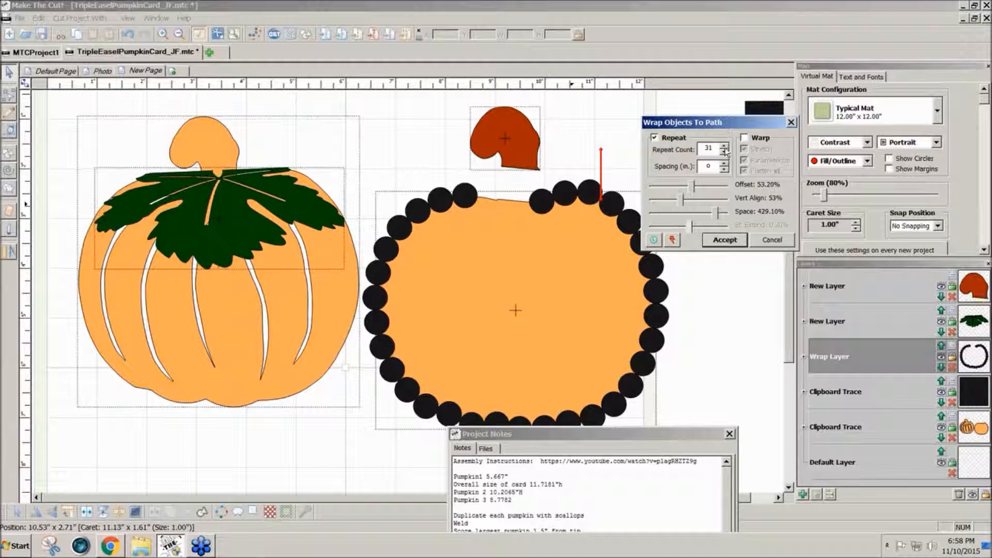
left_click(724, 145)
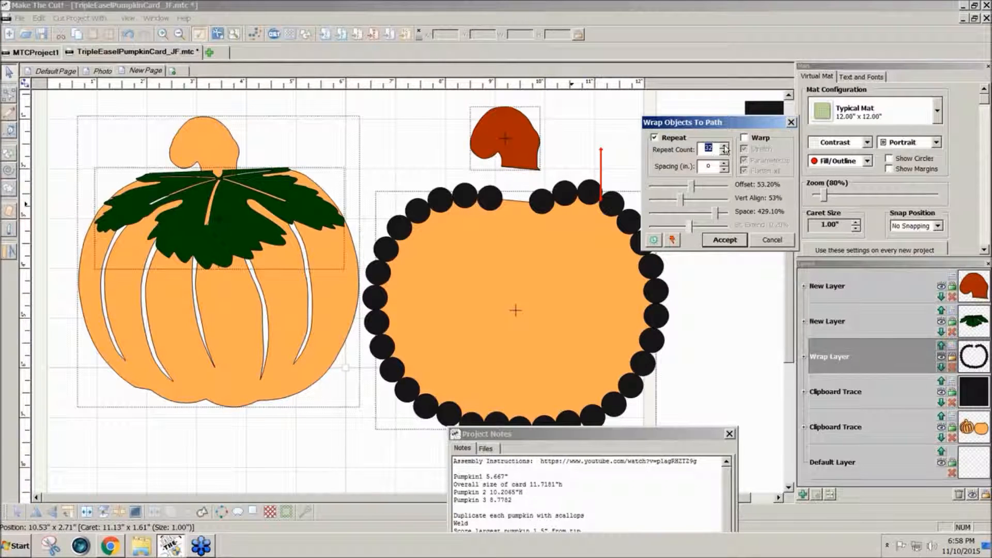
mouse_move(524, 216)
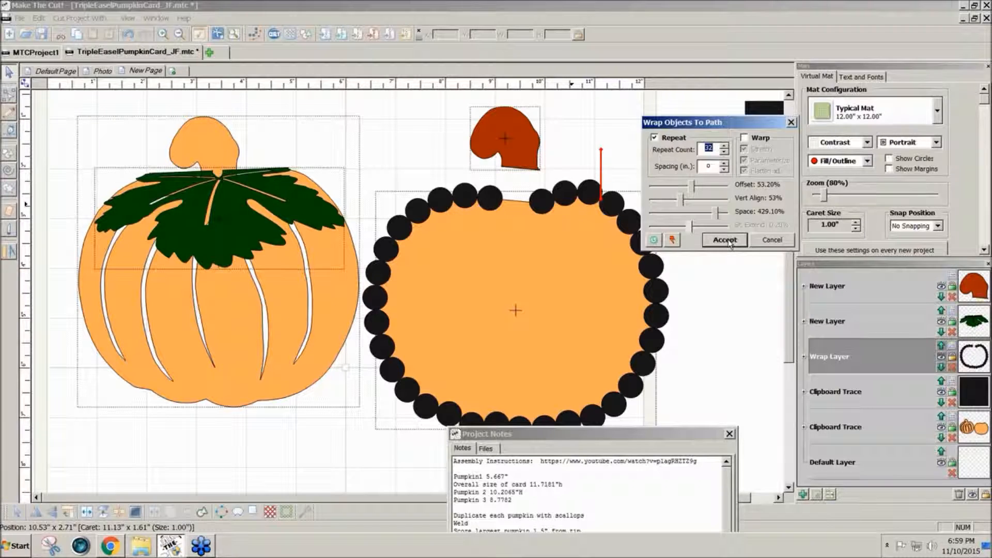
left_click(725, 240)
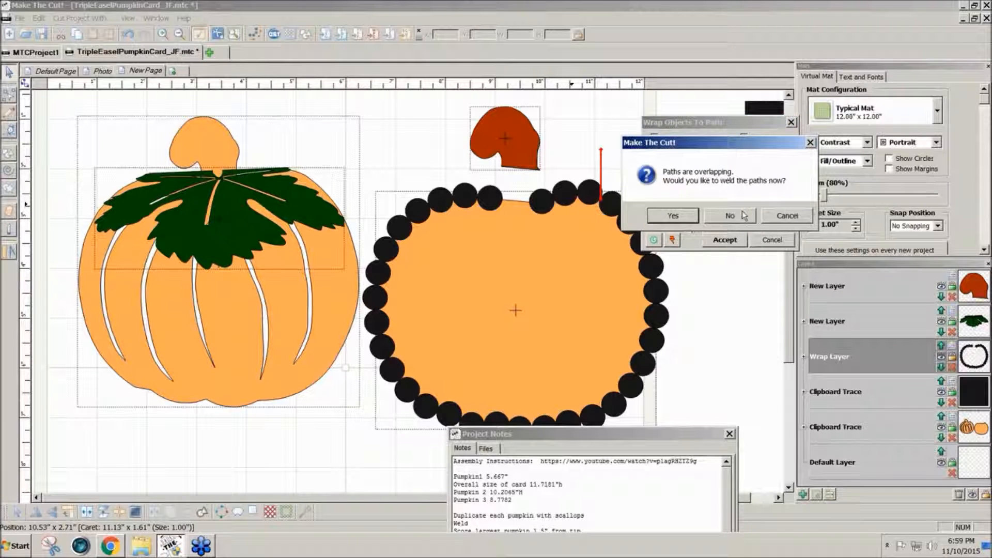
left_click(672, 215)
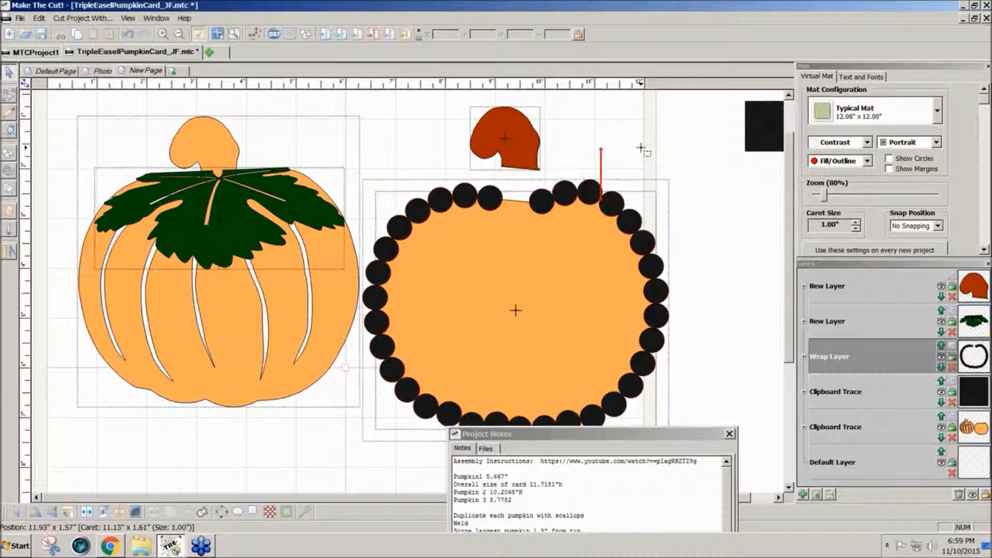
Step: Move the brown stem onto the top of the scalloped pumpkin
left_click(516, 310)
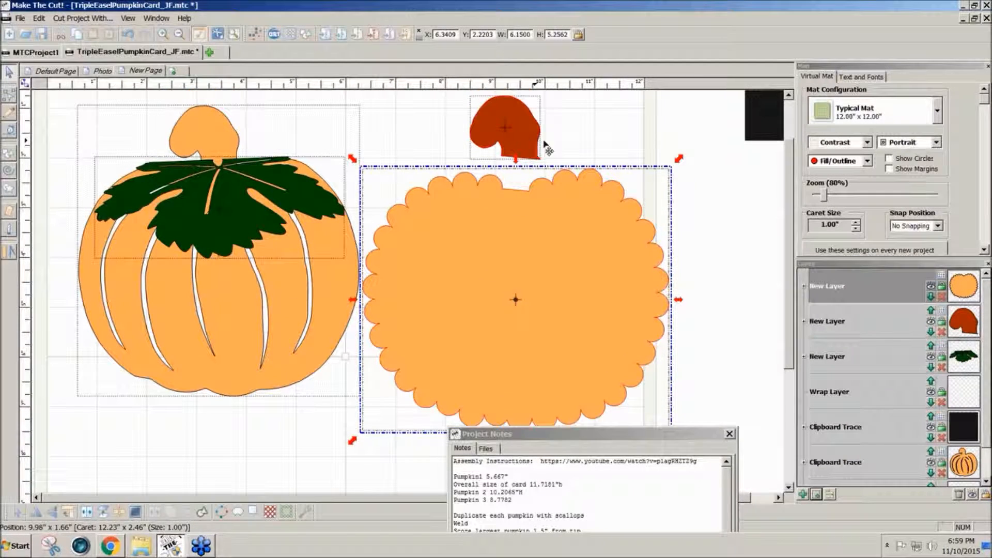
left_click_drag(504, 127, 512, 161)
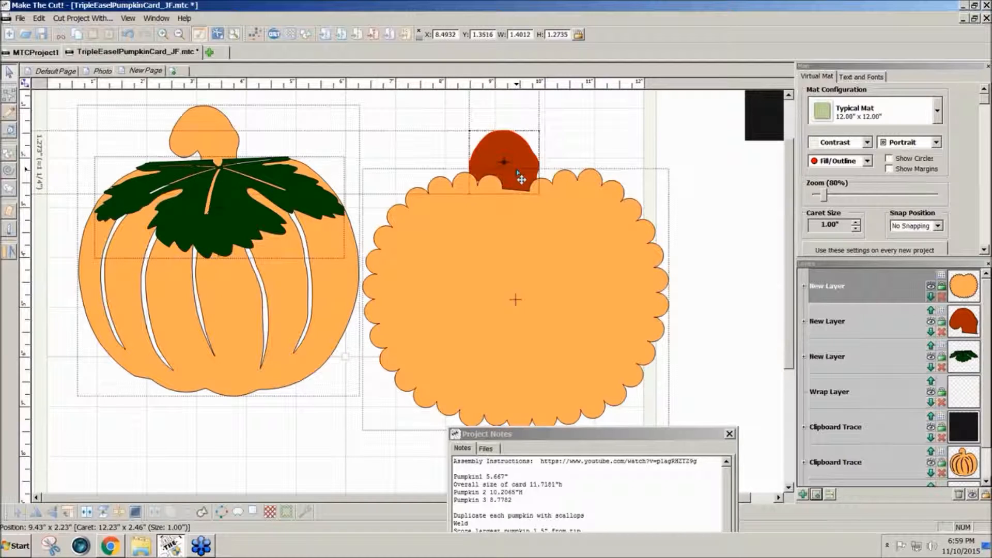
left_click(510, 170)
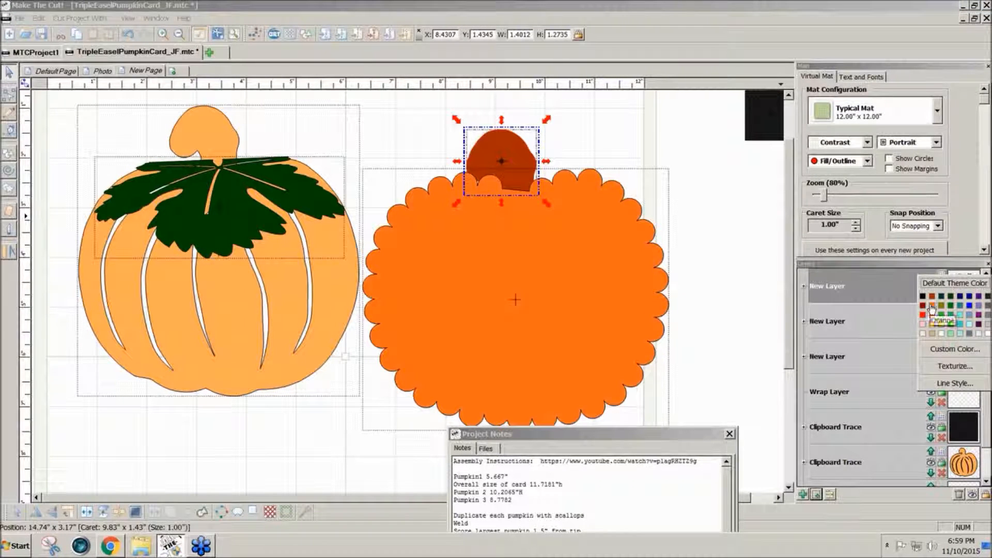
Step: Colour the scalloped base orange and move the stem atop the left pumpkin
left_click(929, 312)
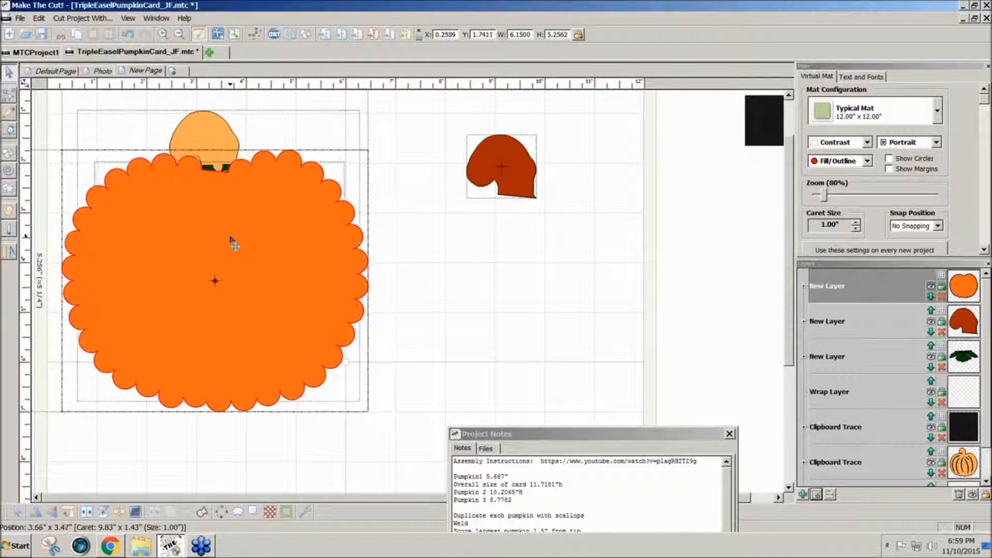
left_click(827, 287)
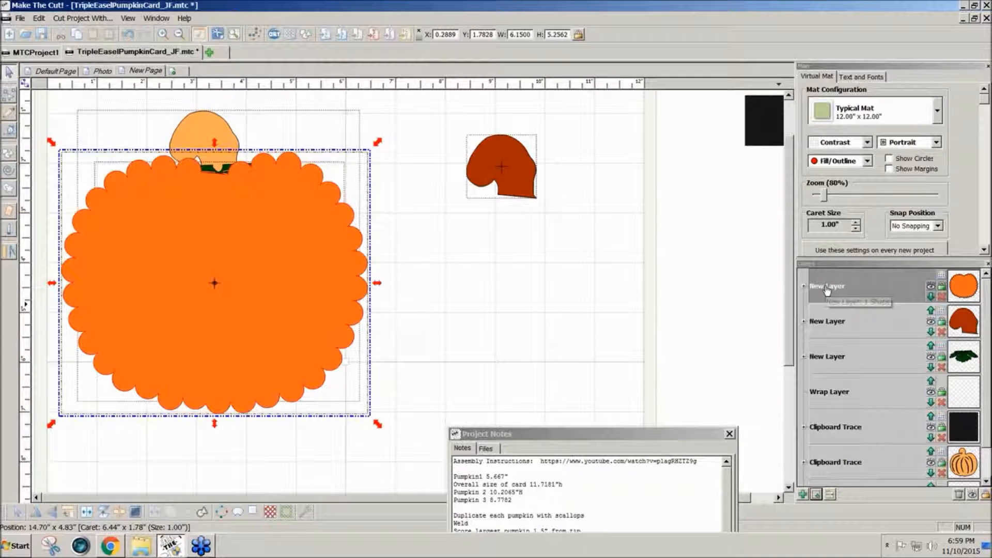
right_click(826, 287)
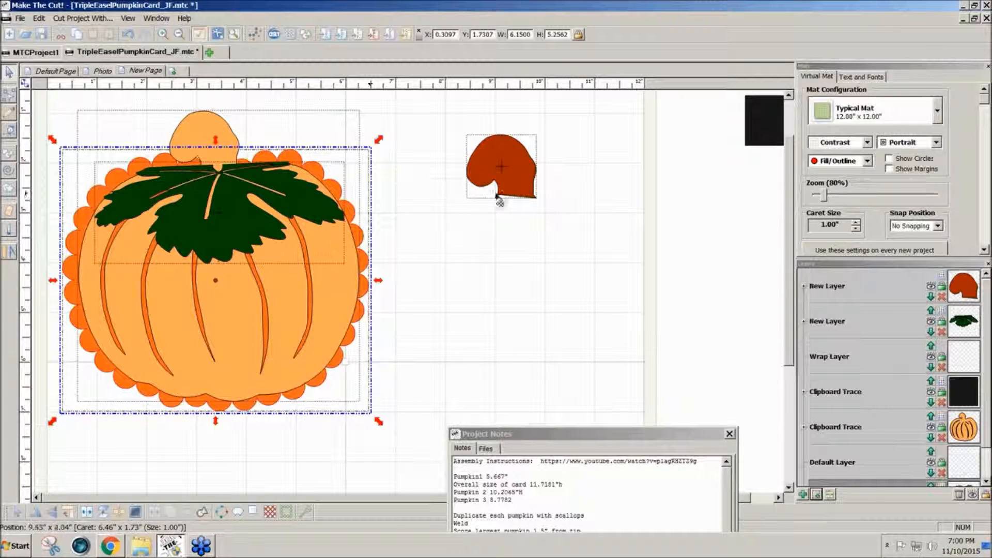
left_click_drag(499, 167, 215, 146)
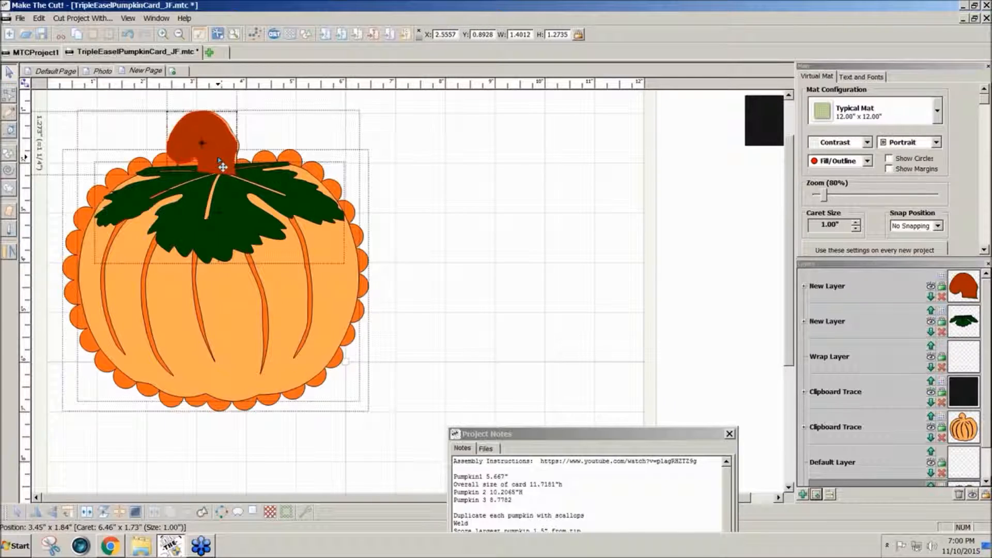
left_click(203, 144)
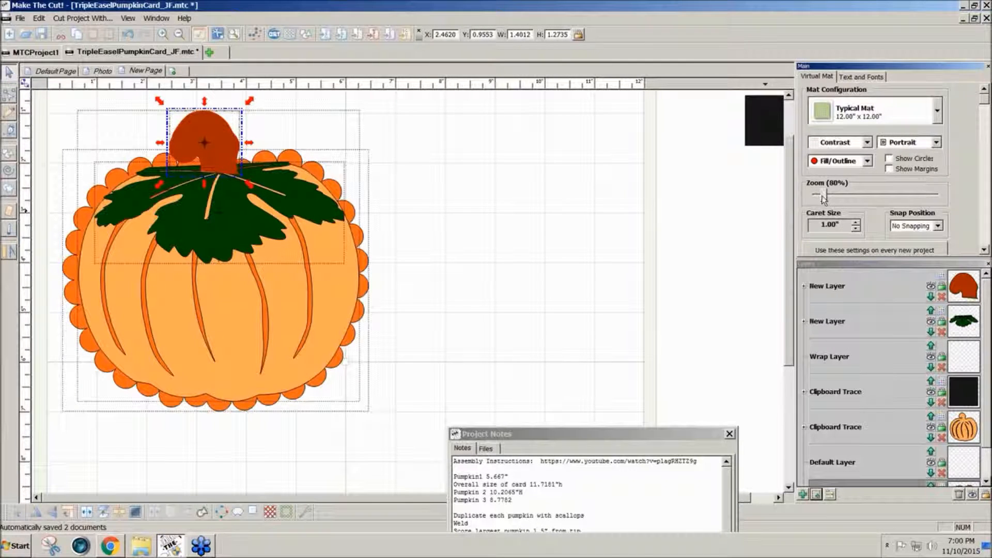
Step: Move the decorated pumpkin aside and colour the welded scalloped base dark orange
left_click(817, 195)
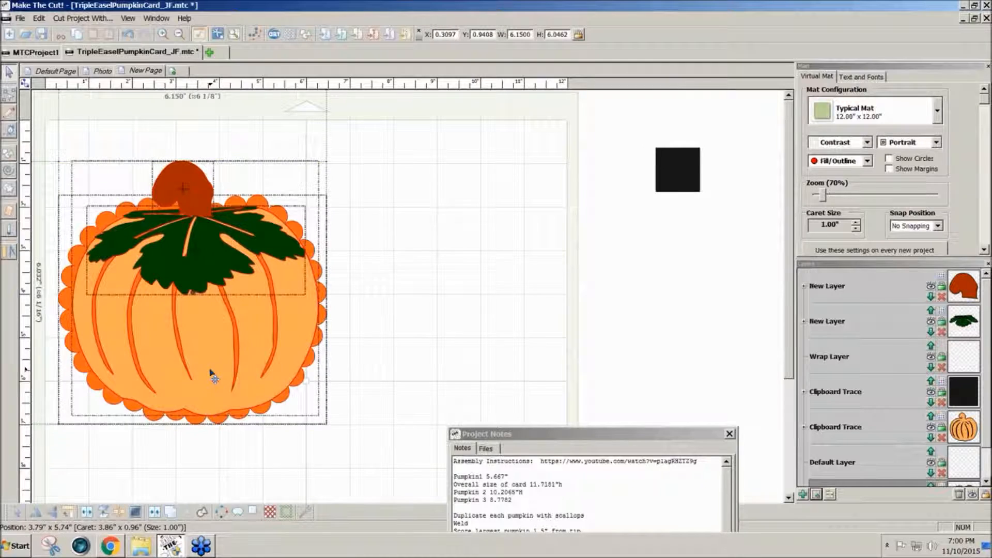
left_click_drag(212, 375, 692, 405)
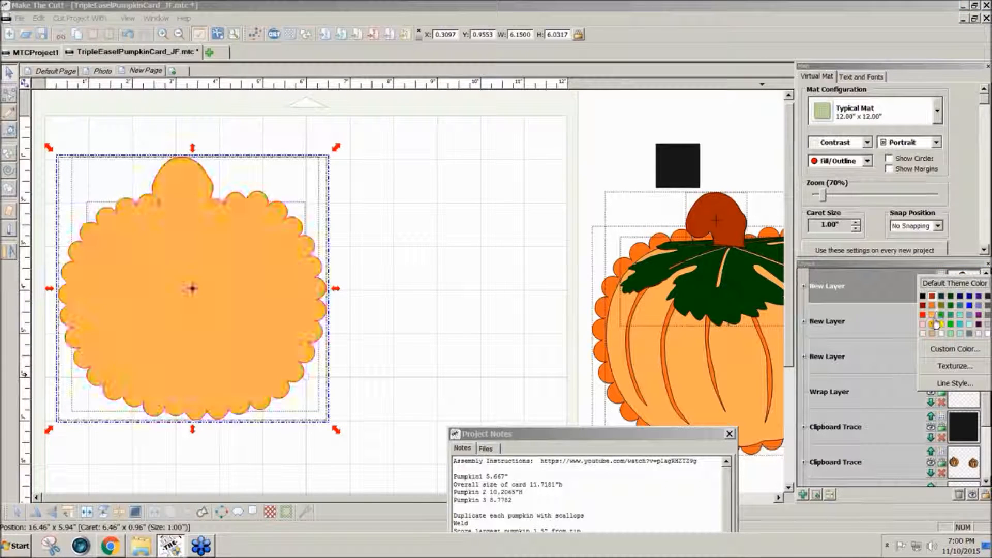
left_click(933, 321)
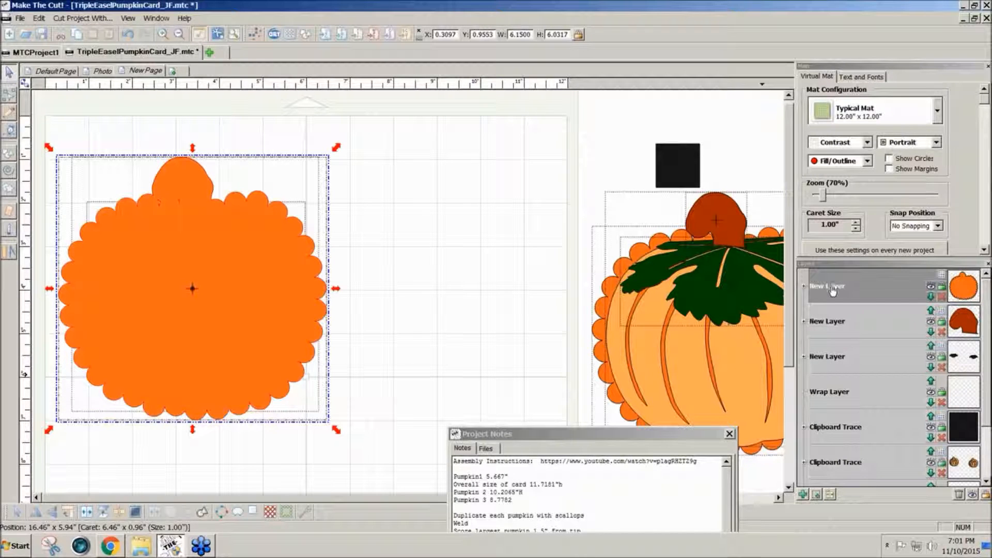
right_click(829, 288)
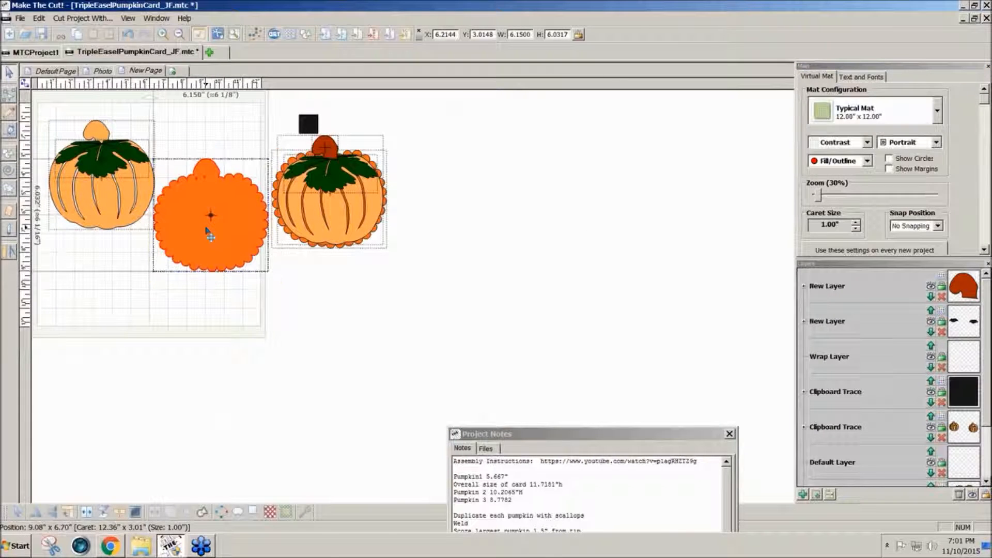
Step: Duplicate the dark orange base, flip it vertically, and join the copies tip to tip
left_click_drag(211, 215, 206, 269)
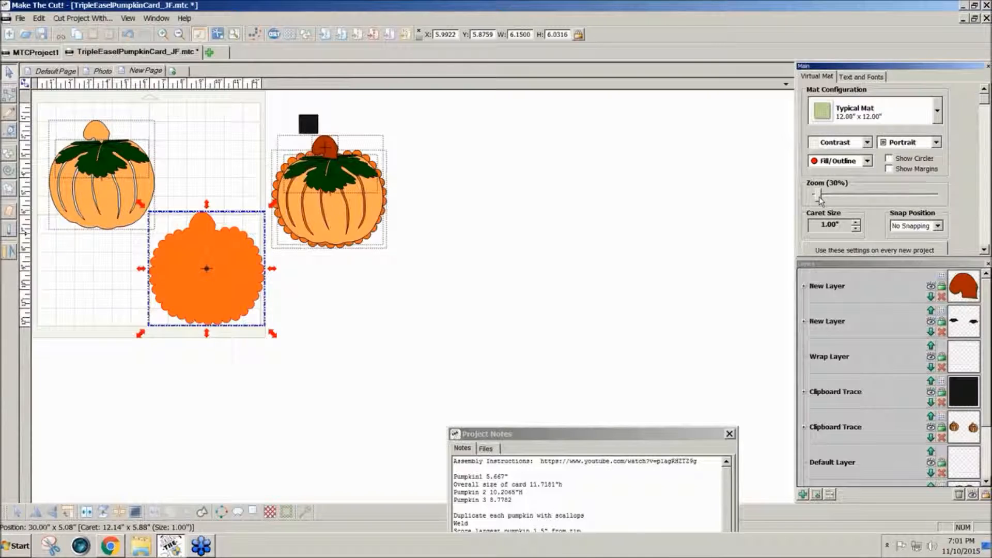
left_click(815, 194)
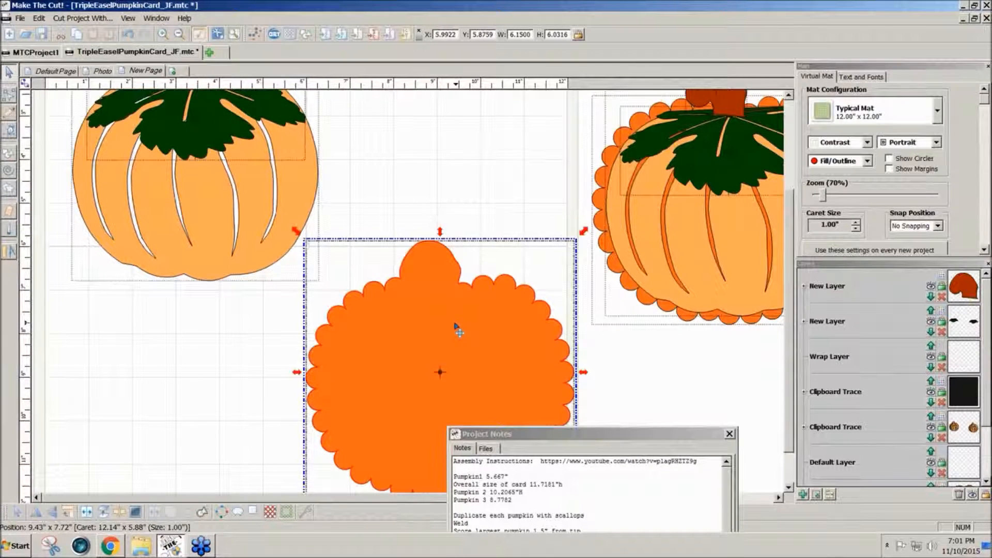
mouse_move(50, 514)
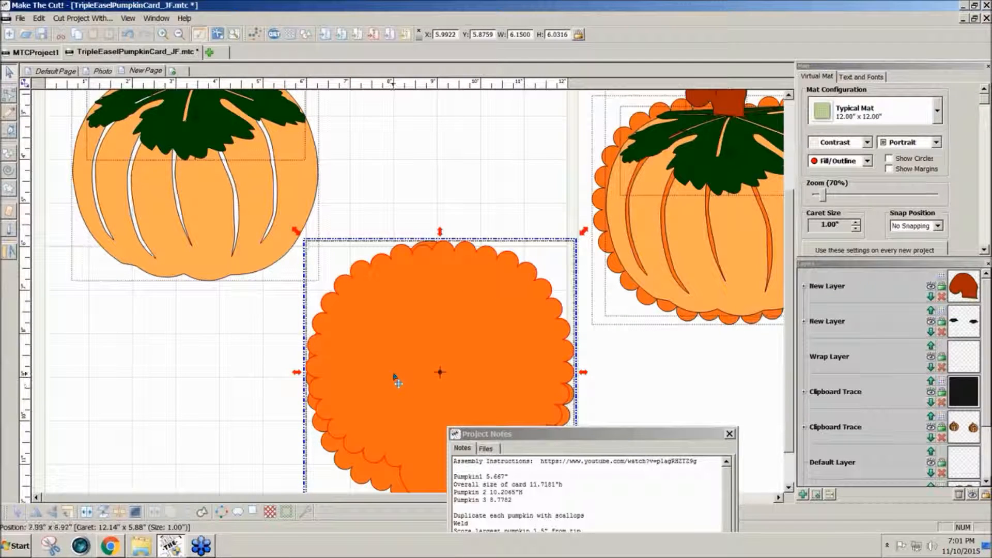
left_click_drag(441, 373, 441, 107)
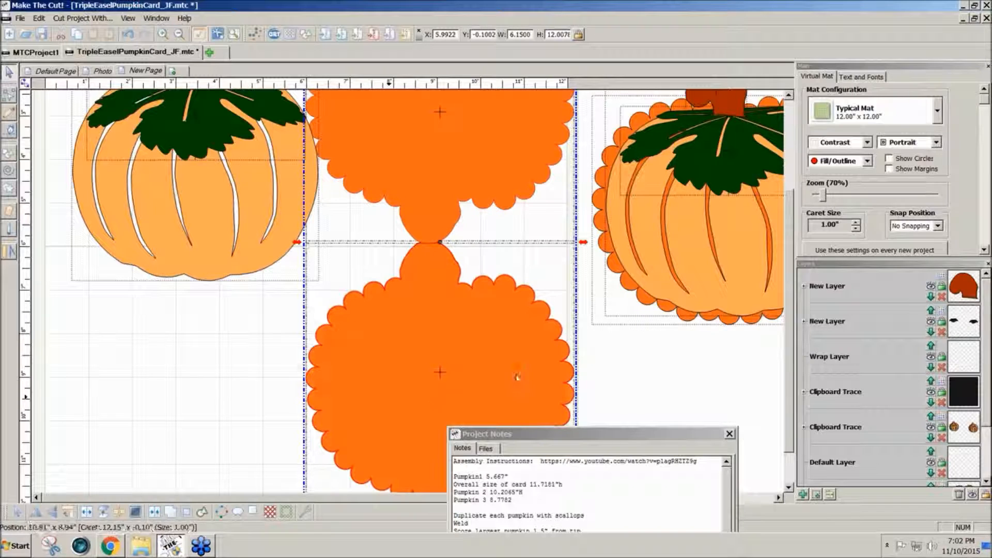
left_click(868, 161)
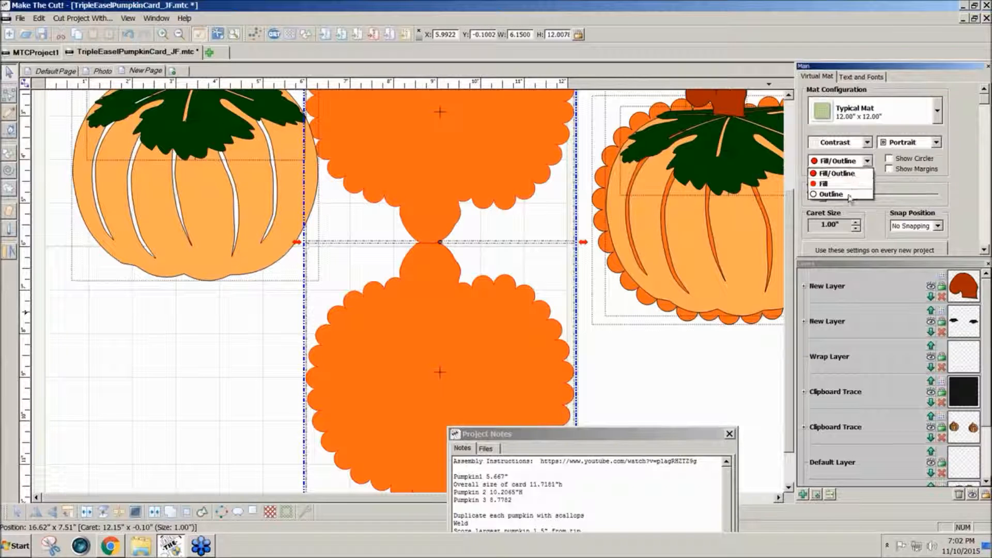
Step: Switch to Outline view and draw a line across the joint, snapping off
left_click(833, 194)
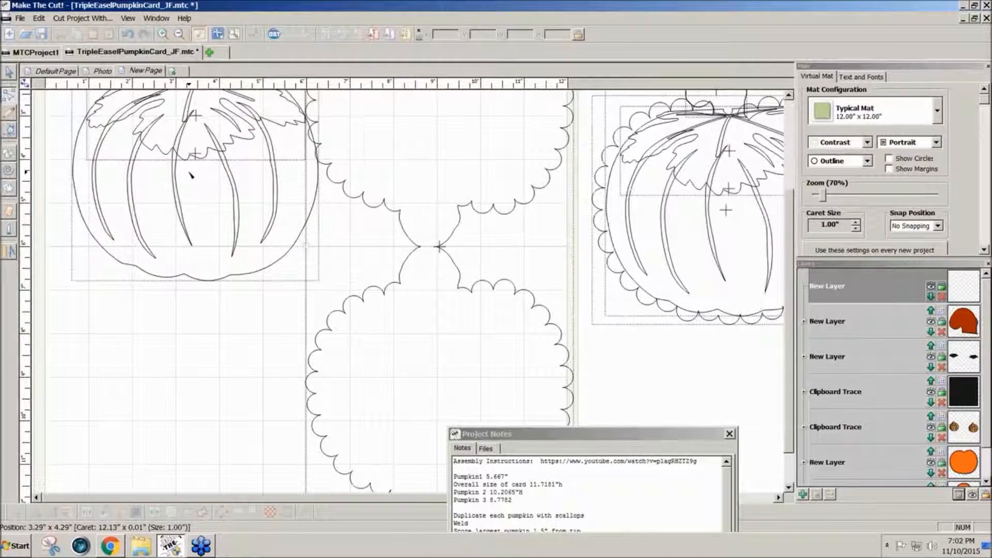
left_click(941, 226)
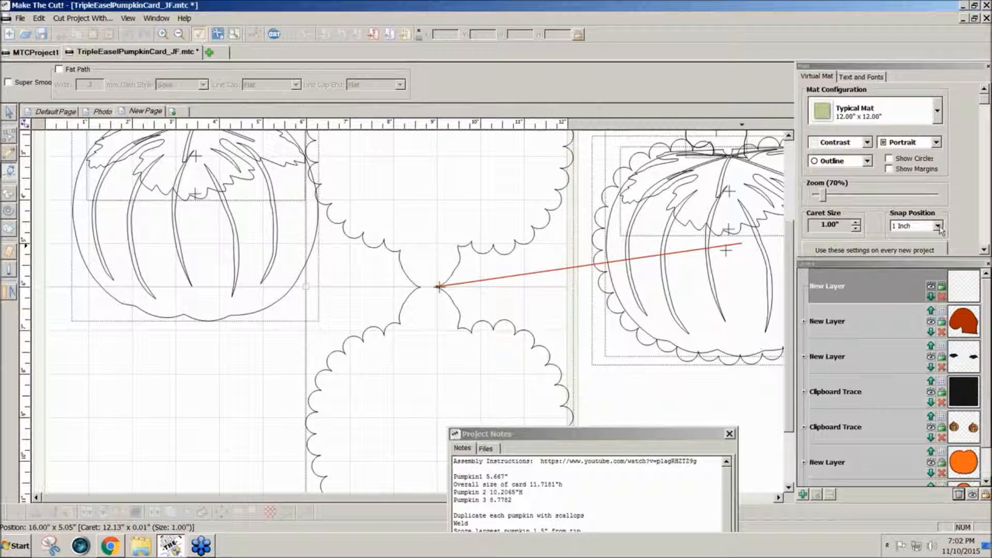
left_click(936, 226)
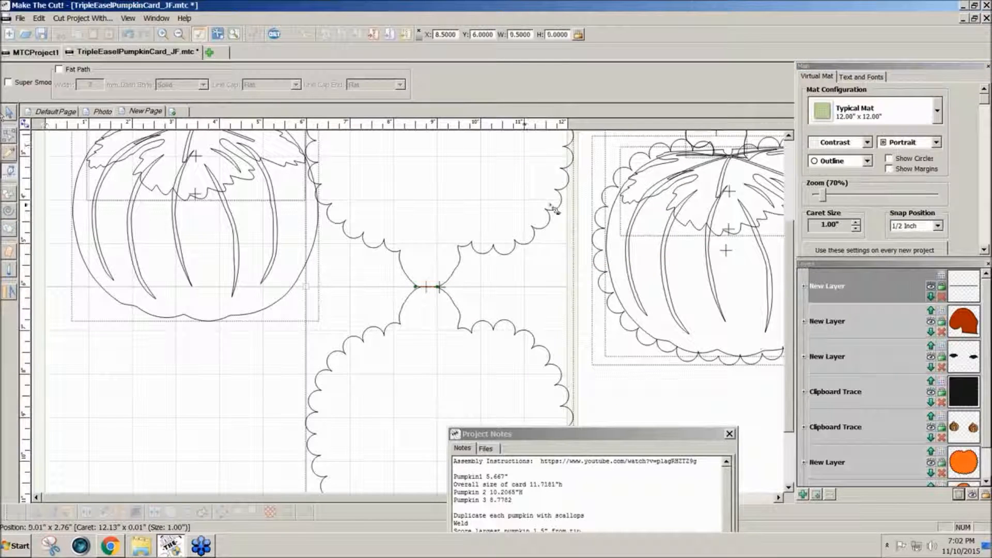
left_click(938, 225)
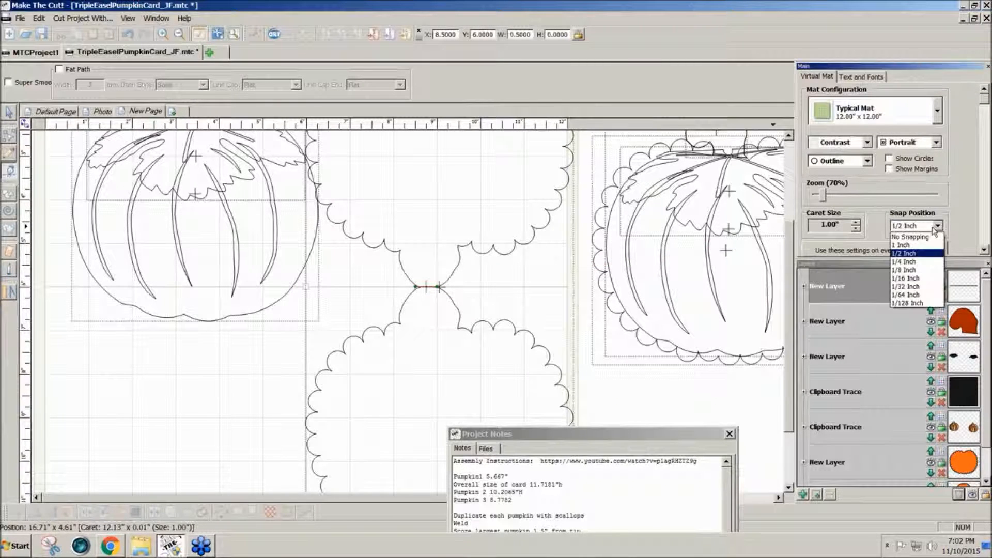
left_click(905, 237)
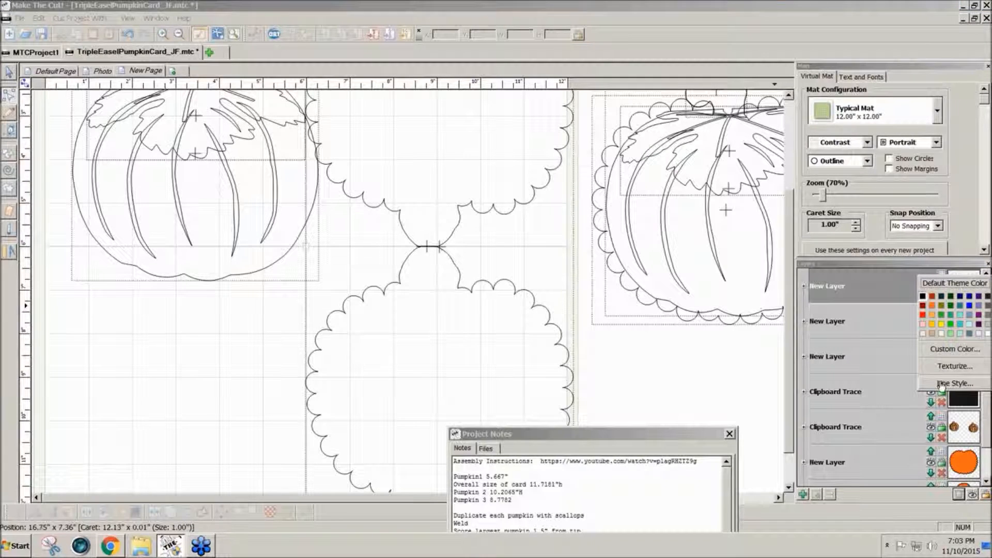
Step: Give the score line a dashed line style
left_click(949, 382)
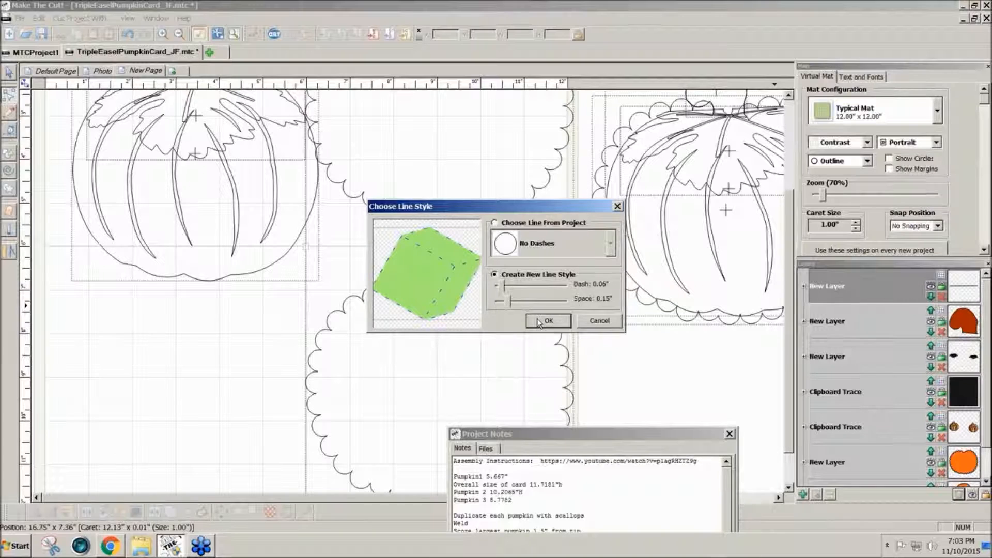
left_click(547, 321)
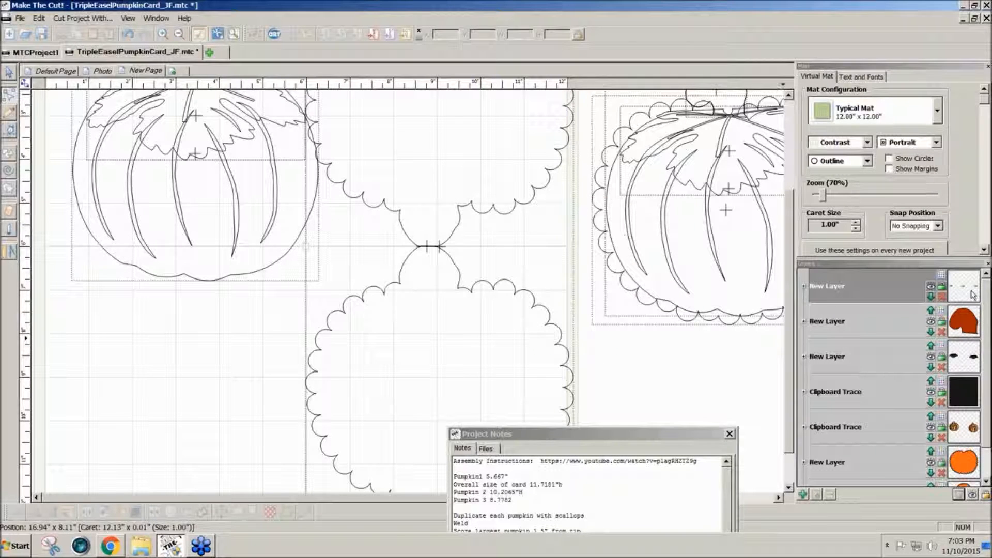
left_click(868, 161)
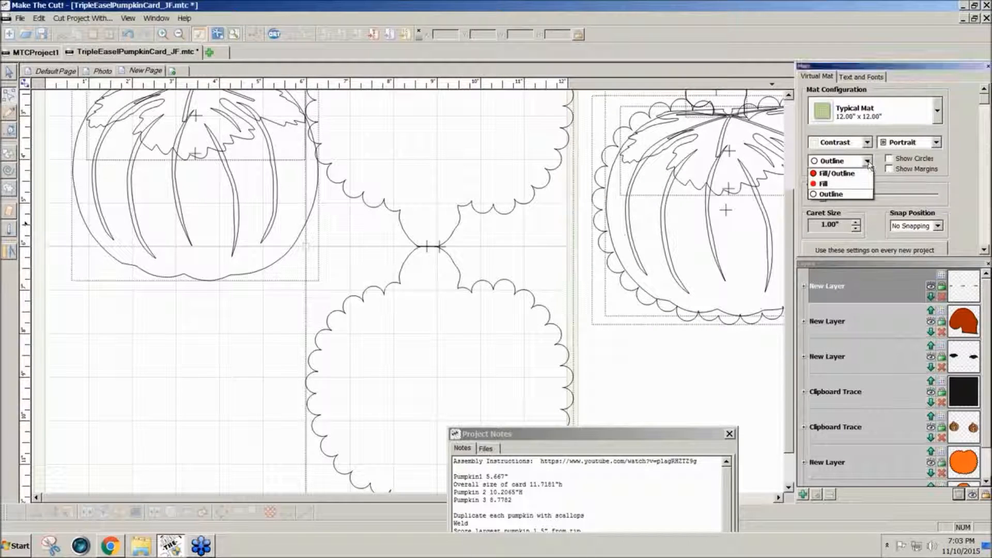
Step: Restore filled view and layer the pumpkin, leaves and stem onto the lower base half
left_click(833, 172)
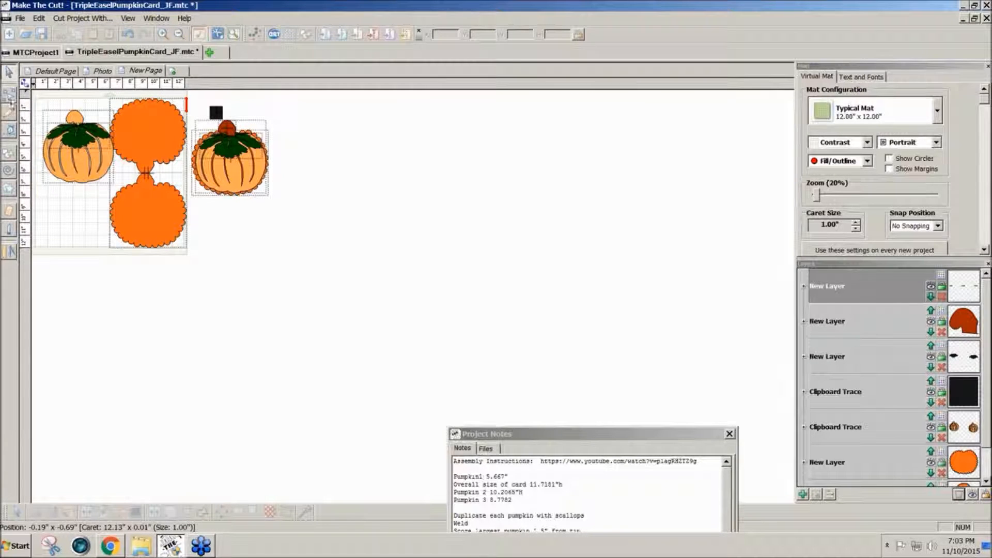
left_click(74, 155)
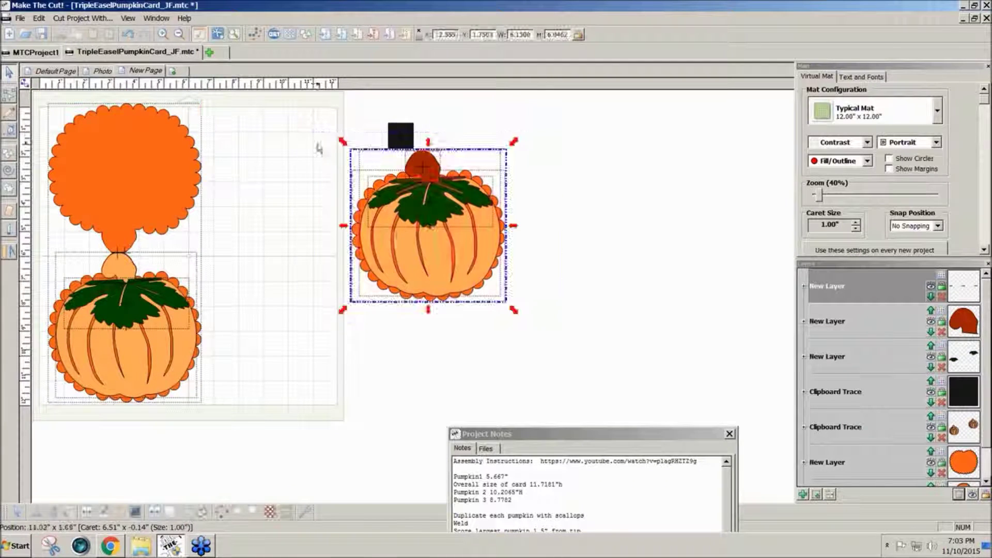
left_click_drag(427, 225, 419, 263)
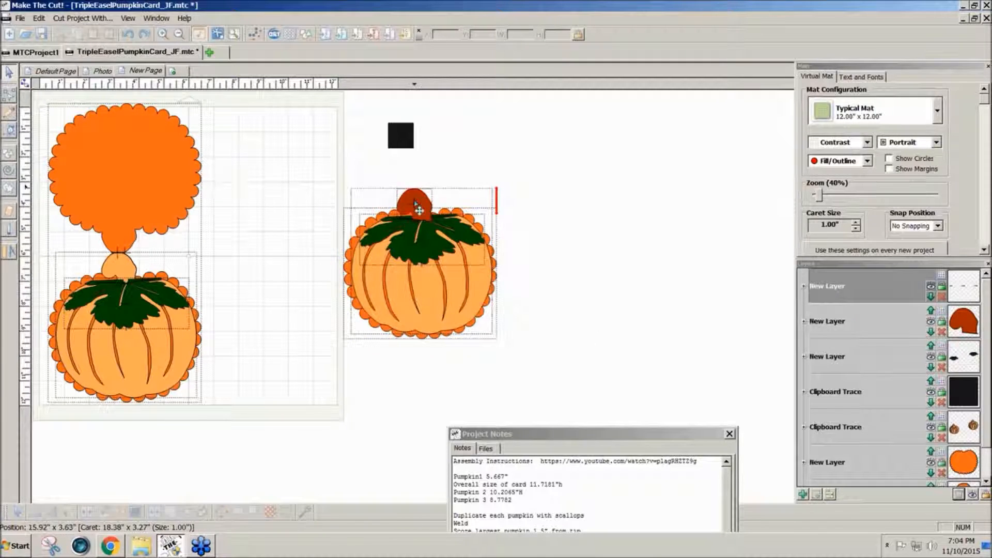
left_click_drag(415, 206, 212, 250)
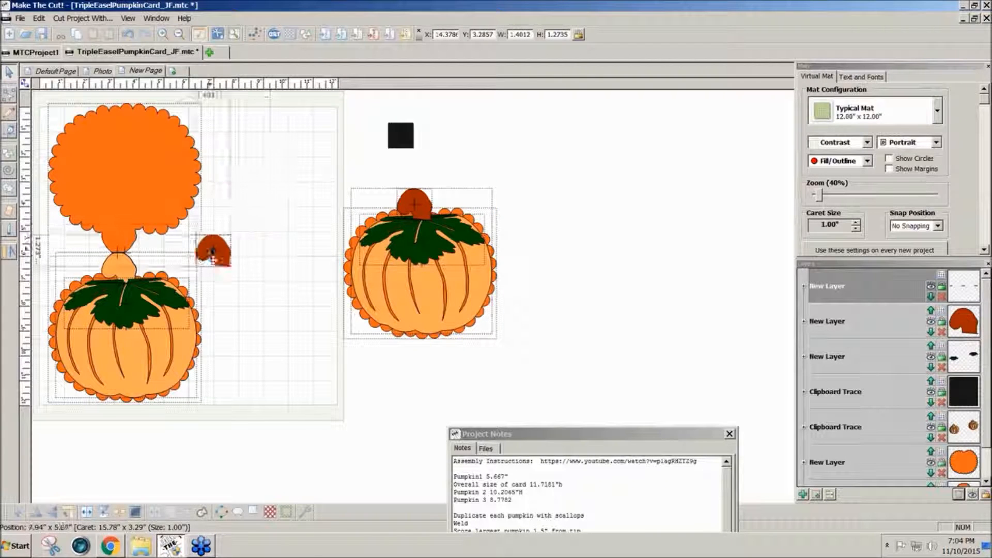
left_click_drag(212, 250, 121, 263)
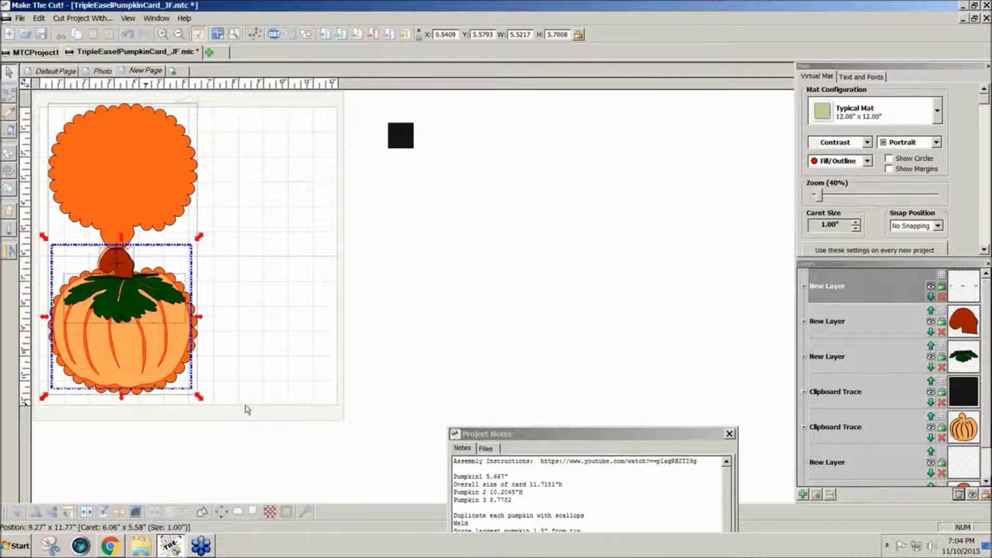
mouse_move(328, 307)
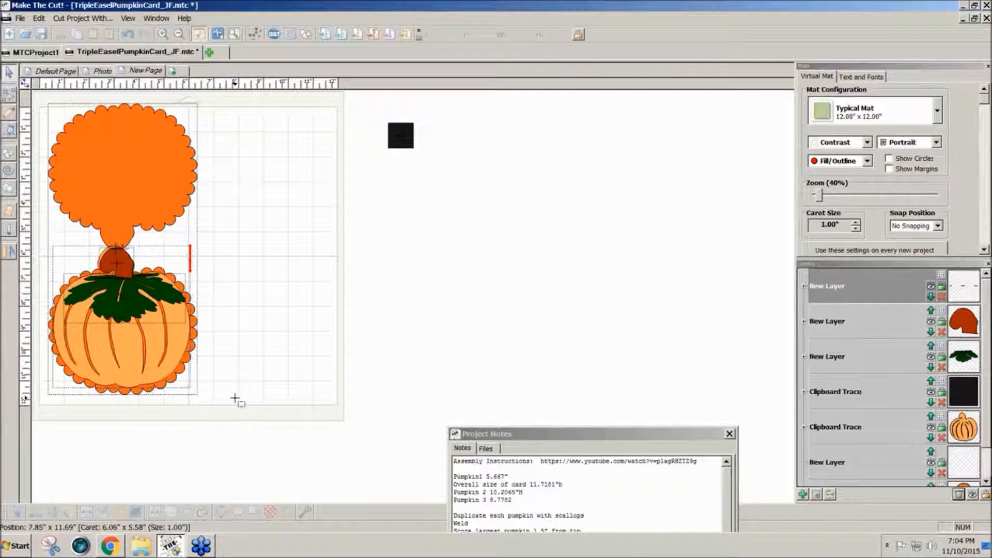
left_click(101, 324)
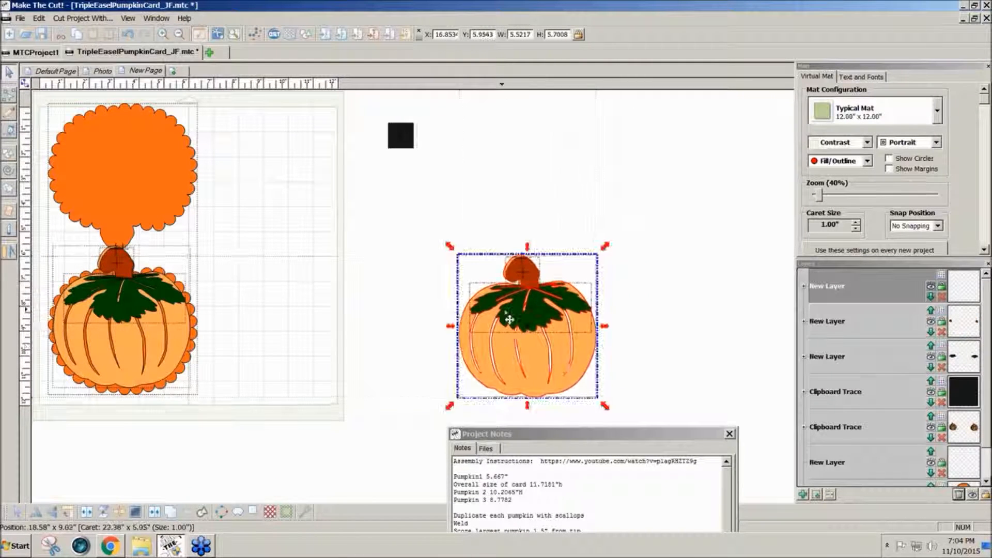
Step: Move the plain decorated pumpkin aside and view the Photo page of the finished card
left_click_drag(509, 319, 513, 352)
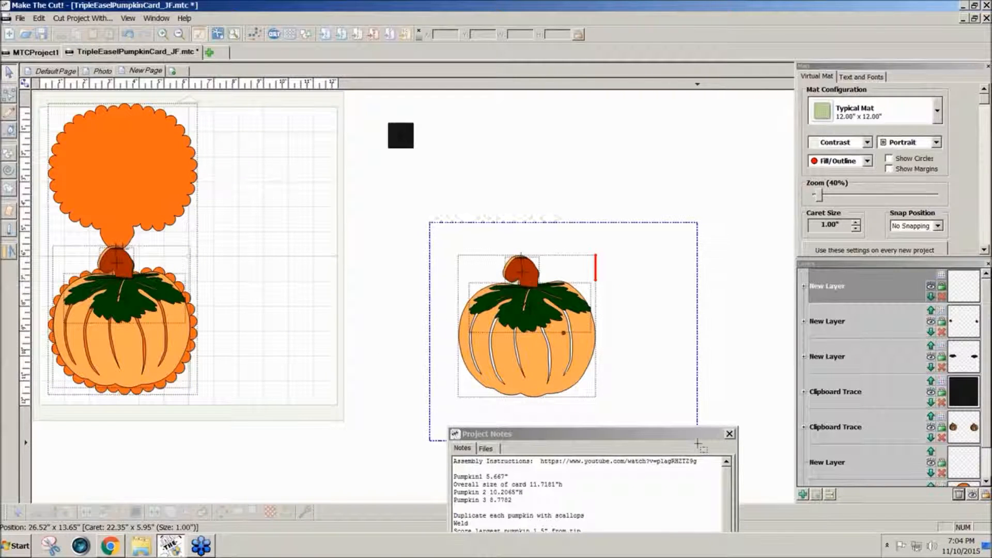
left_click(525, 341)
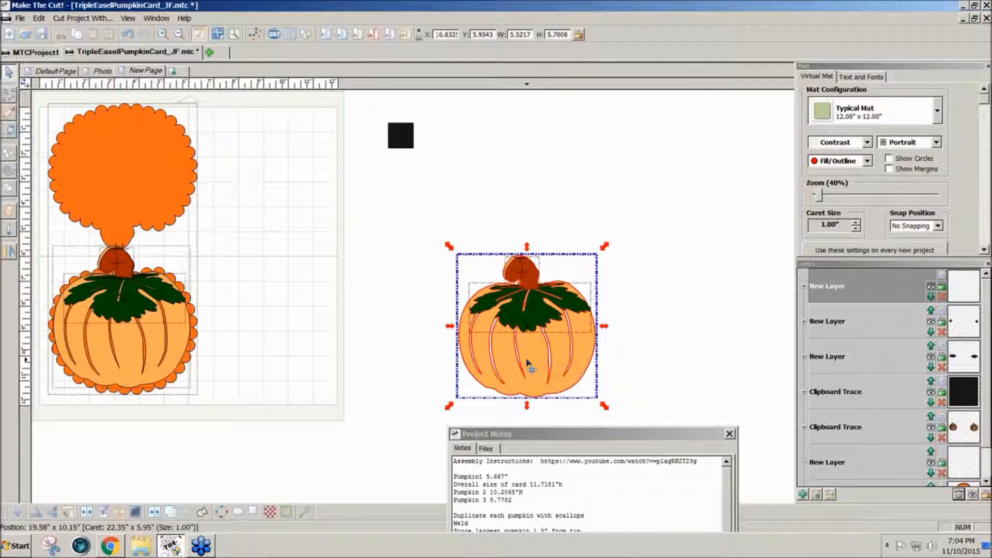
left_click_drag(527, 326, 691, 326)
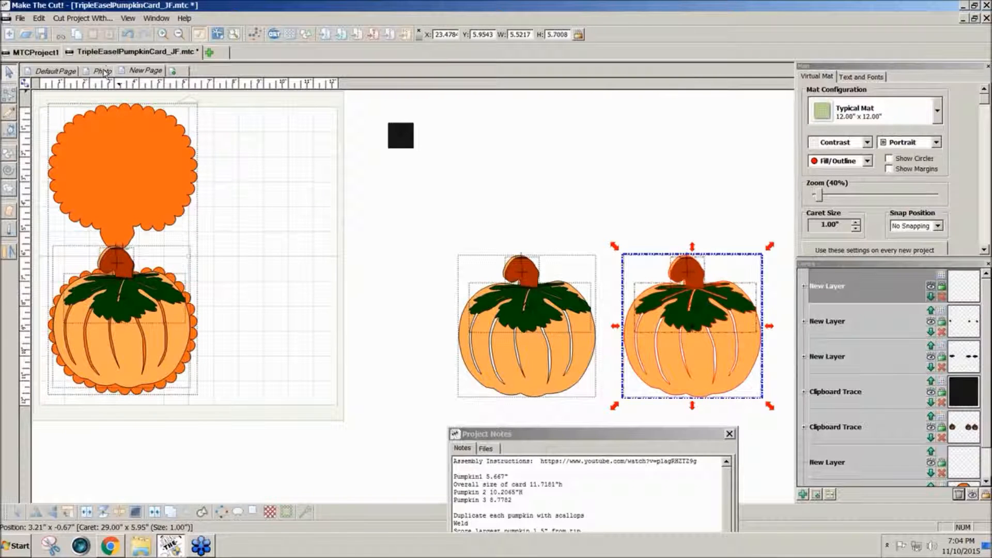
left_click(98, 71)
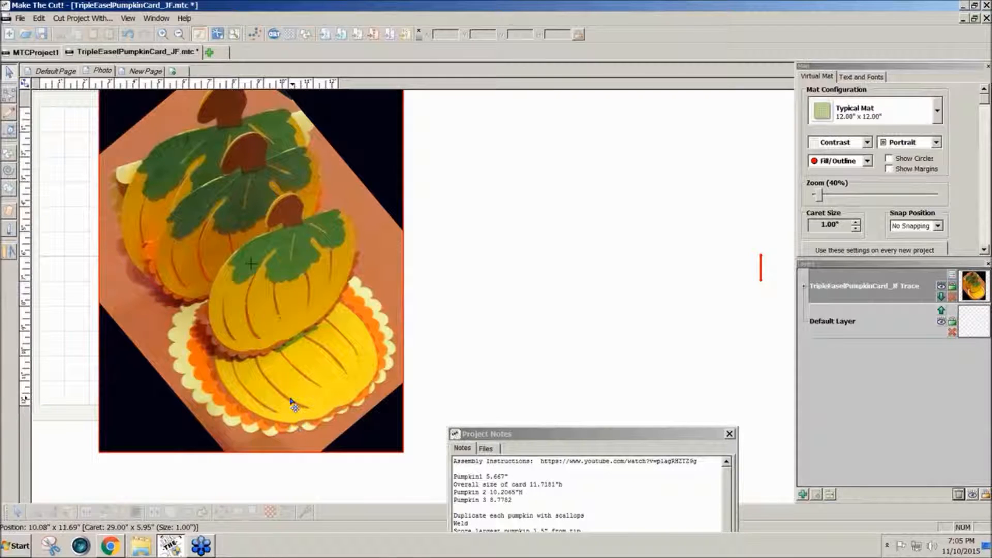
mouse_move(160, 212)
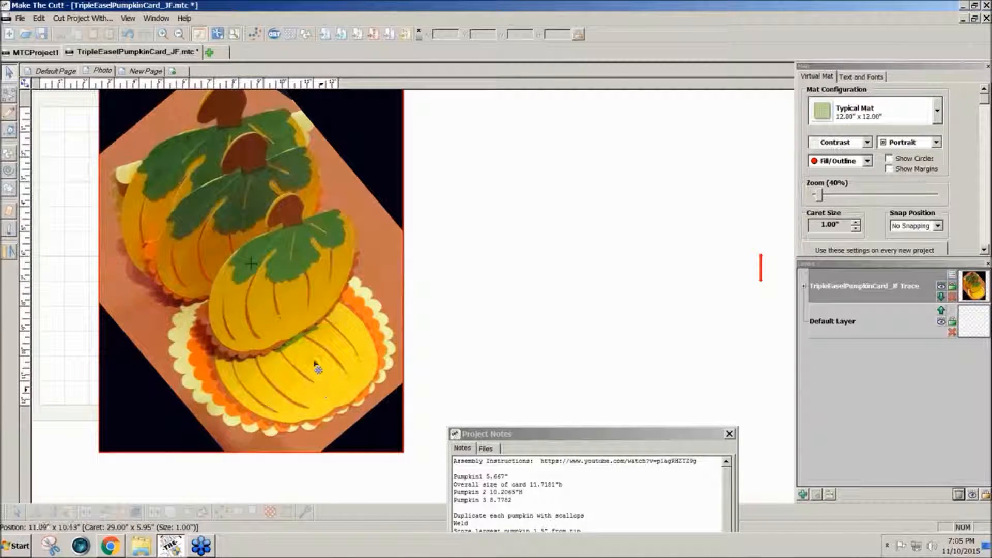
mouse_move(295, 289)
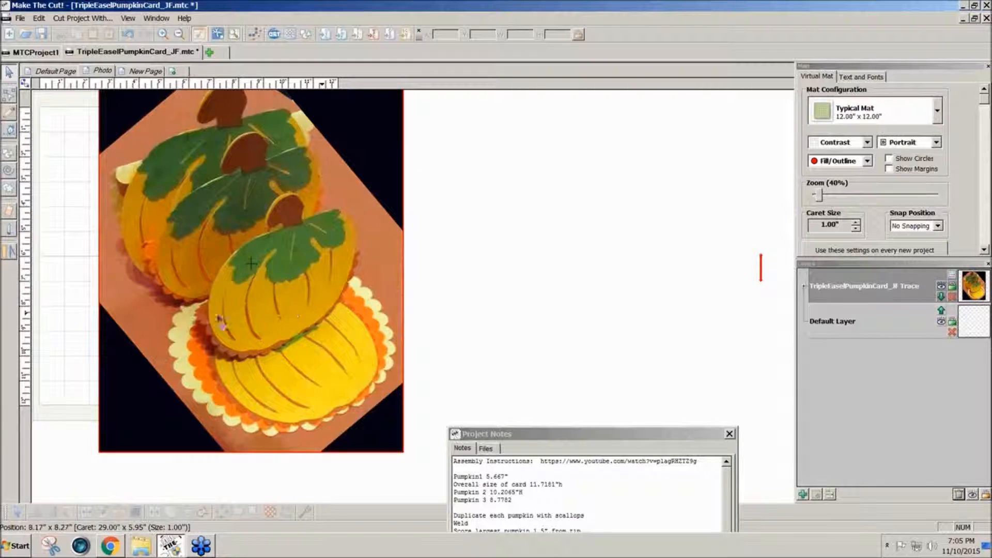
mouse_move(155, 259)
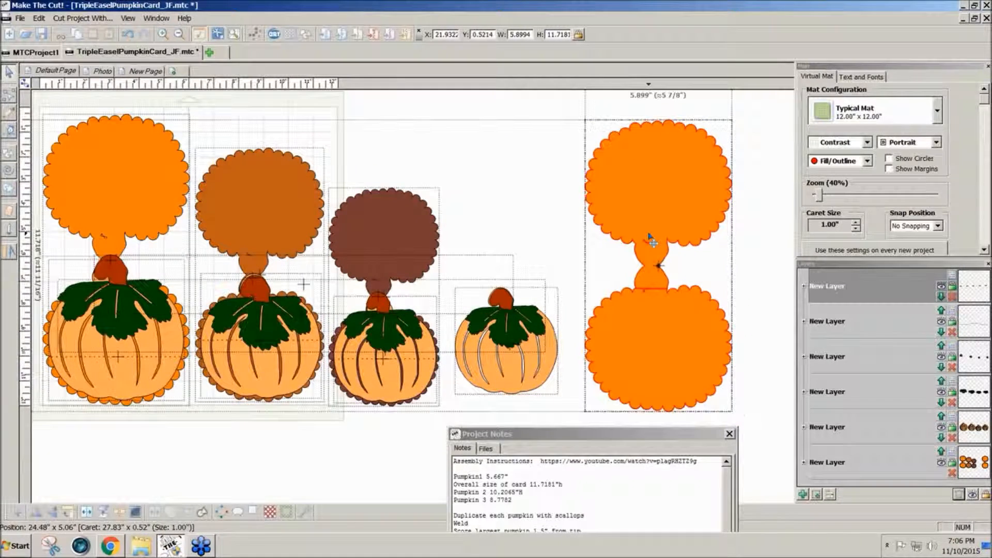
Step: Select the tall card base and scalloped circle, then move a pumpkin onto the circle
left_click(655, 245)
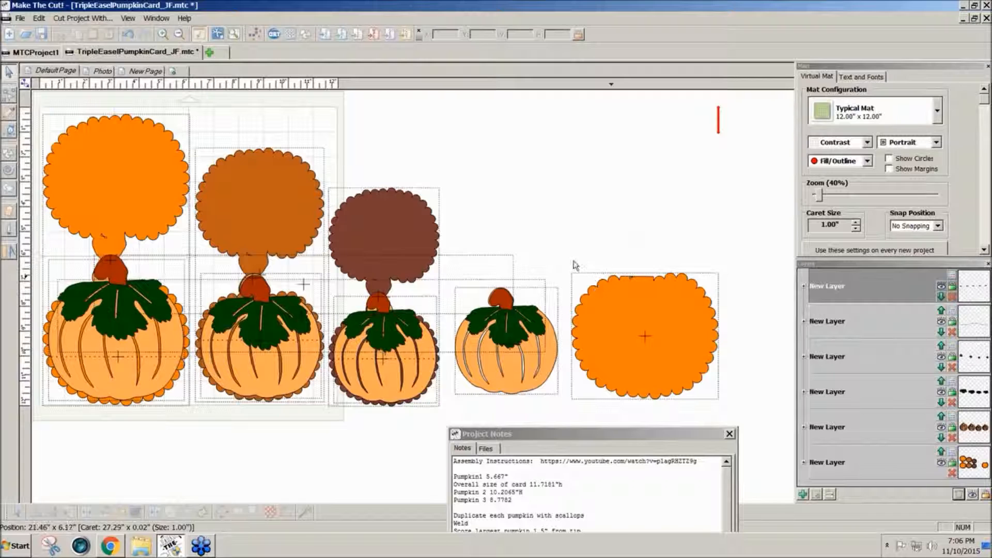
left_click(639, 335)
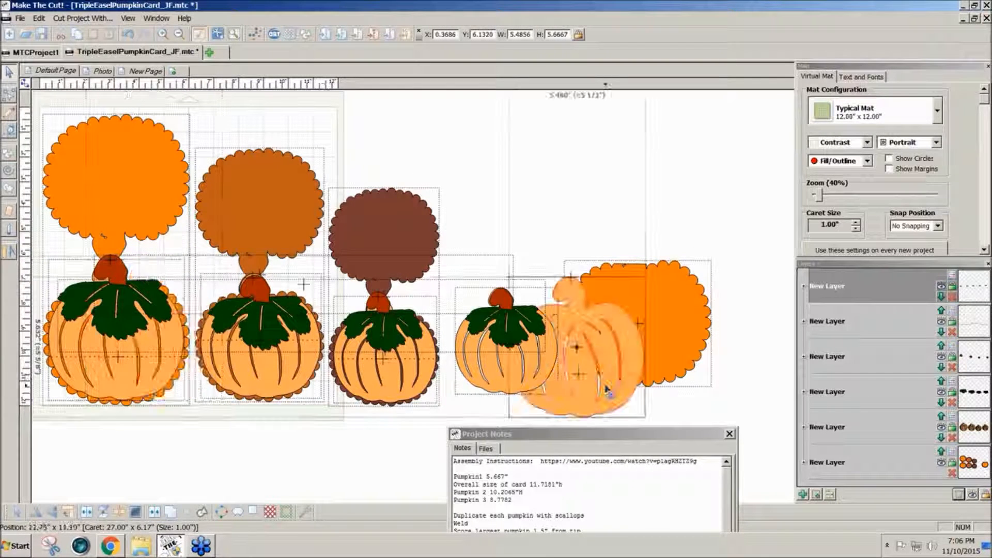
left_click_drag(608, 392, 639, 354)
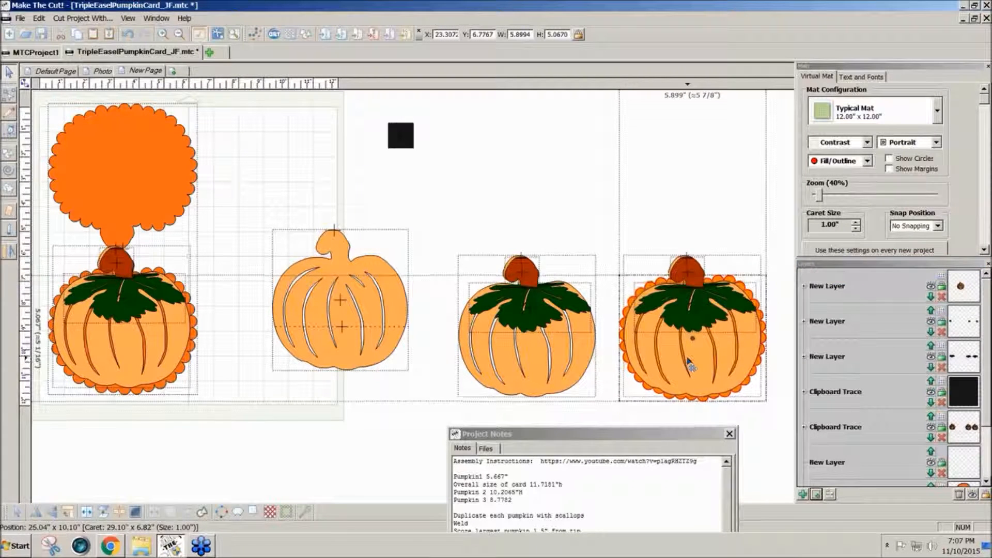
Step: Drop a copy of the scalloped decorated pumpkin beside the first card
left_click(694, 334)
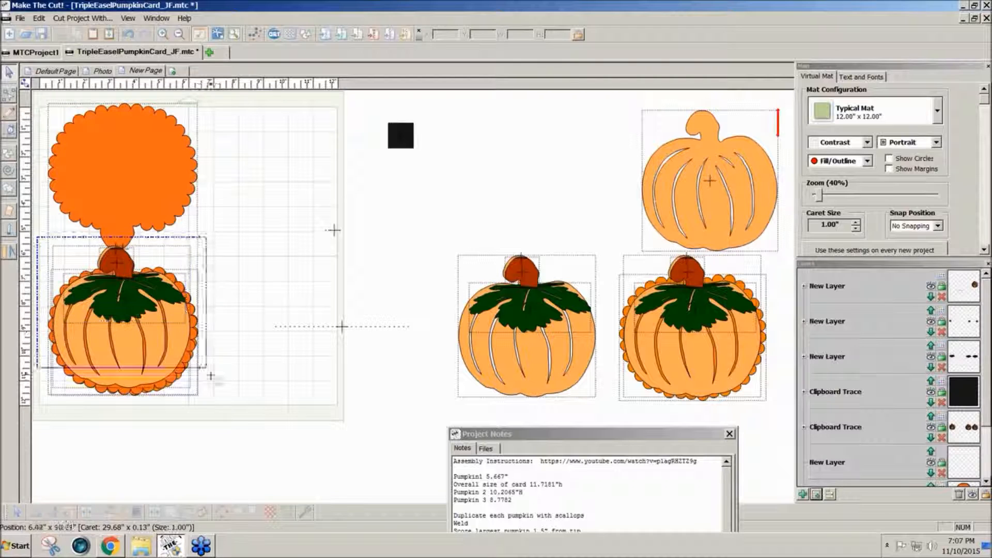
left_click(117, 378)
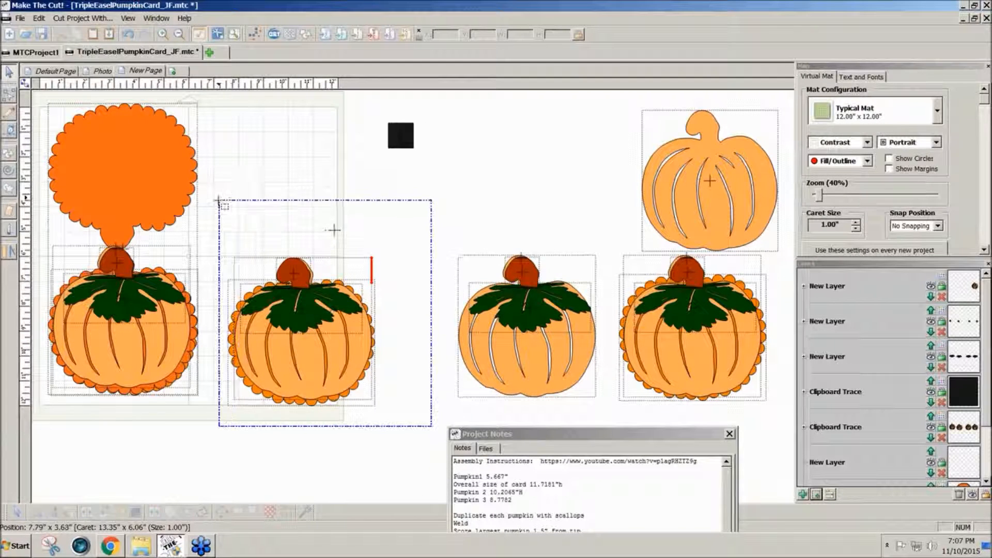
Step: Delete the stray pumpkin copy and duplicate the first card, resizing it to 10 inches tall
key("Delete")
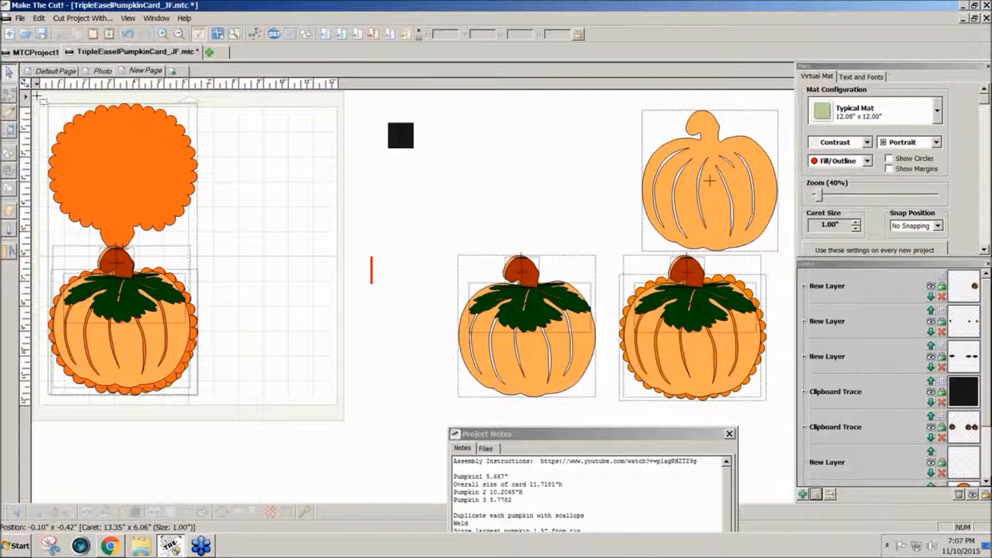
left_click(118, 325)
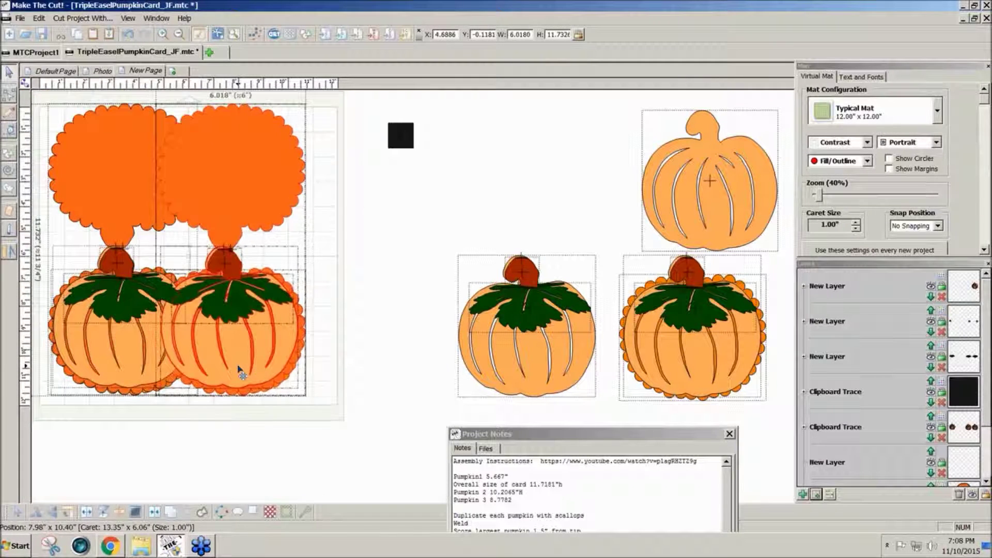
left_click_drag(240, 367, 288, 369)
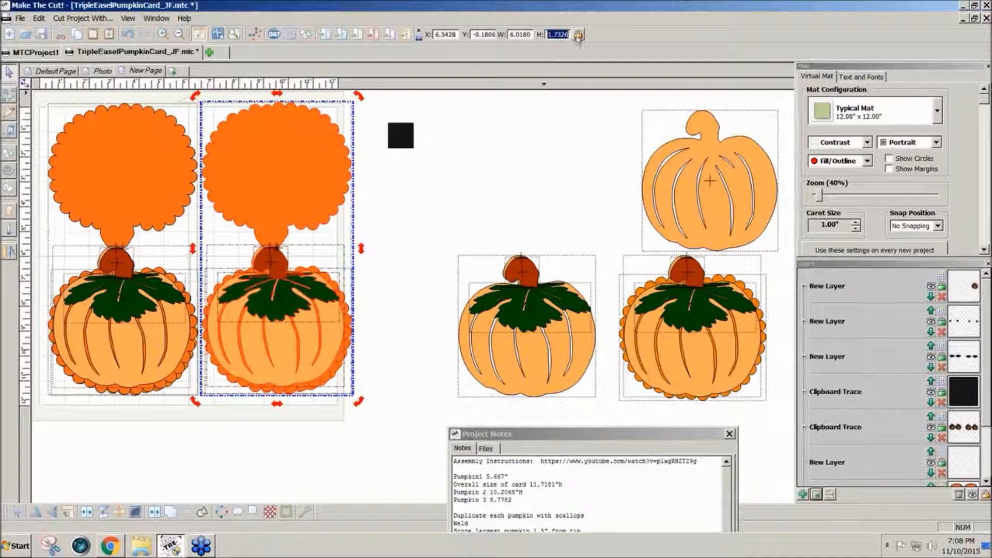
mouse_move(579, 35)
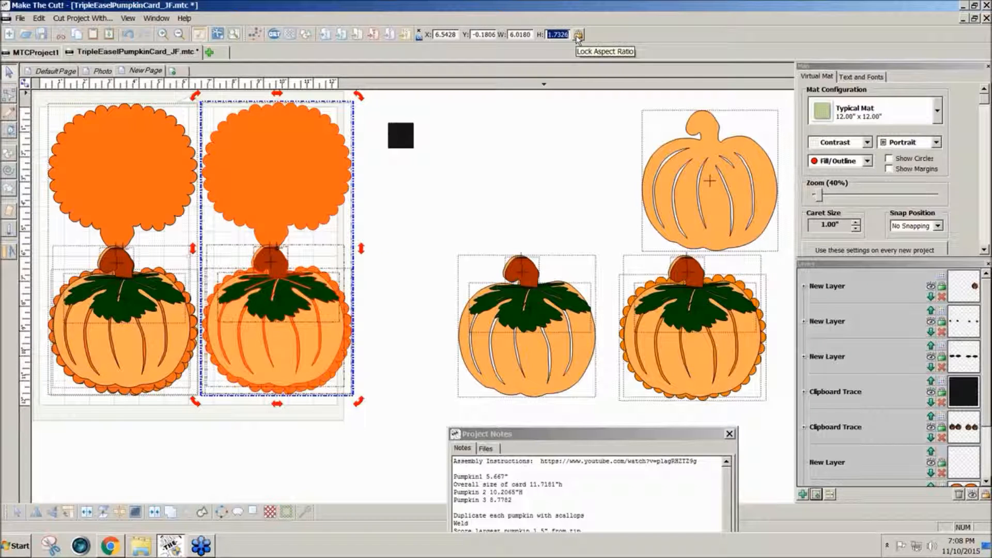
type("10")
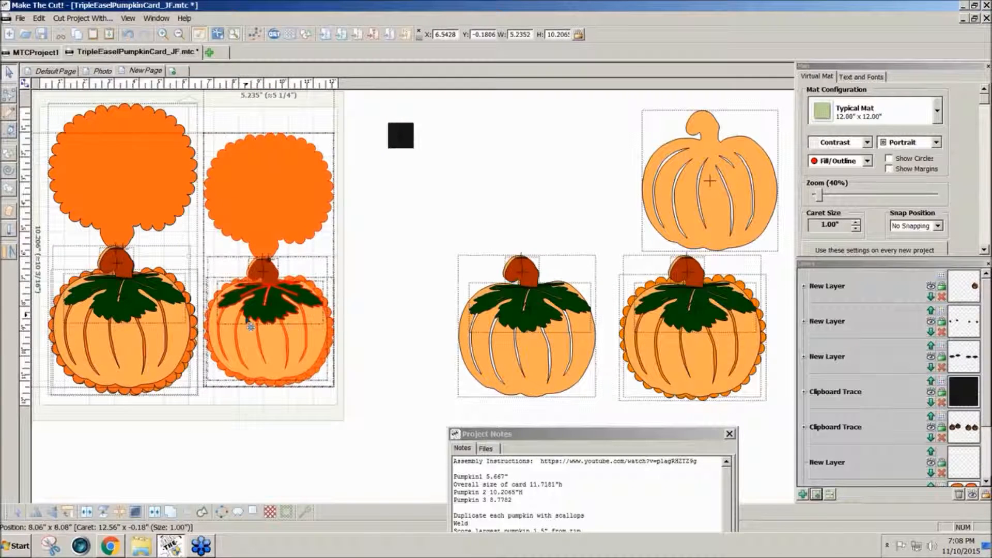
left_click(403, 133)
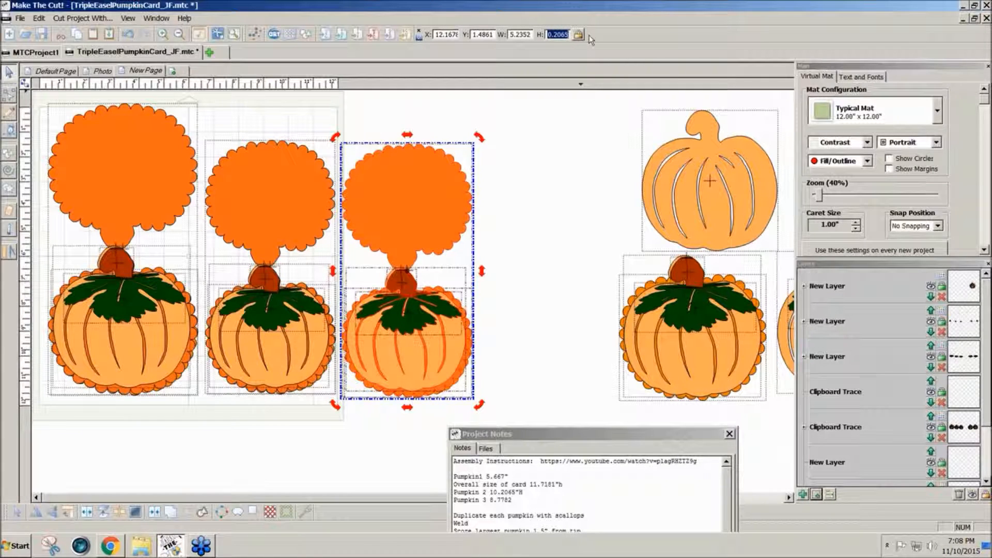
Step: Enter 8 in the H field to shrink the third card copy
type("8")
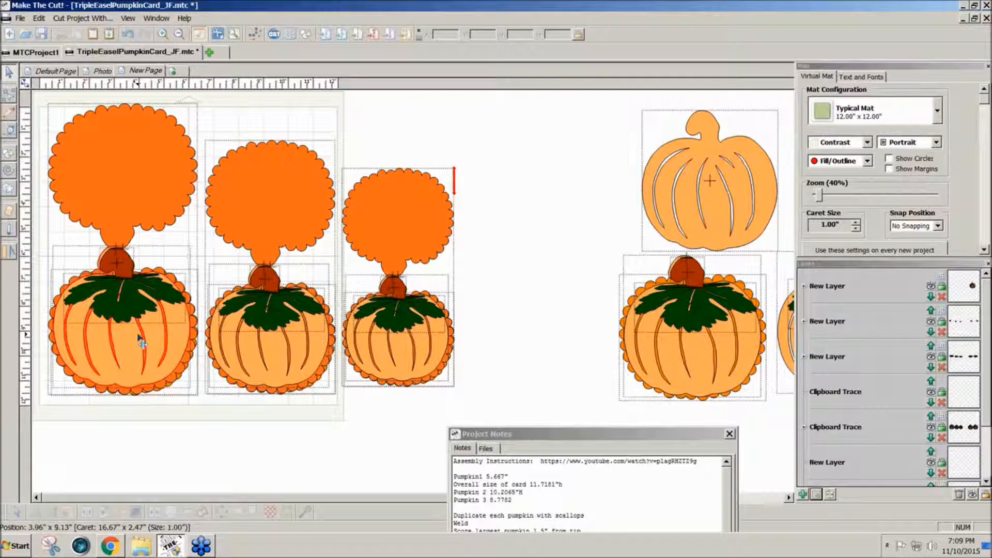
Step: Select and pull the pumpkin decorations off the largest and smallest scalloped bases
left_click(134, 339)
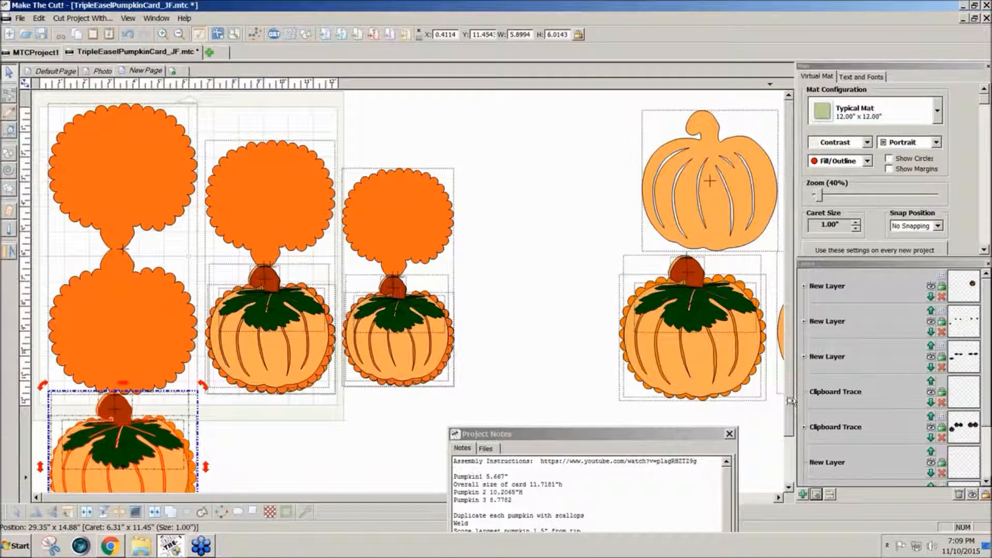
scroll("down", 3)
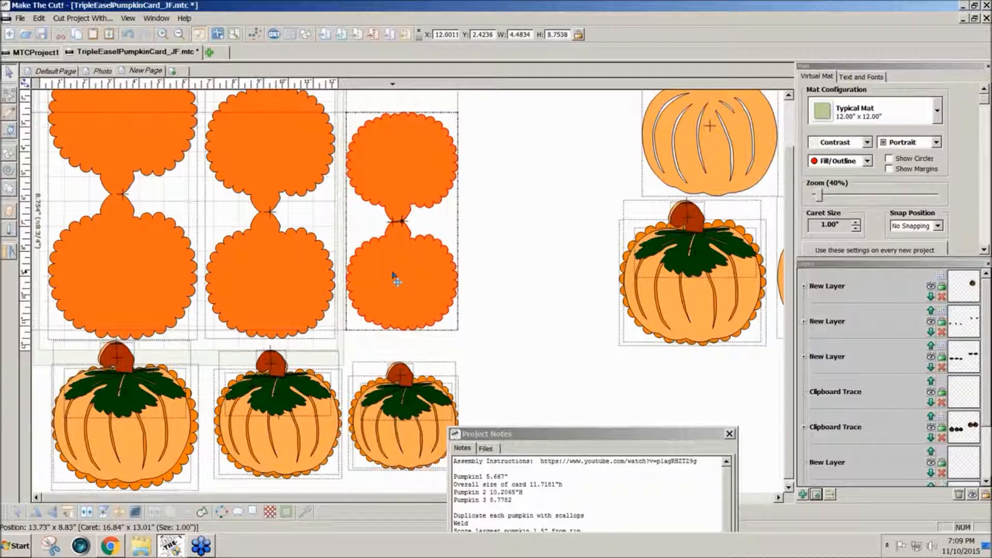
left_click(395, 280)
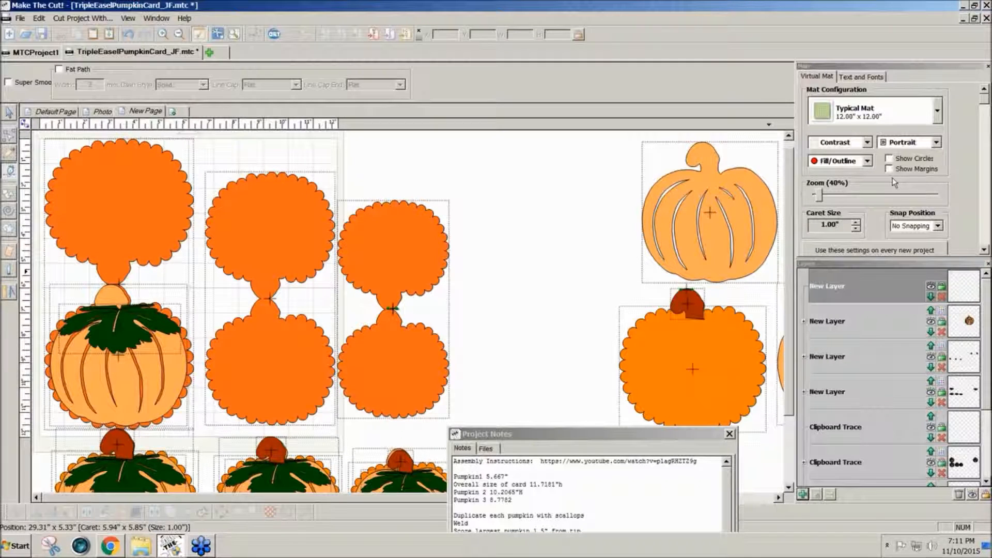
Step: Snap positions to 1/4 inch and make the score line a new dashed style (Dash 0.06, Space 0.17)
left_click(938, 226)
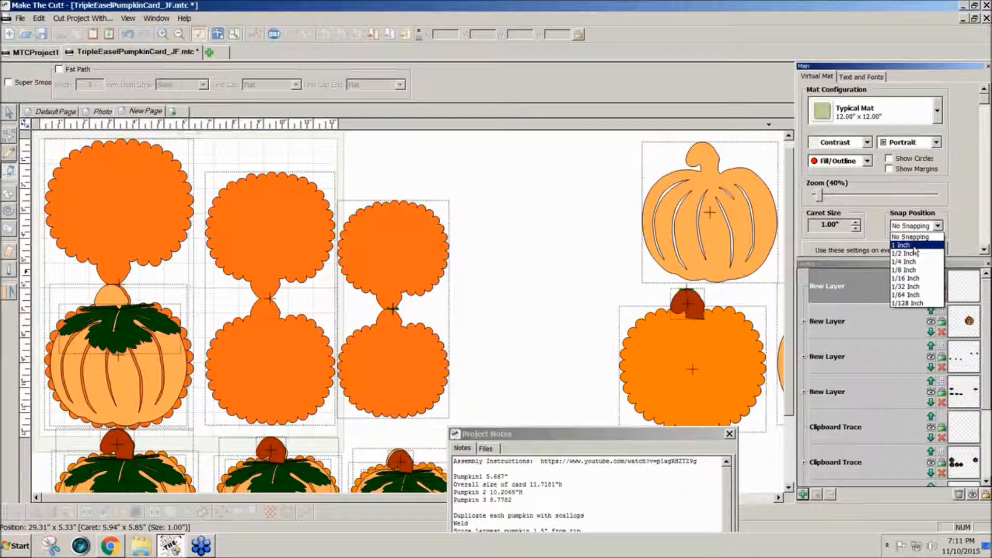
left_click(903, 261)
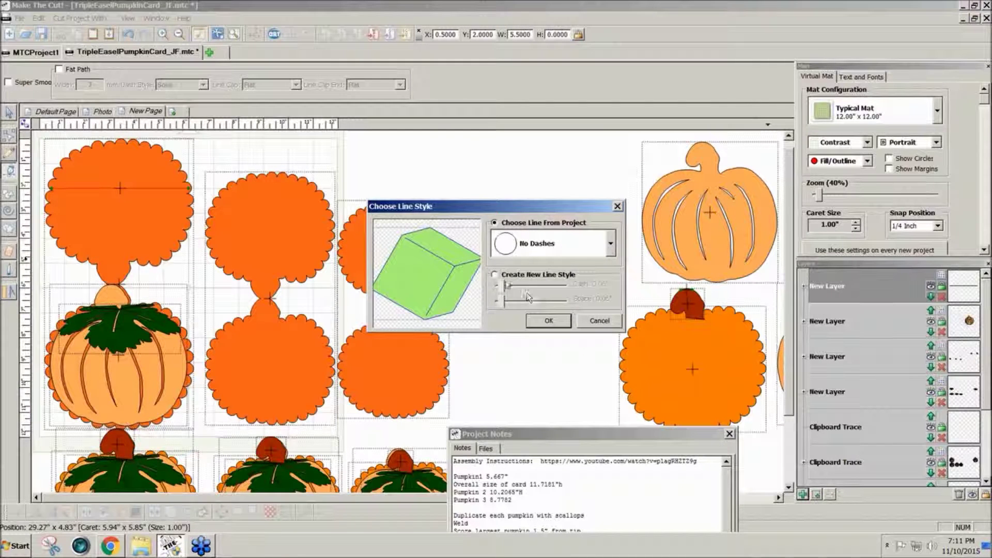
left_click(495, 274)
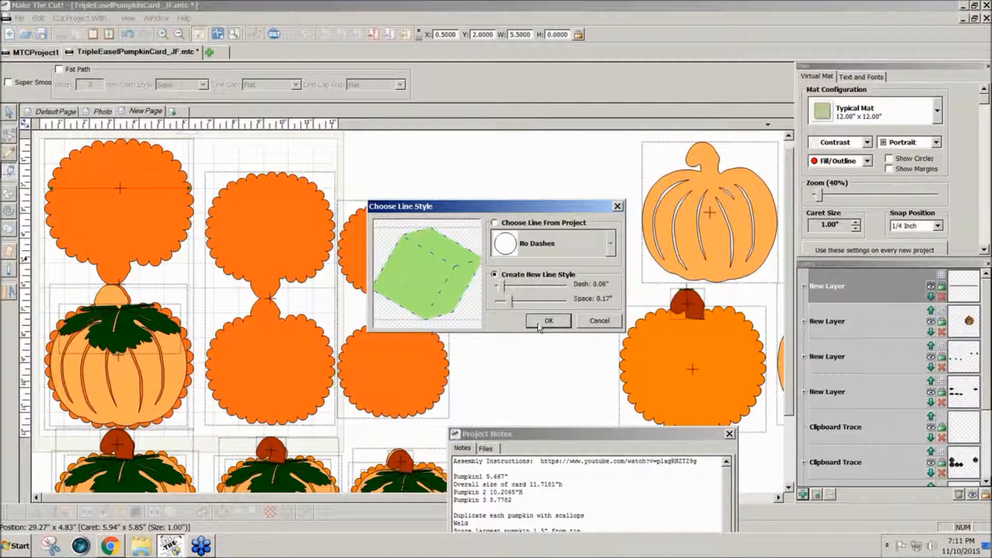
left_click(551, 321)
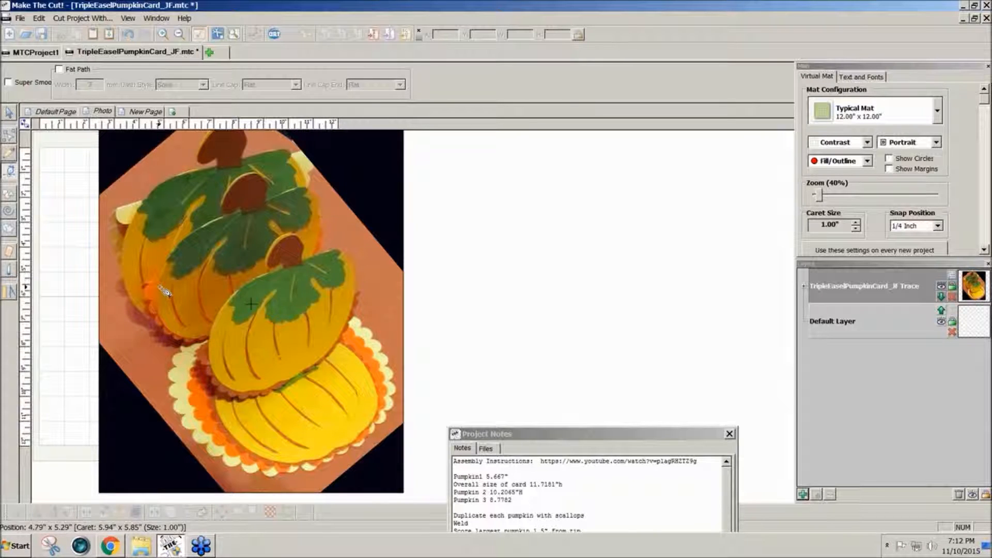
mouse_move(202, 349)
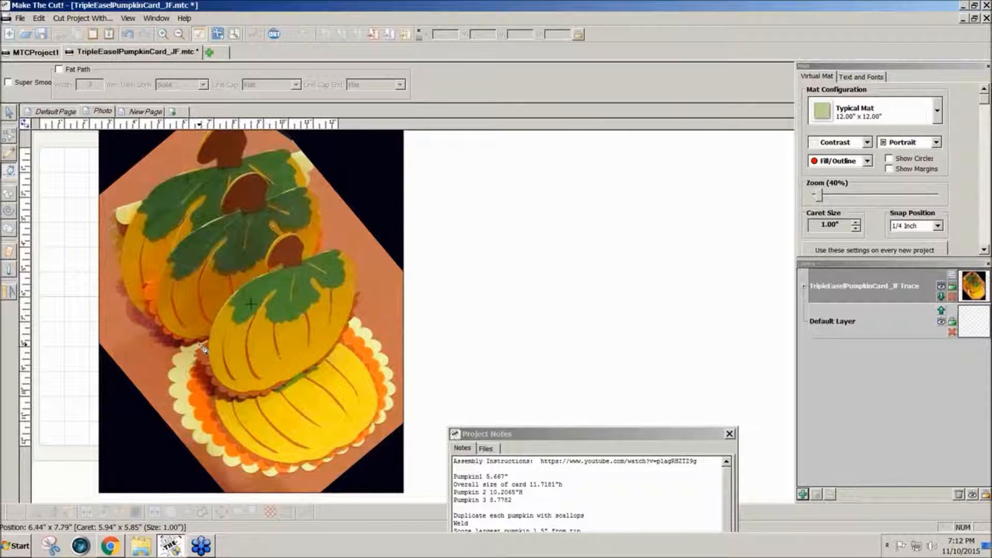